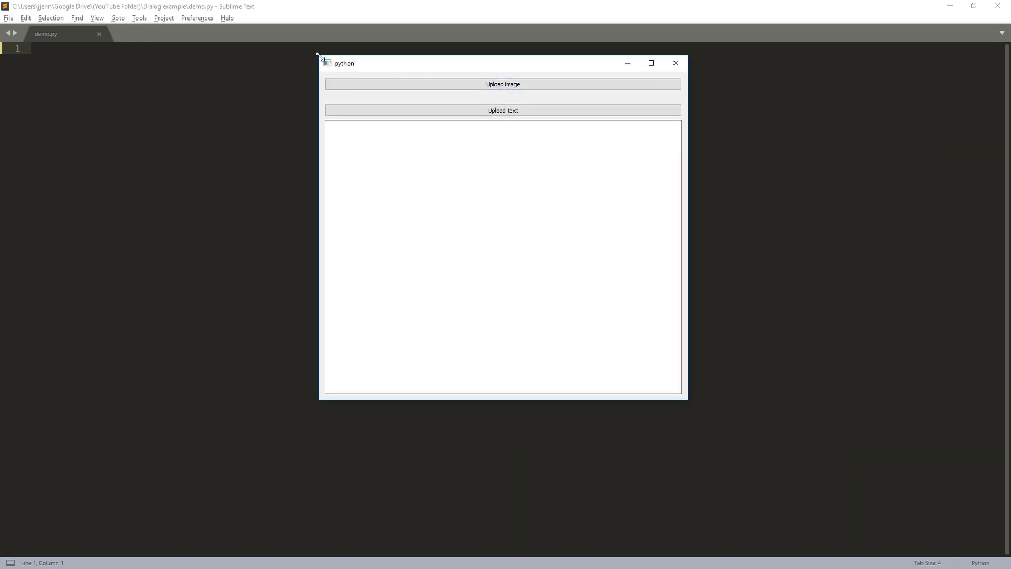
Bring up the image file picker from Upload image, keeping the image files filter.
left_click(503, 109)
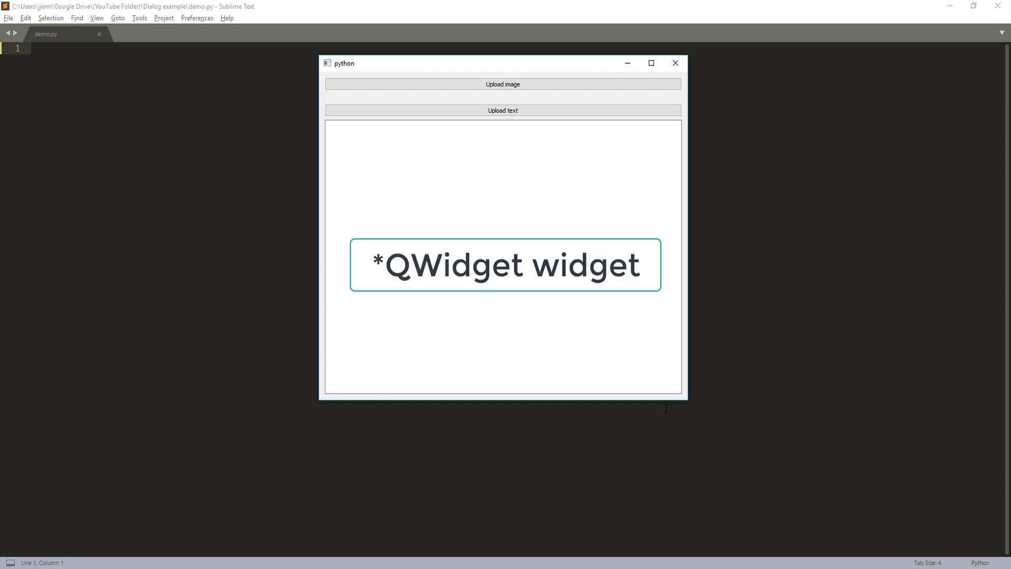
left_click(502, 84)
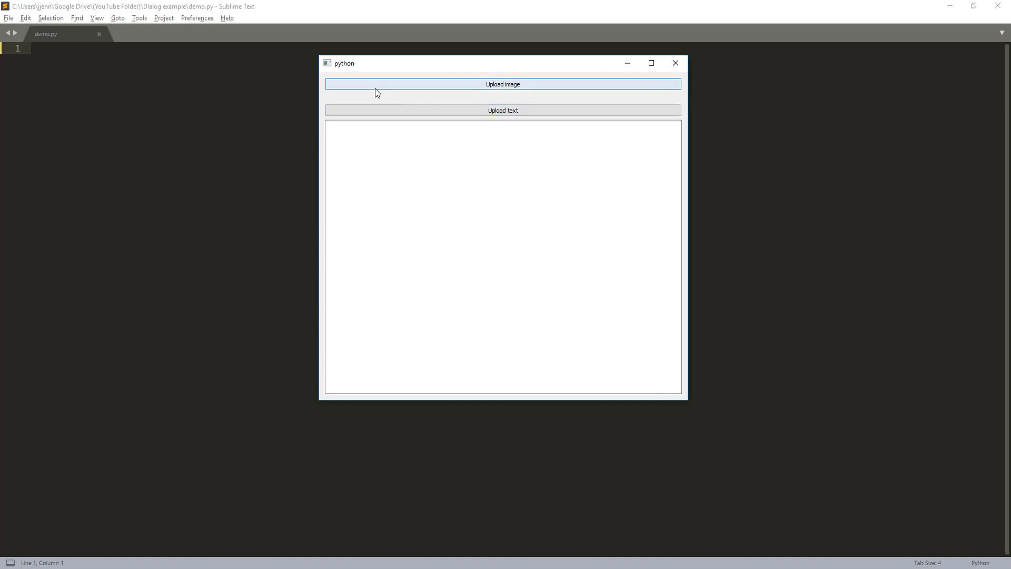
mouse_move(498, 107)
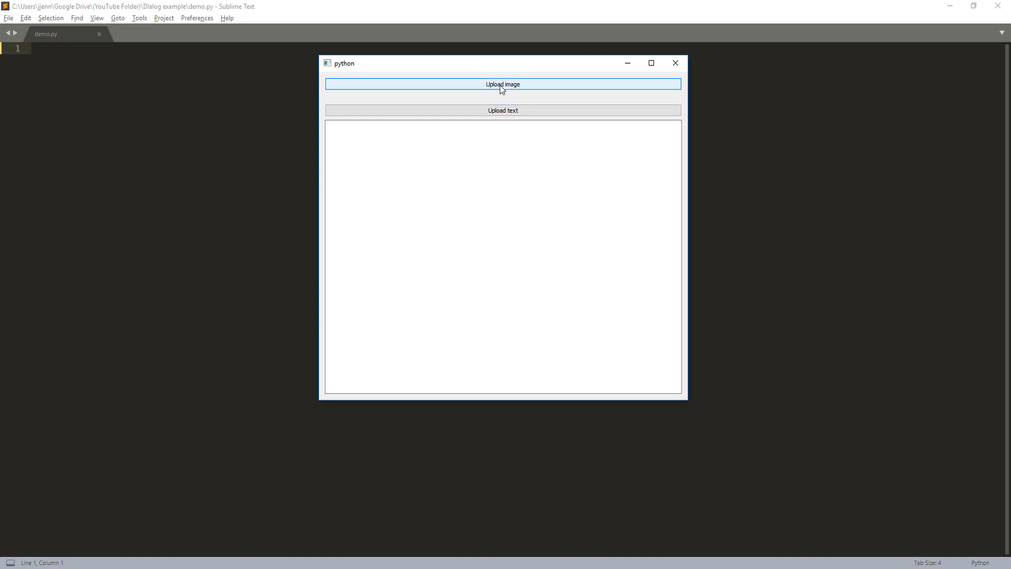
left_click(502, 85)
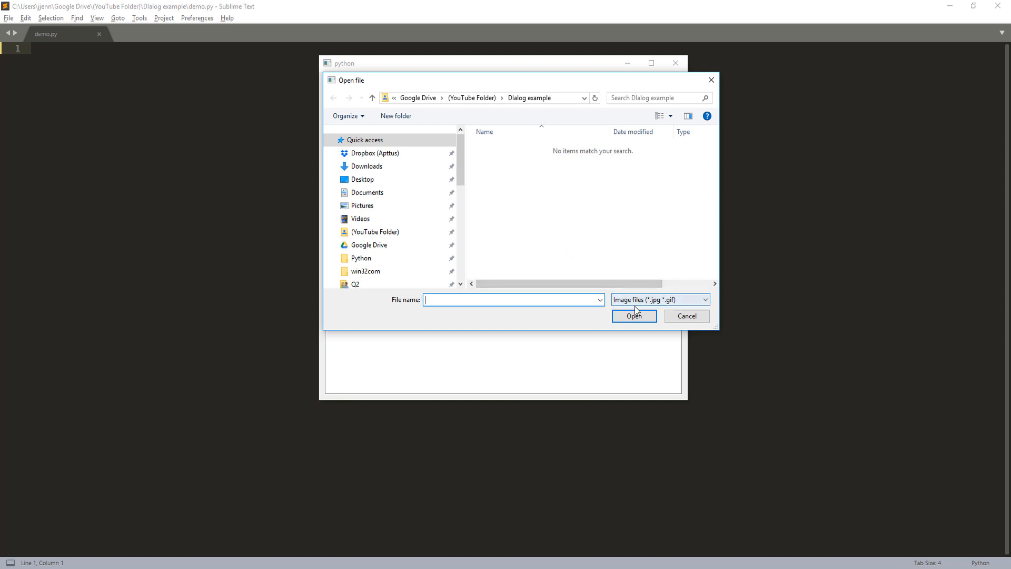
left_click(703, 299)
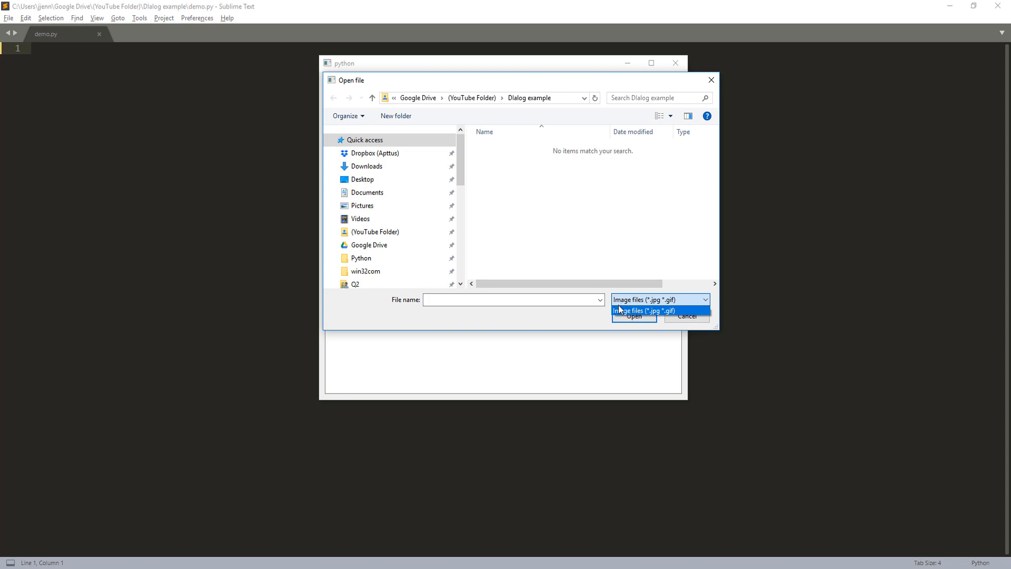
left_click(658, 309)
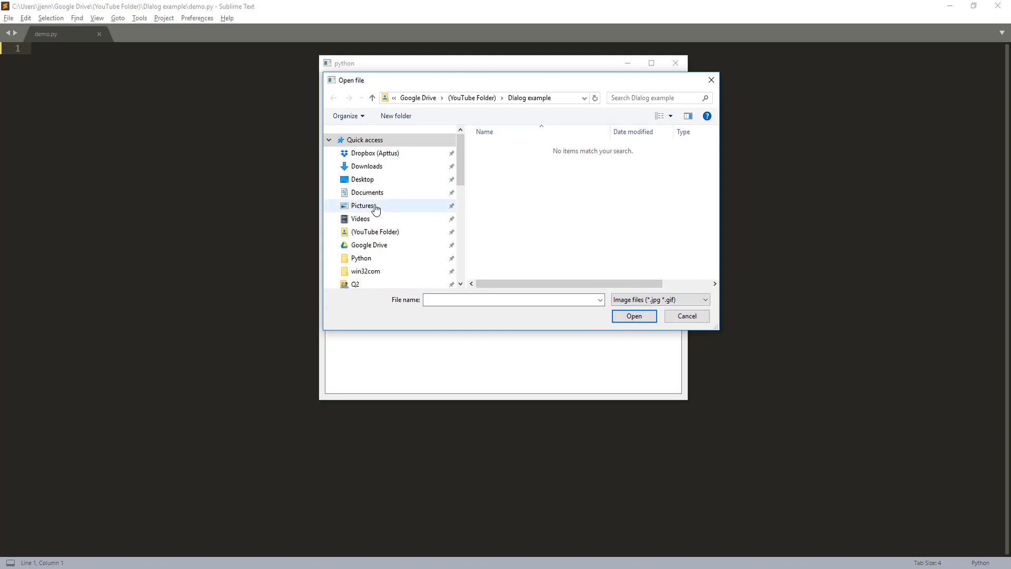
Load deer nara.jpg from the Pictures folder so it shows above the text area.
left_click(363, 205)
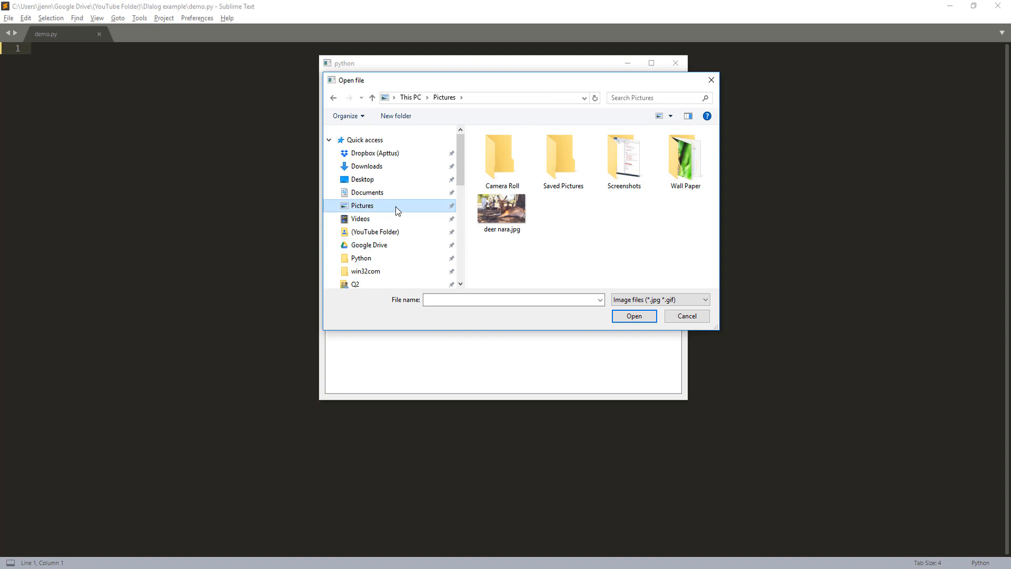
left_click(502, 210)
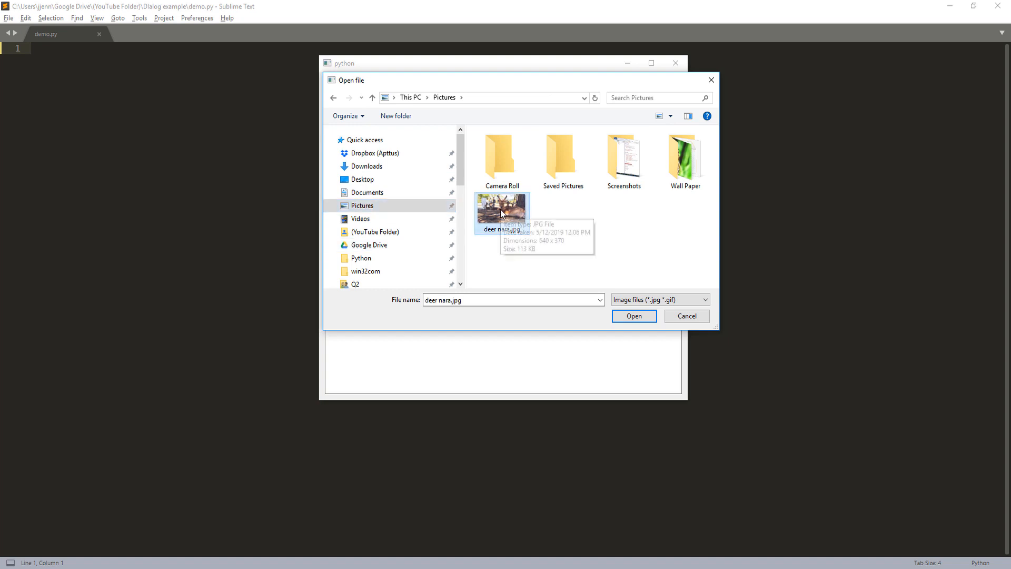
left_click(634, 316)
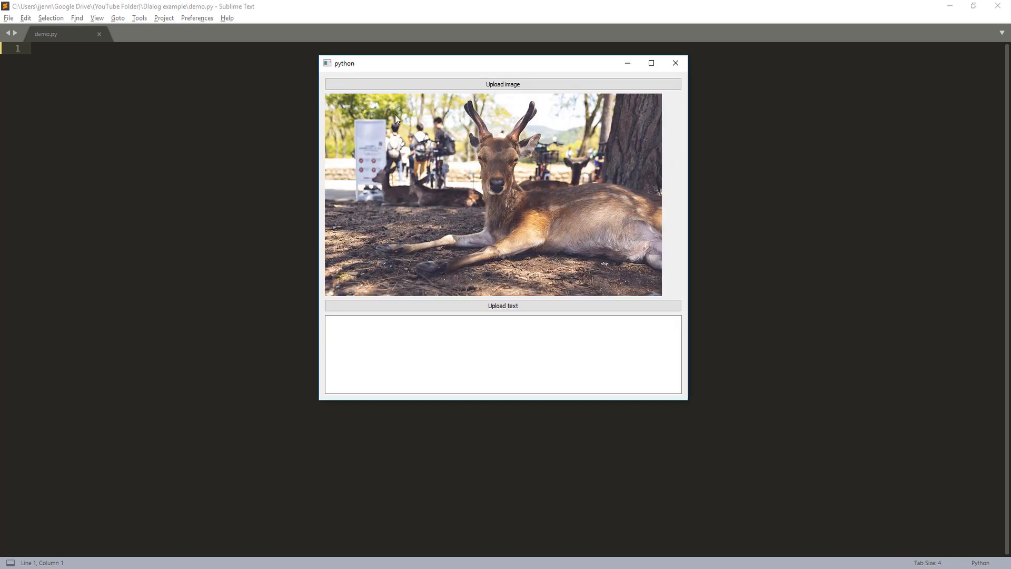
mouse_move(335, 109)
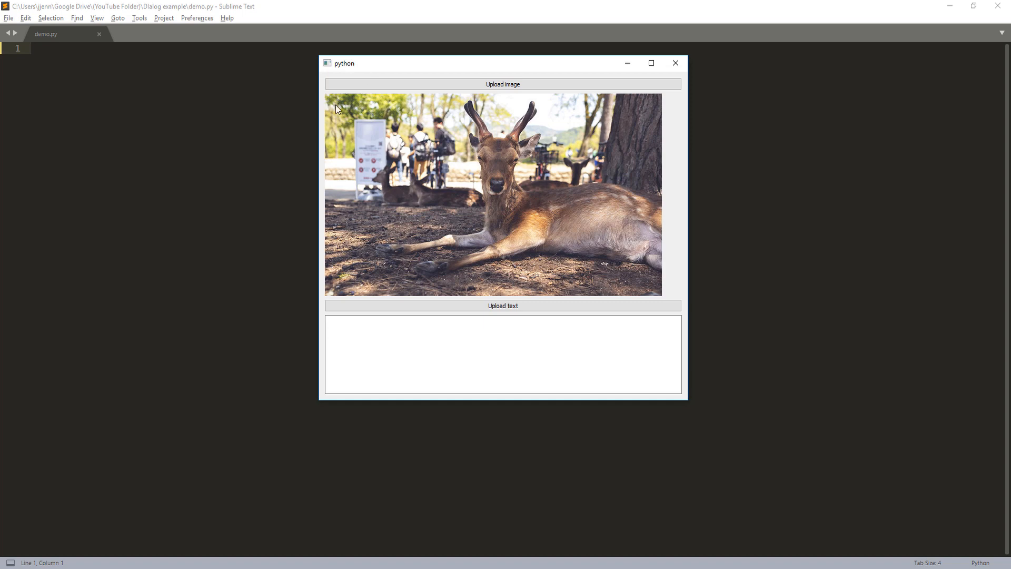
mouse_move(369, 173)
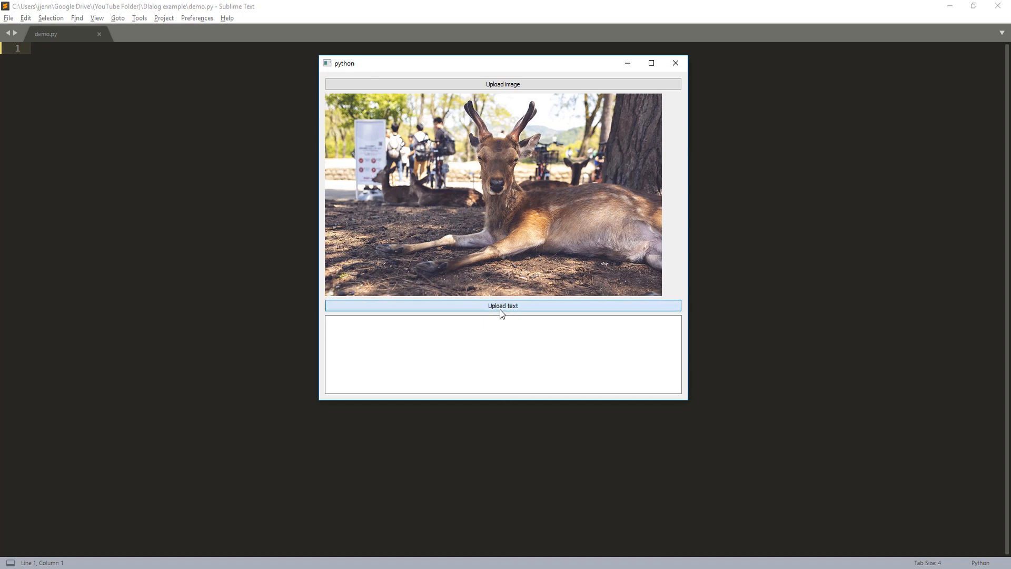
Use Upload text with the All Files (*) filter to pick rename_files.py from Pictures.
left_click(503, 305)
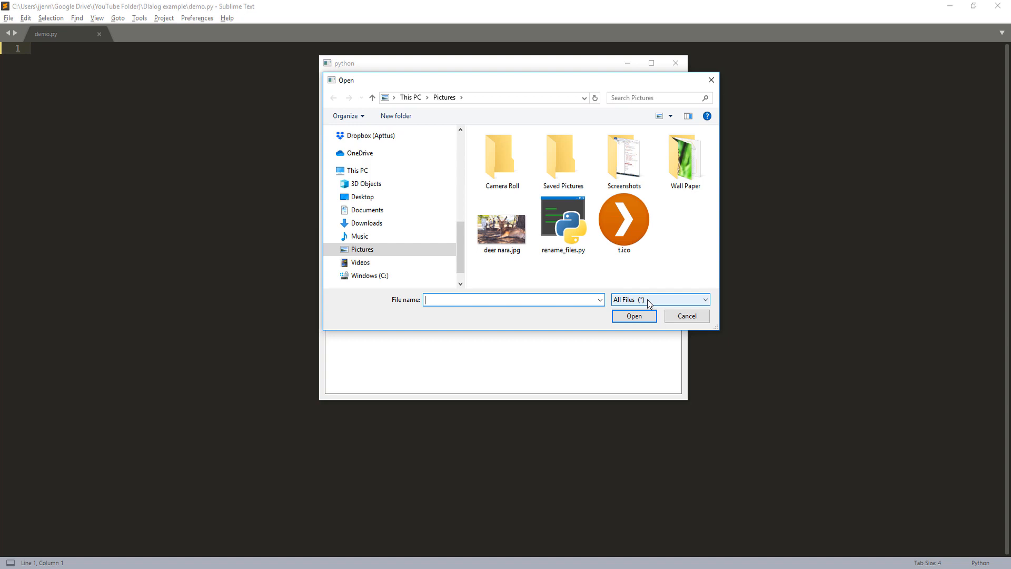
left_click(563, 222)
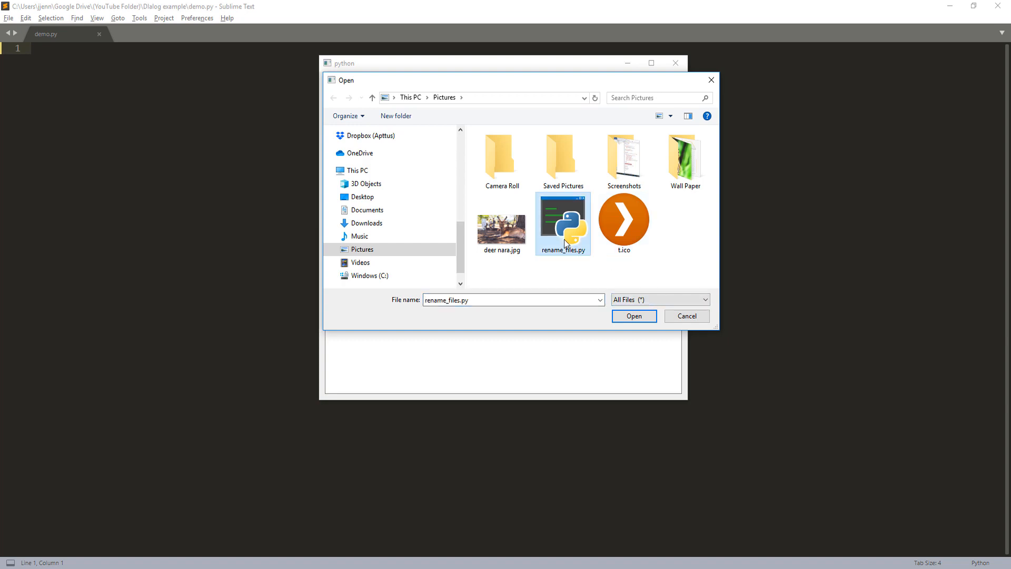
mouse_move(566, 242)
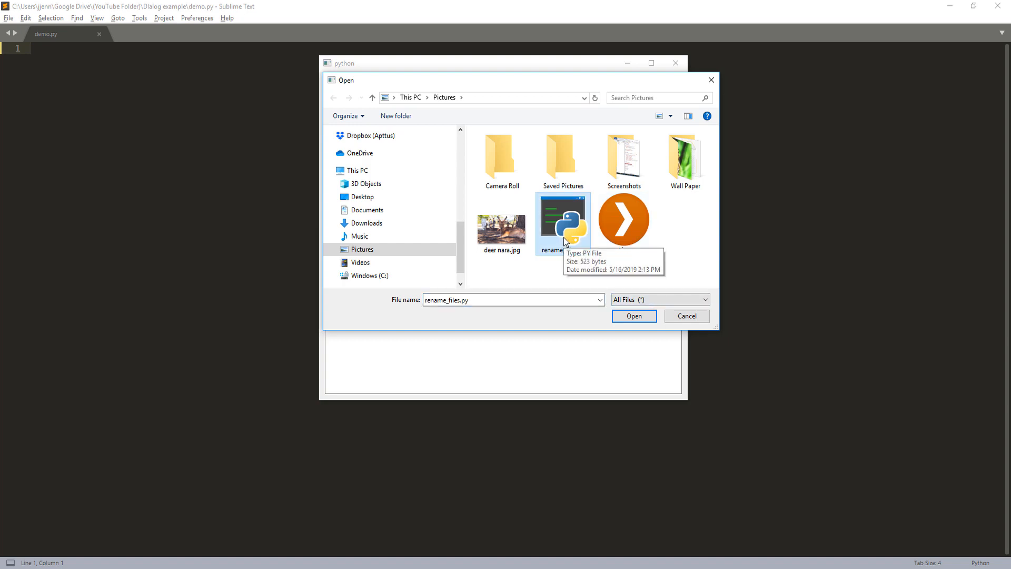
mouse_move(579, 242)
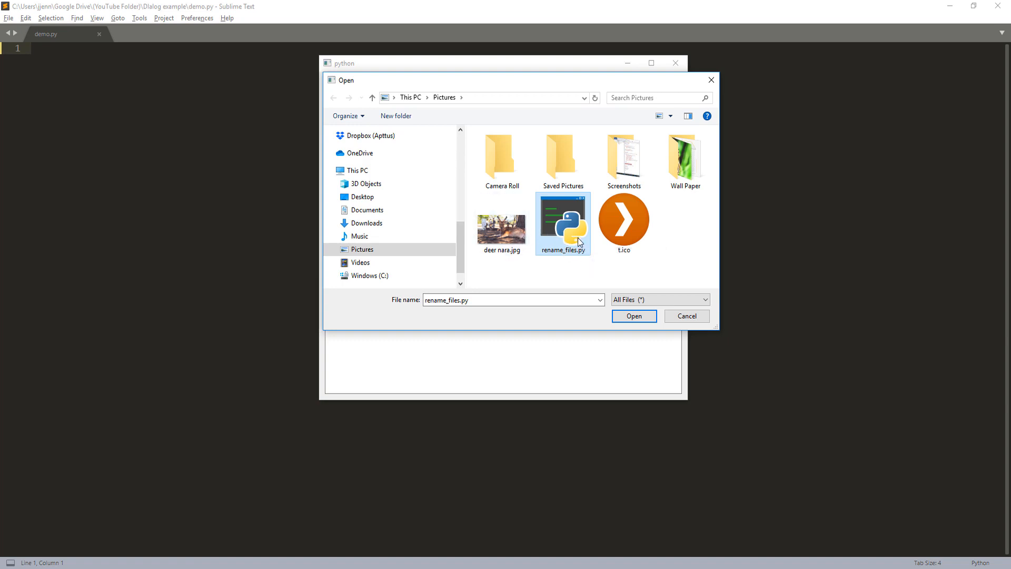
left_click(634, 316)
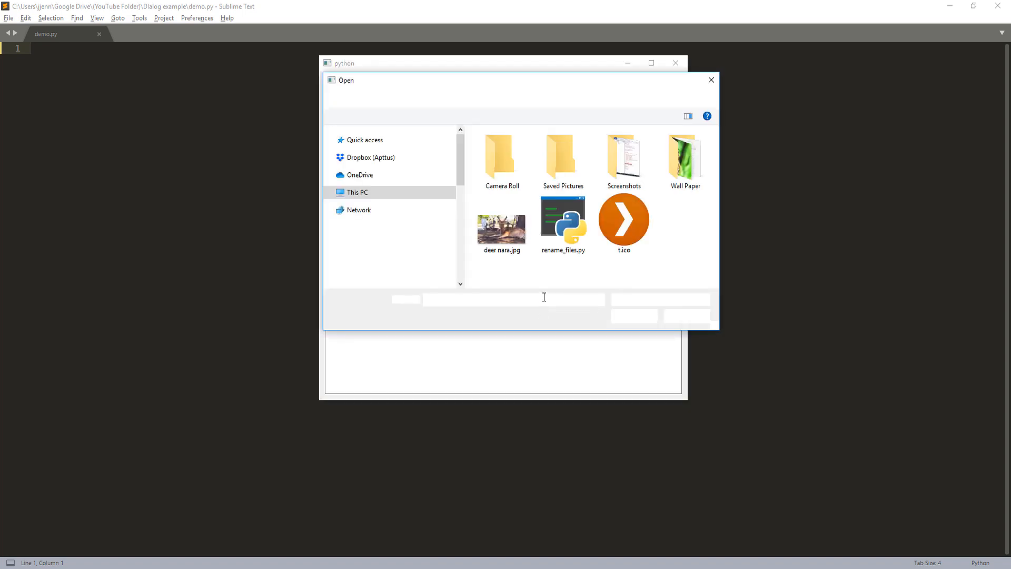
left_click(563, 222)
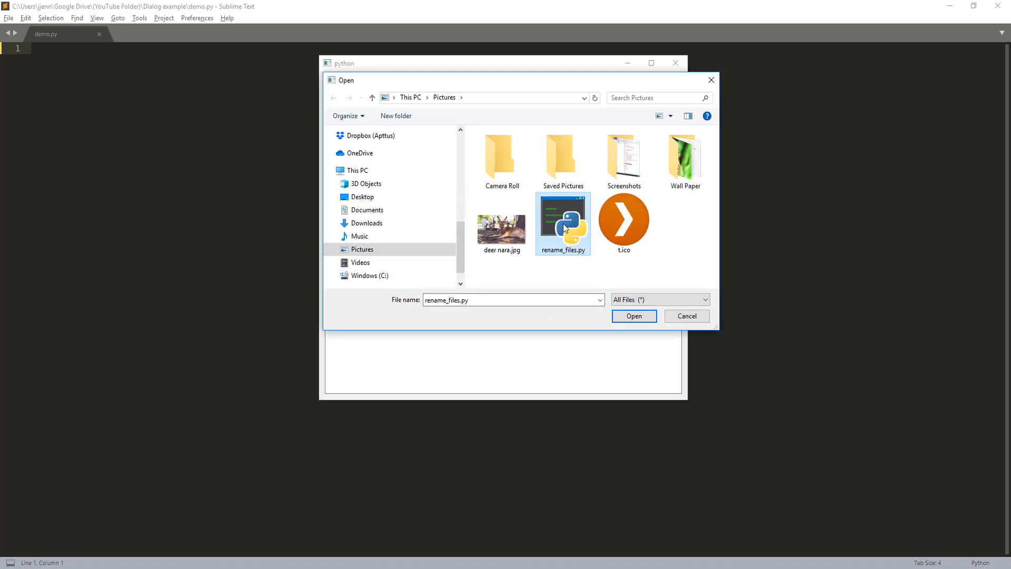
left_click(633, 316)
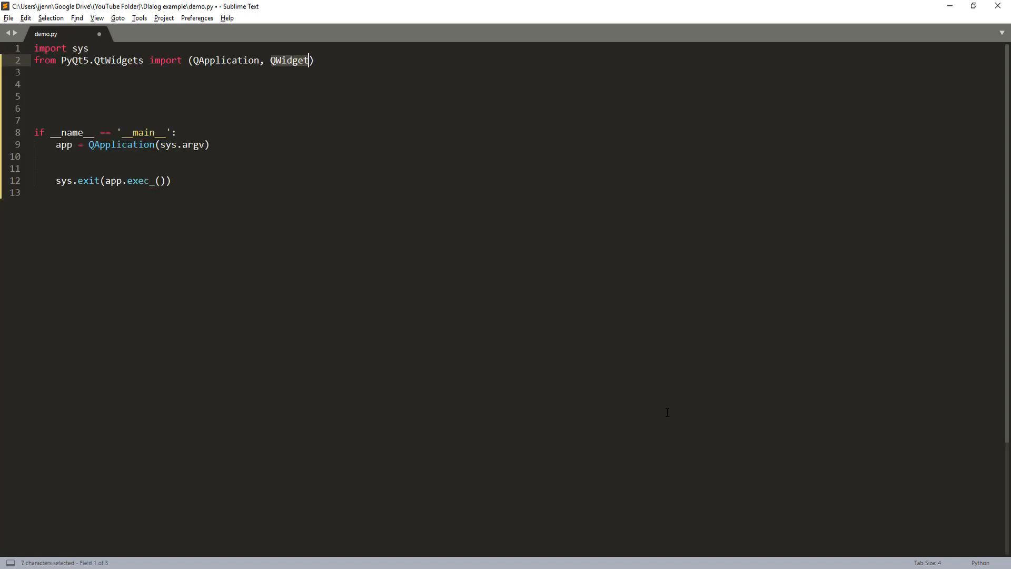
Extend the QtWidgets import with QFileDialog, QTextEdit, QPushButton, QLabel and QVBoxLayout.
left_click(312, 60)
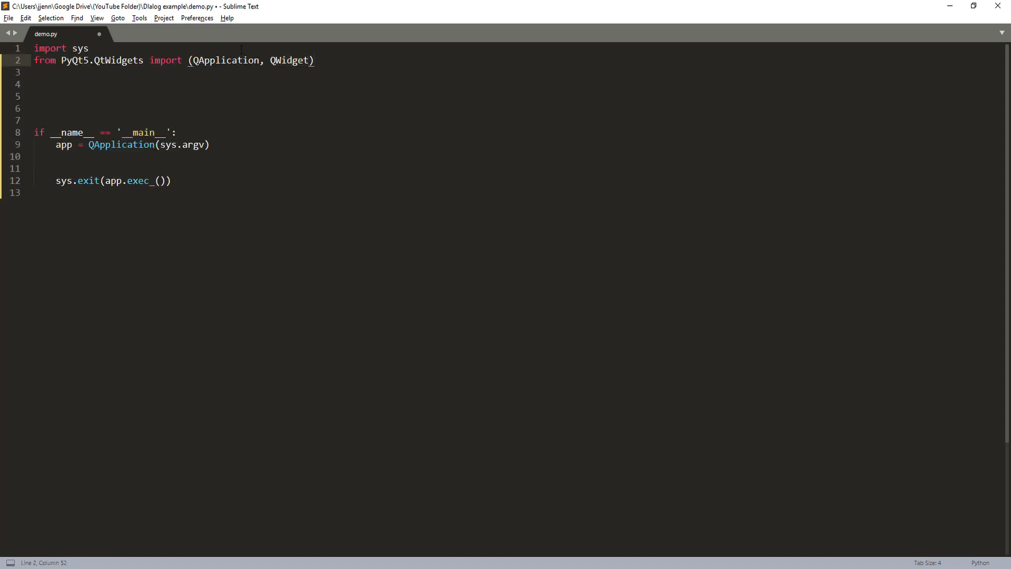
key("BackSpace")
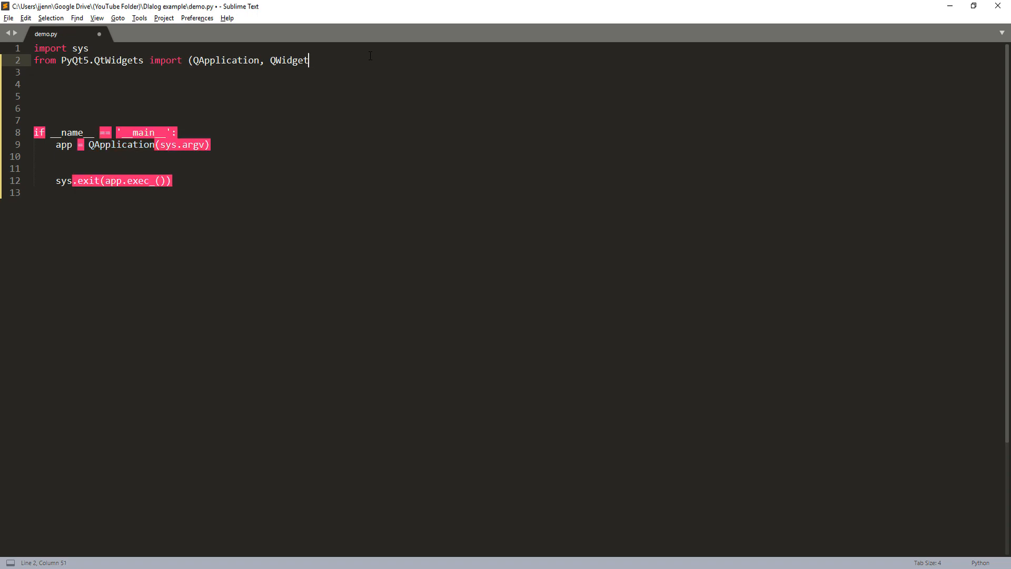
type(",")
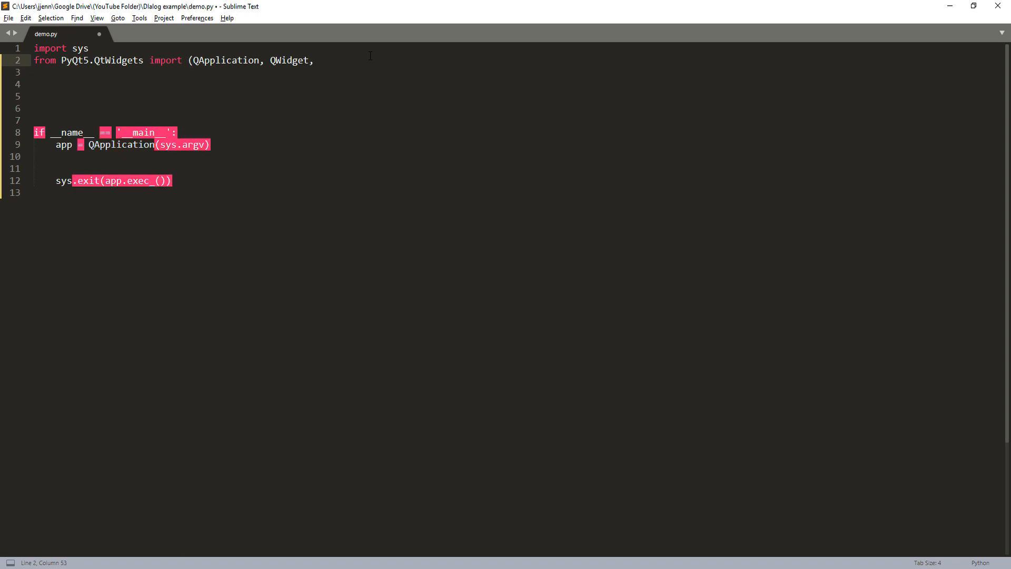
type("QFileD")
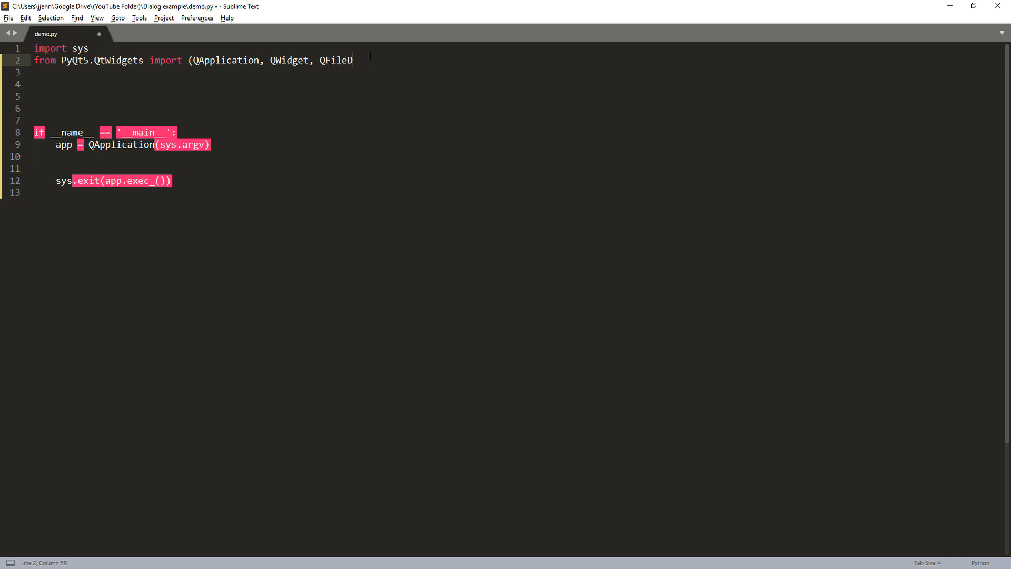
type("ialog")
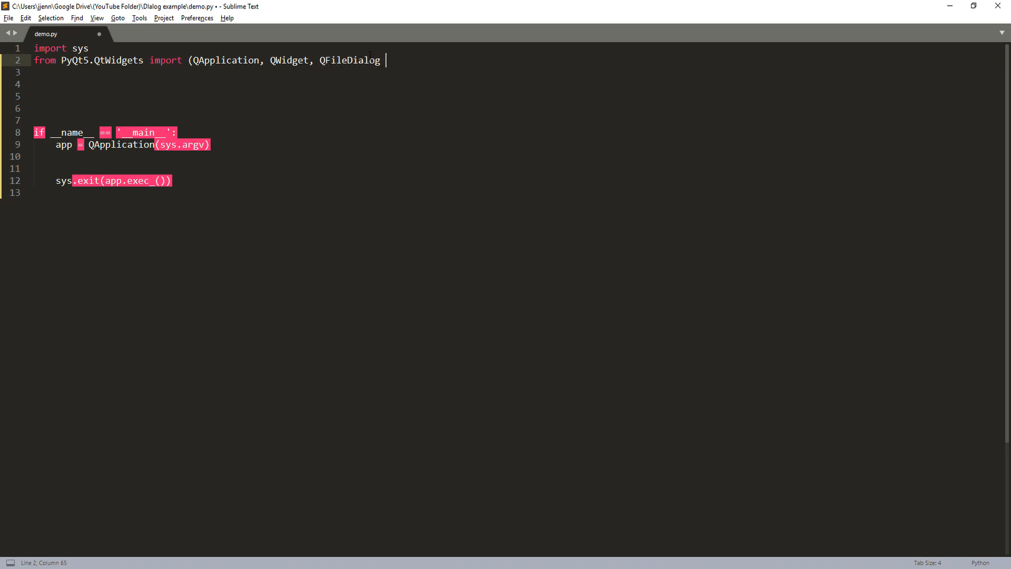
type(", T")
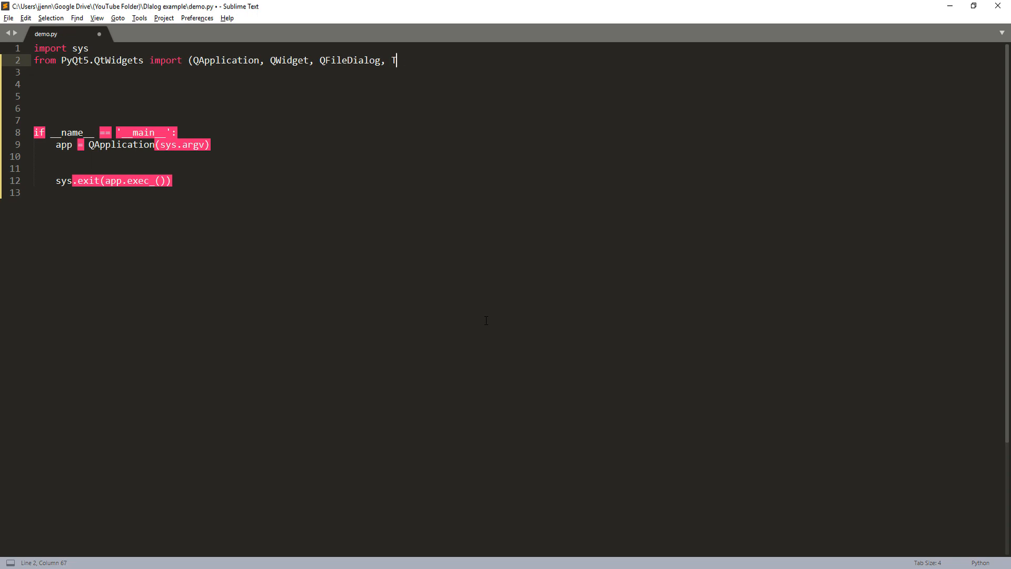
type("TextEdit")
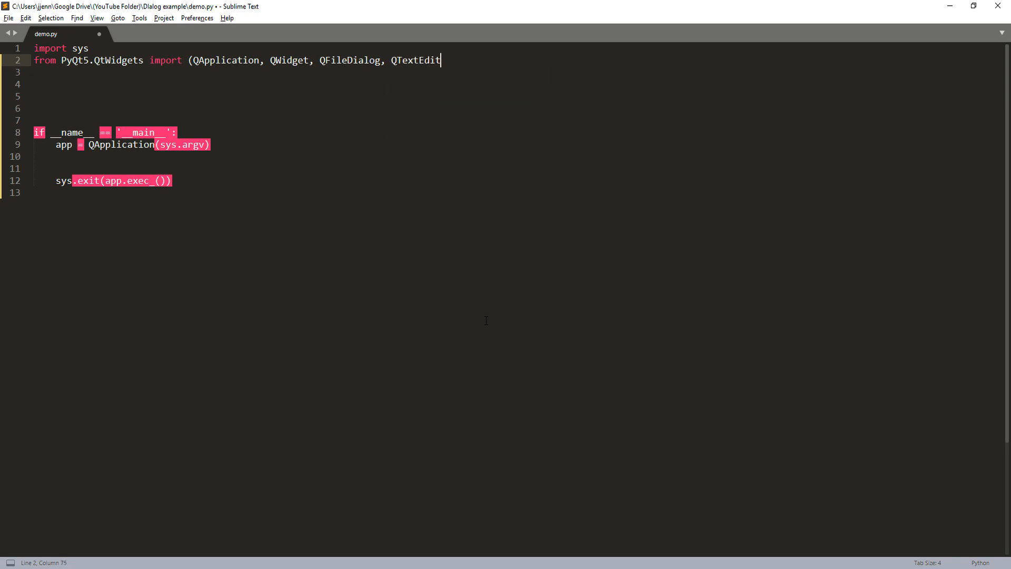
type(", QPU")
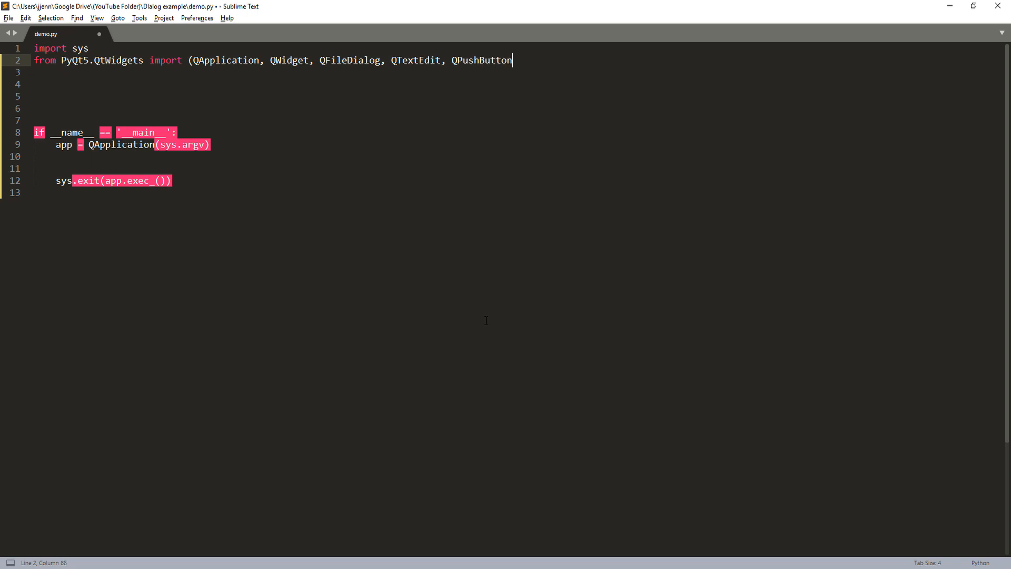
type(", QLabel,")
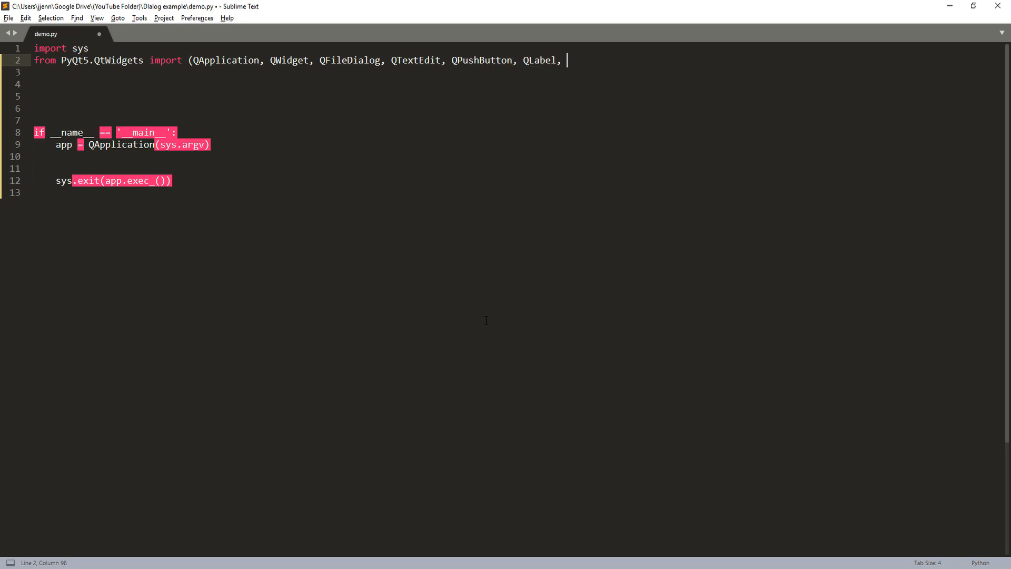
type("QVBox")
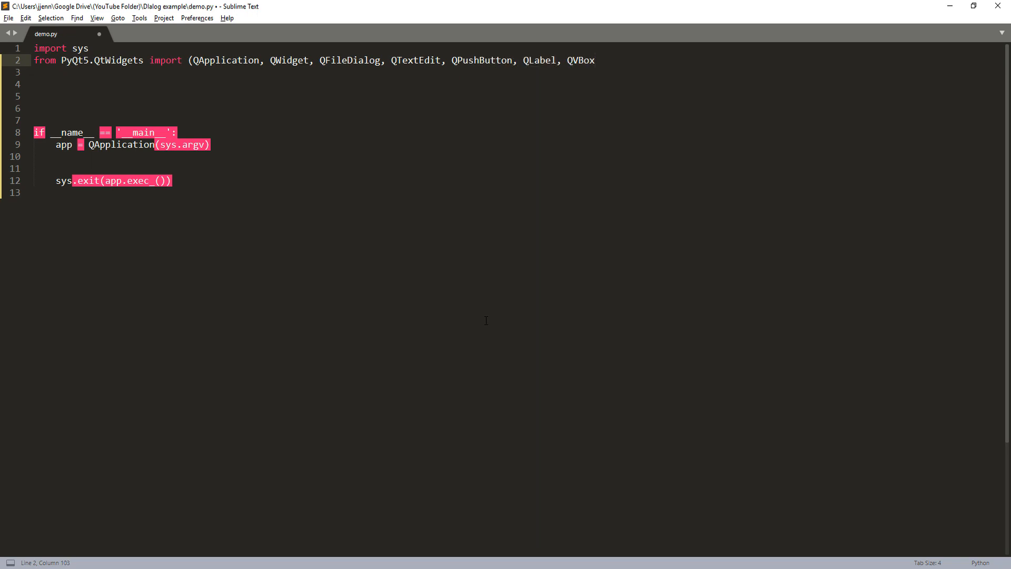
type("Layout")
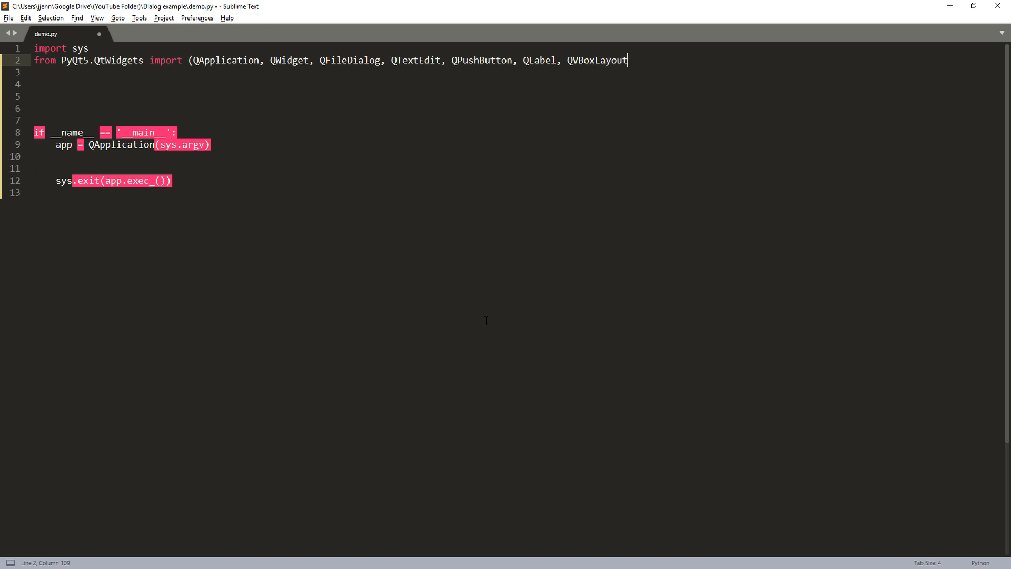
Import QPixmap from PyQt5.QtGui and QDir from PyQt5.QtCore.
type("from PyQt")
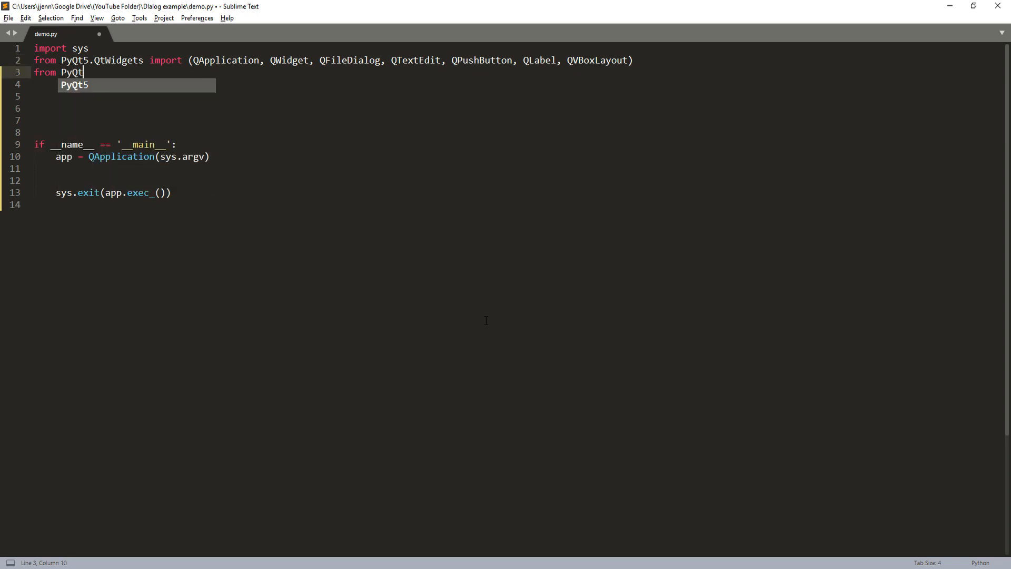
type("5.QtGui import QPixmap")
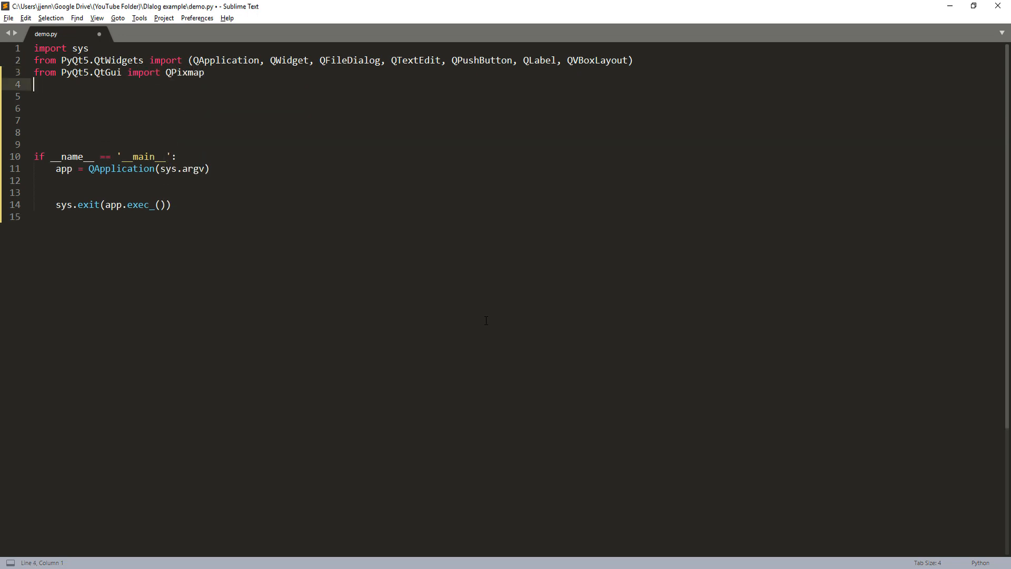
type("from PyQt5.QtCore import")
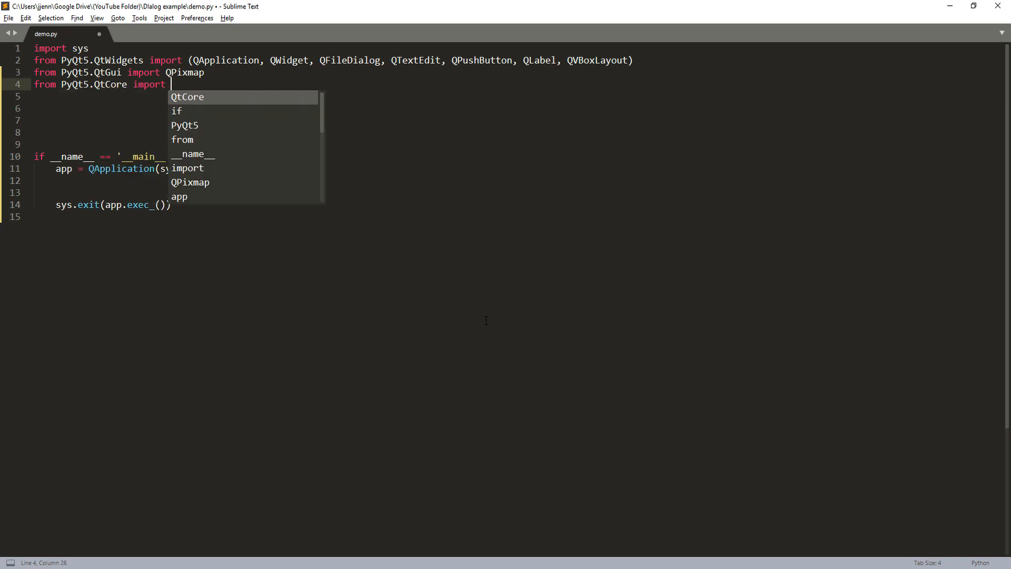
type("QDir")
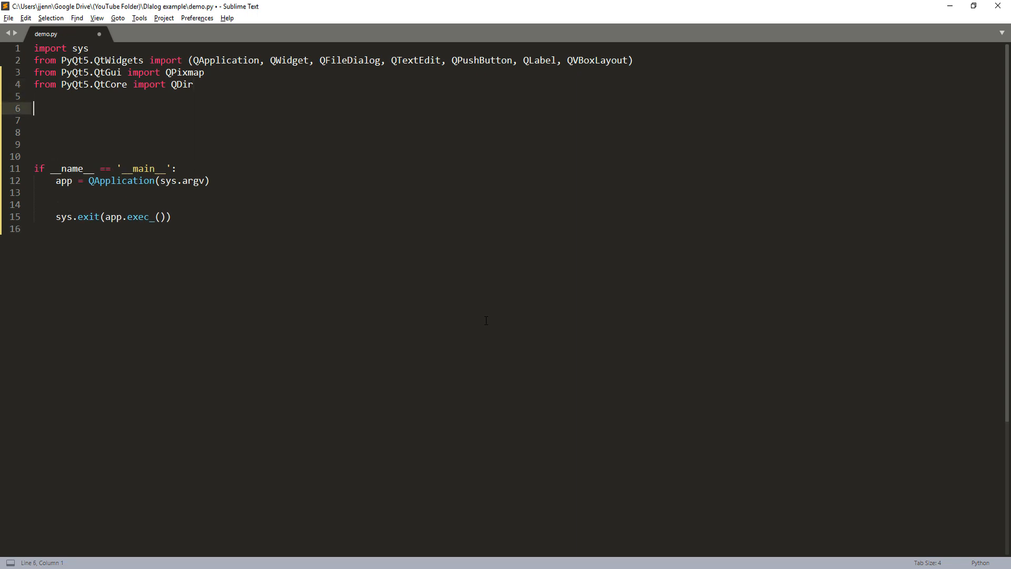
Define class DialogApp(QWidget) whose __init__ calls super().__init__() and resizes to 800 by 600.
type("class")
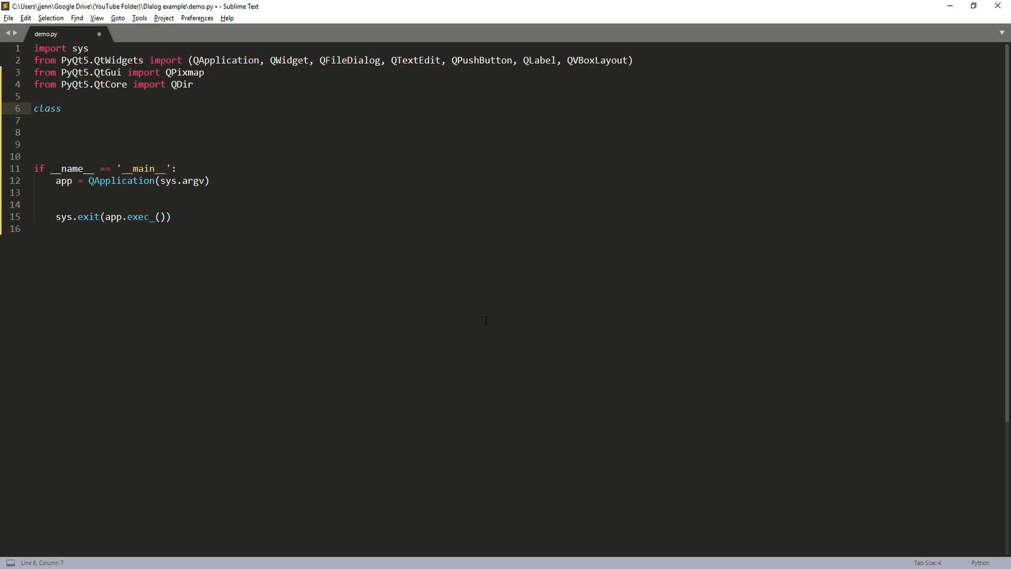
type("DialogA")
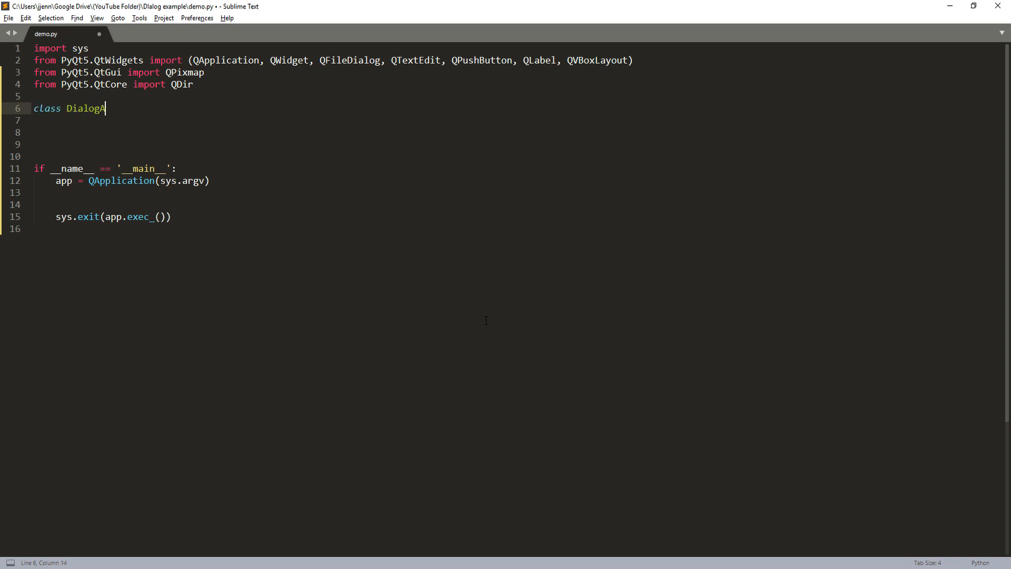
type("pp(QWidget):")
left_click(517, 121)
type("def __init")
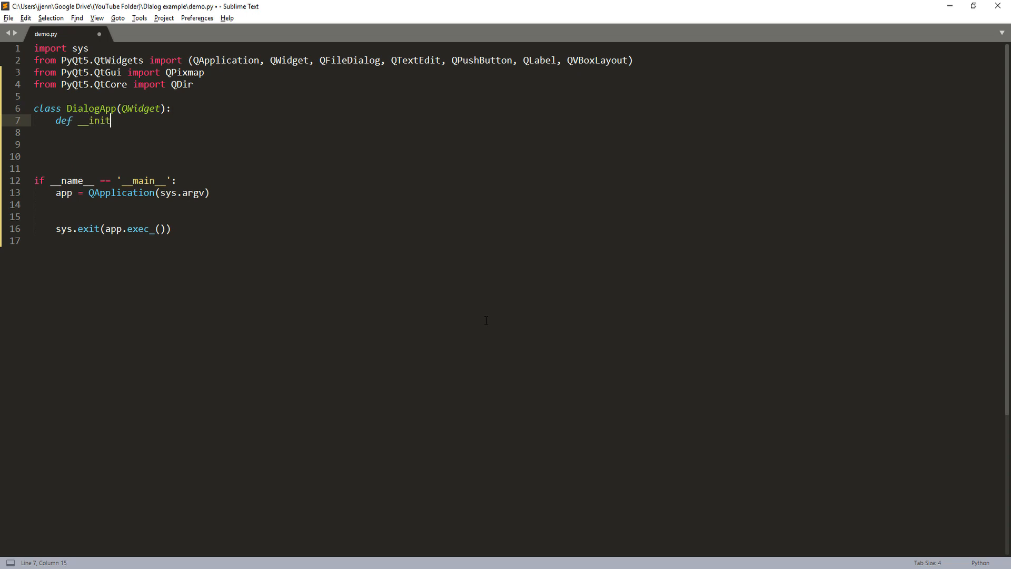
type("__()")
left_click(517, 131)
type("s")
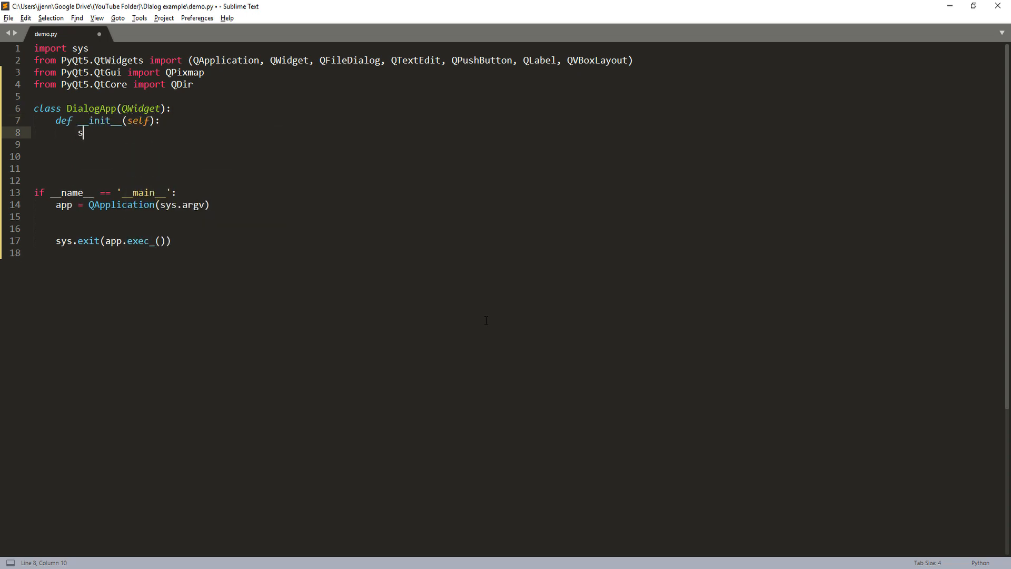
type("uper().__init__(")
left_click(510, 143)
type("s")
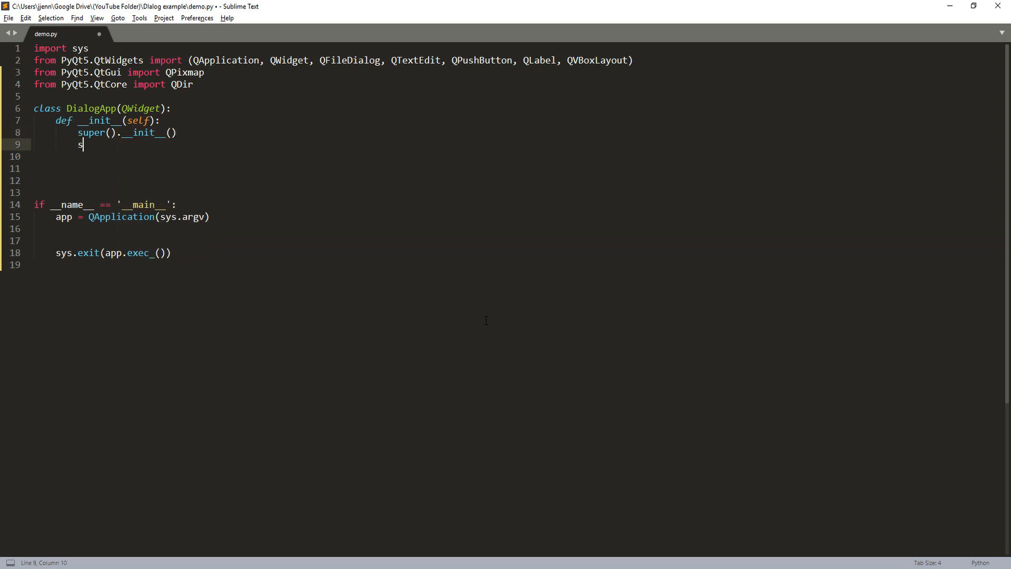
type("elf.resize()")
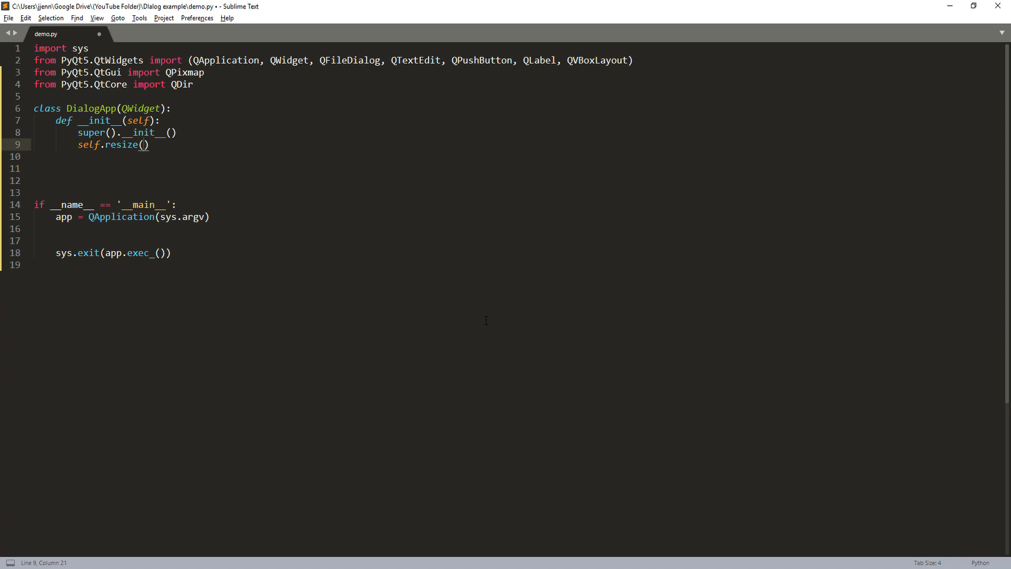
type("800, 600")
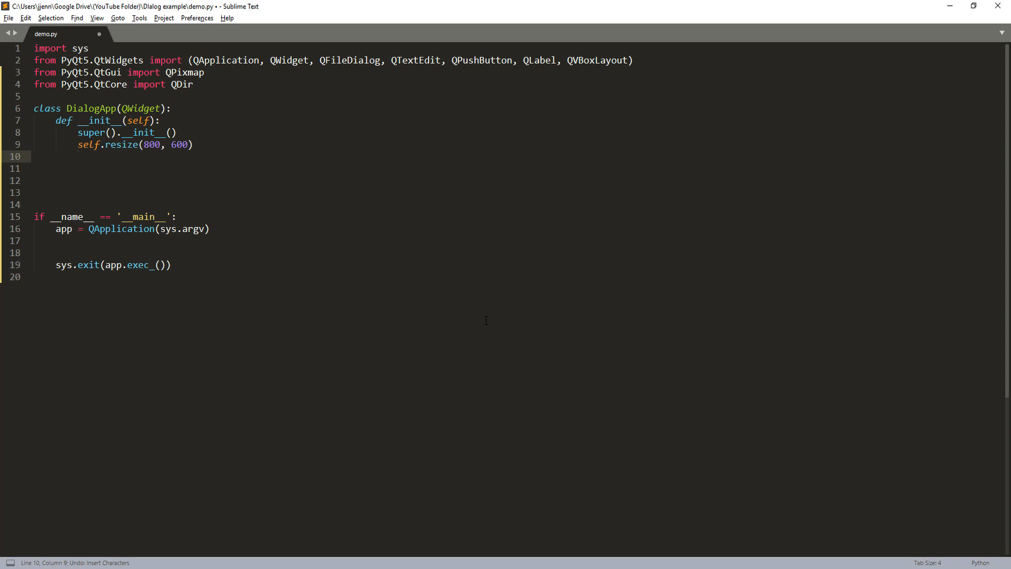
Create self.button1 as a QPushButton labelled 'Upload image'.
type("self.")
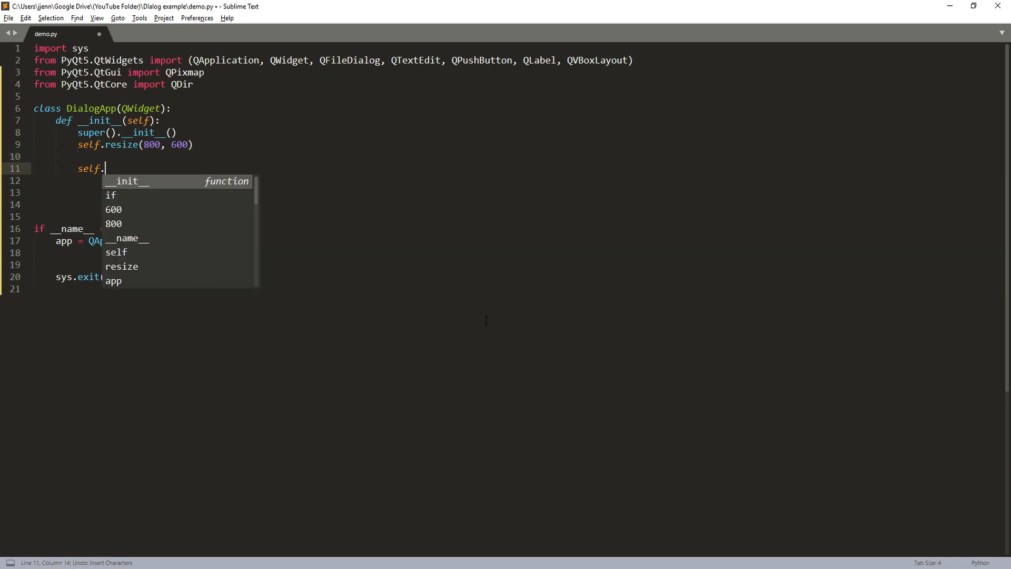
type("push")
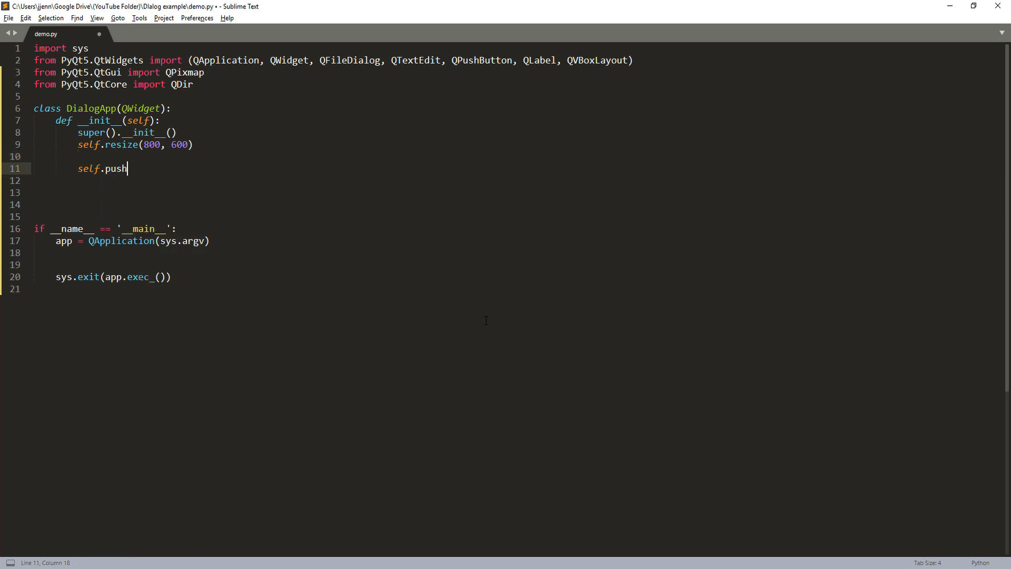
type("button1 =")
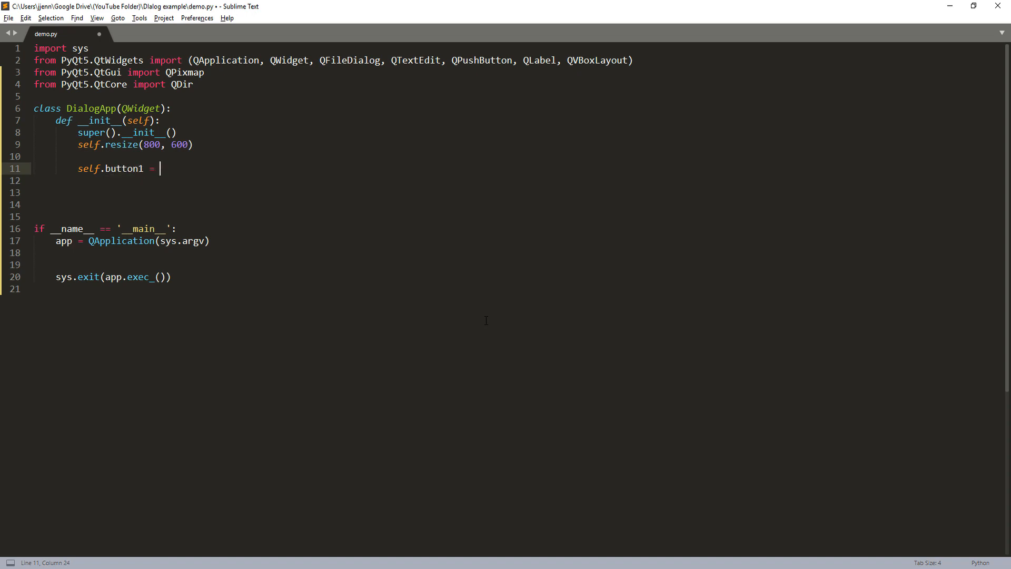
type("QPushButton('U')")
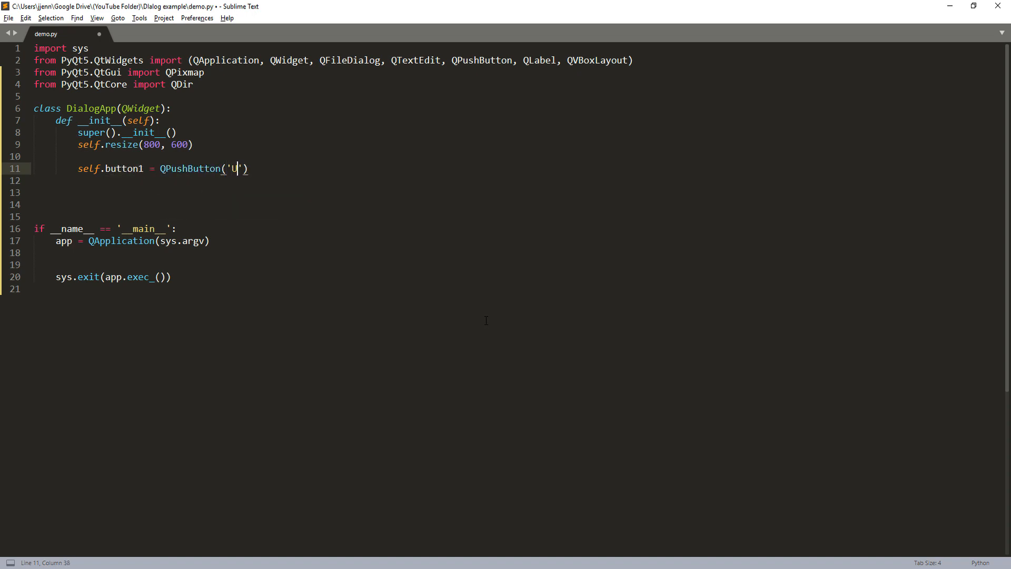
type("pload")
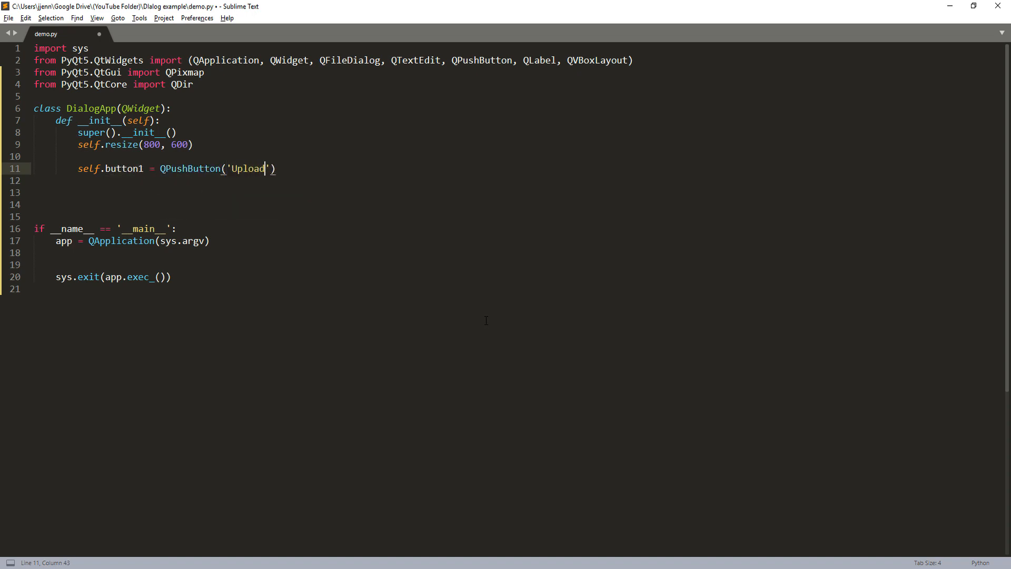
type("image")
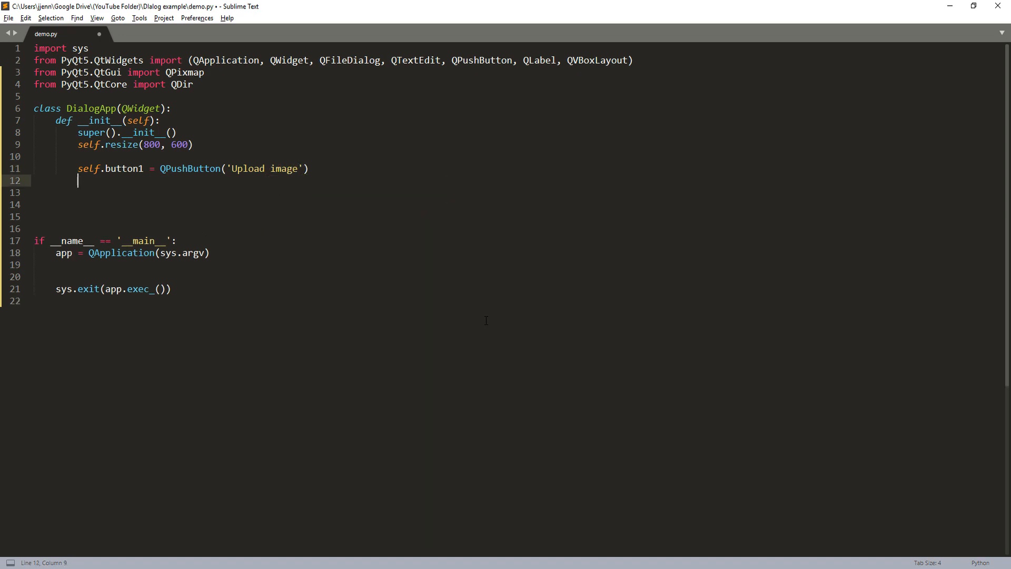
Create self.button2 as a QPushButton labelled 'Import Python Script'.
type("self.button")
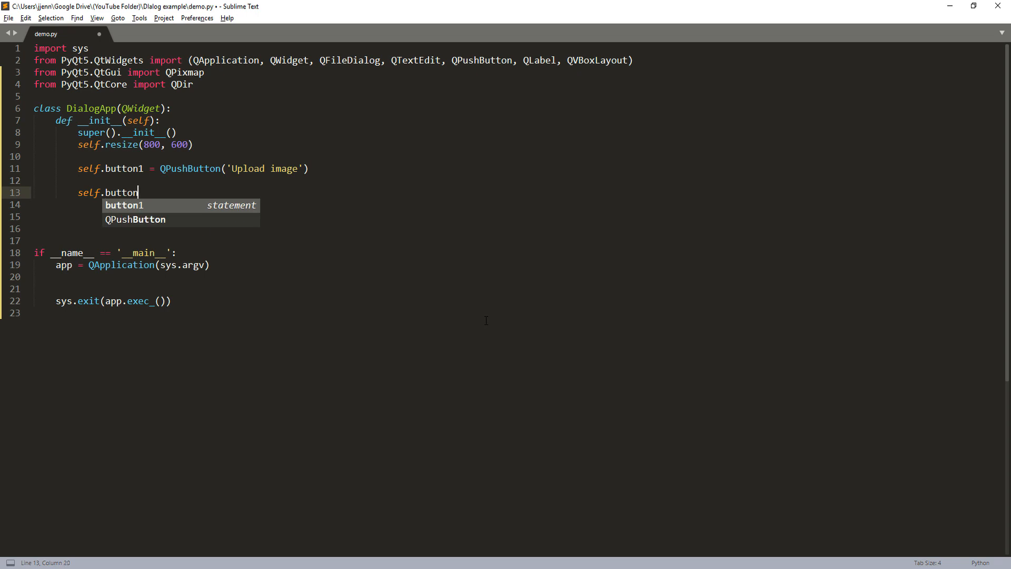
type("2.")
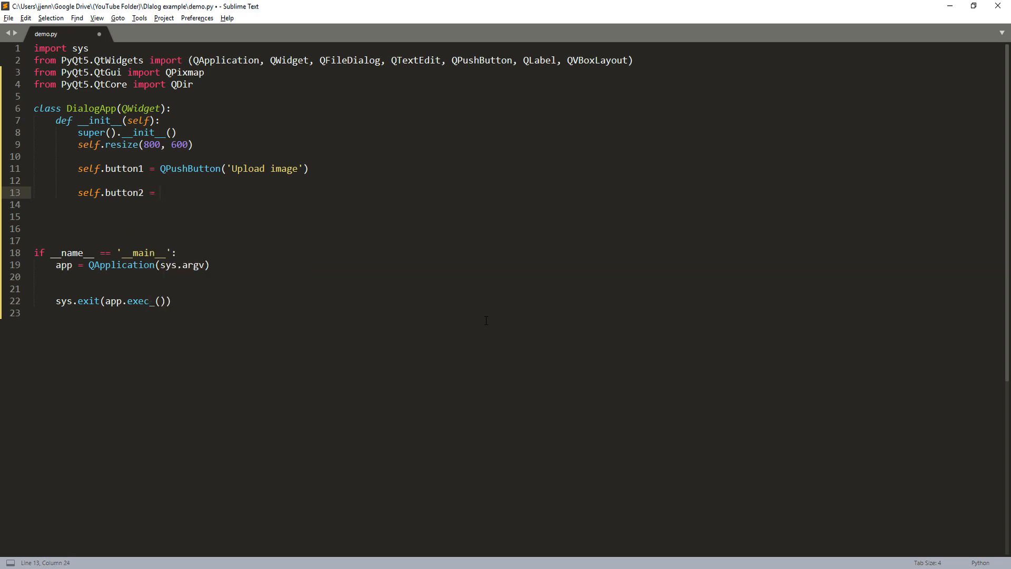
type("QPU")
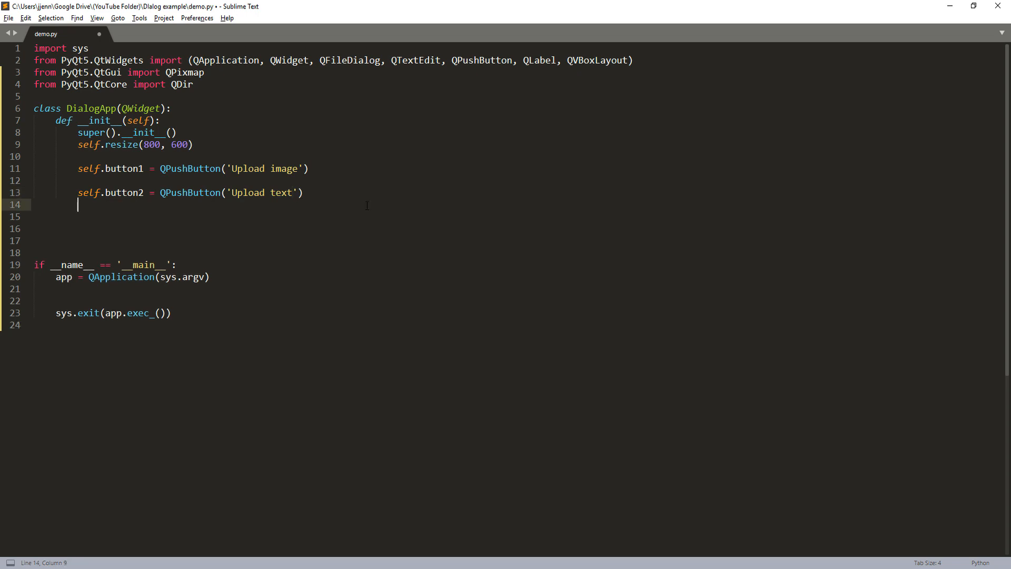
double_click(280, 192)
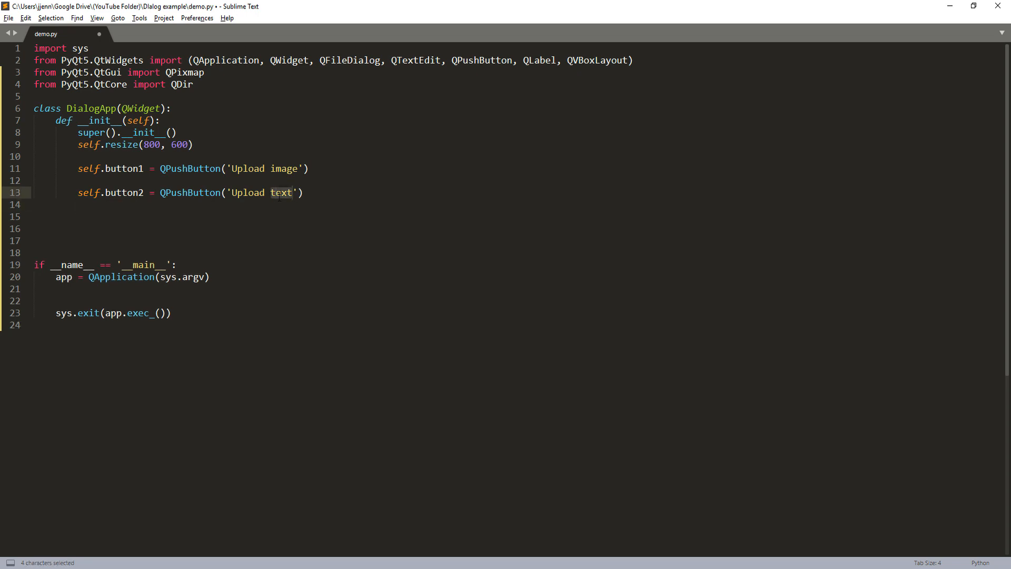
type("Python scrip")
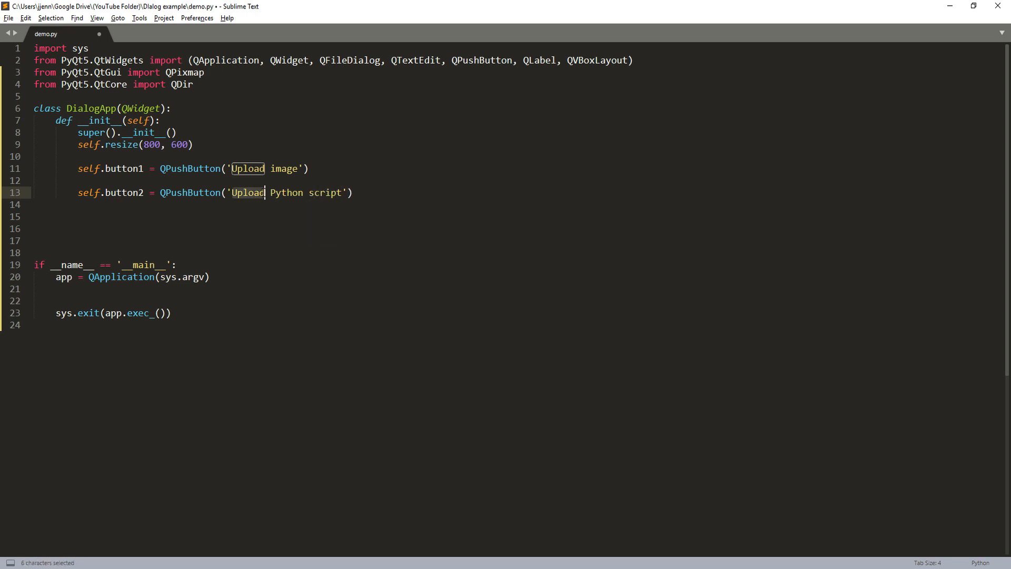
type("Import")
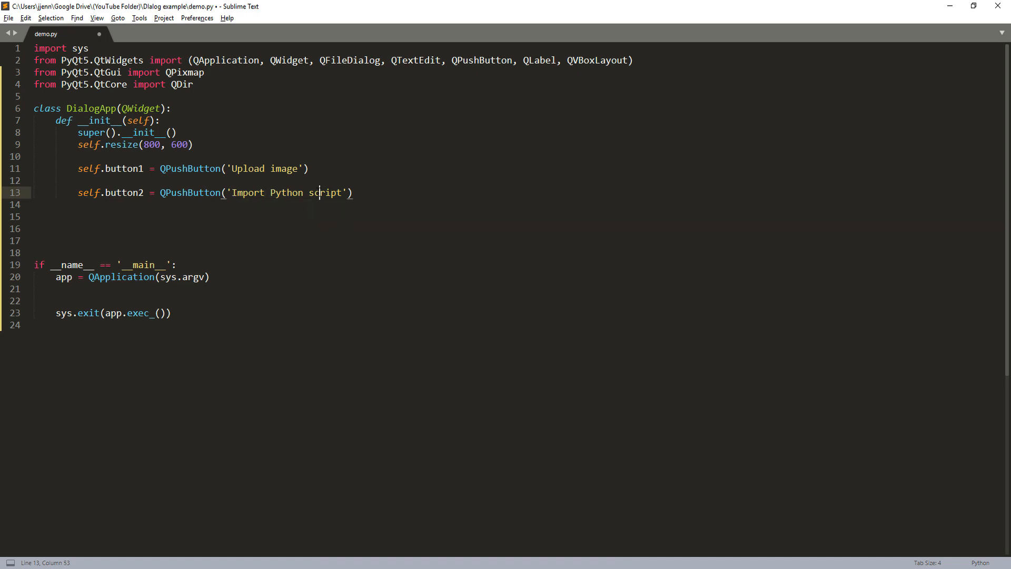
key("enter")
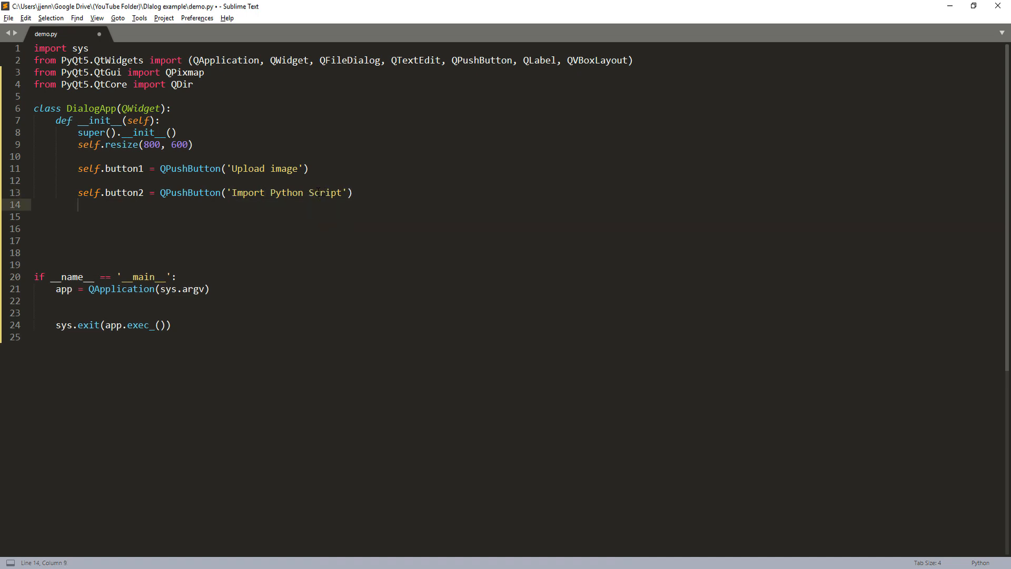
Add self.labelImage = QLabel() and self.textEditor = QTextEdit() to the constructor.
type("sel")
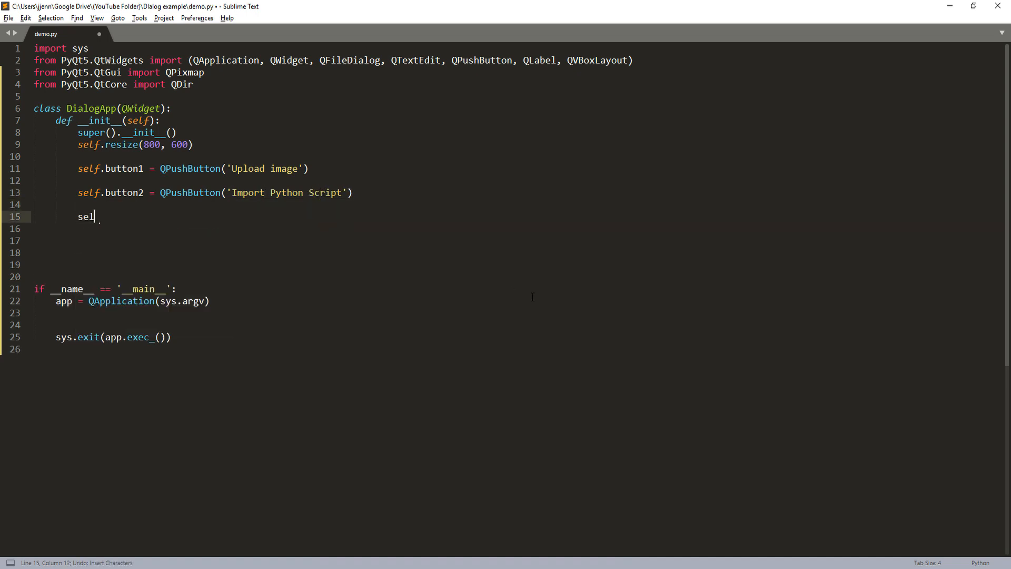
type("f.label")
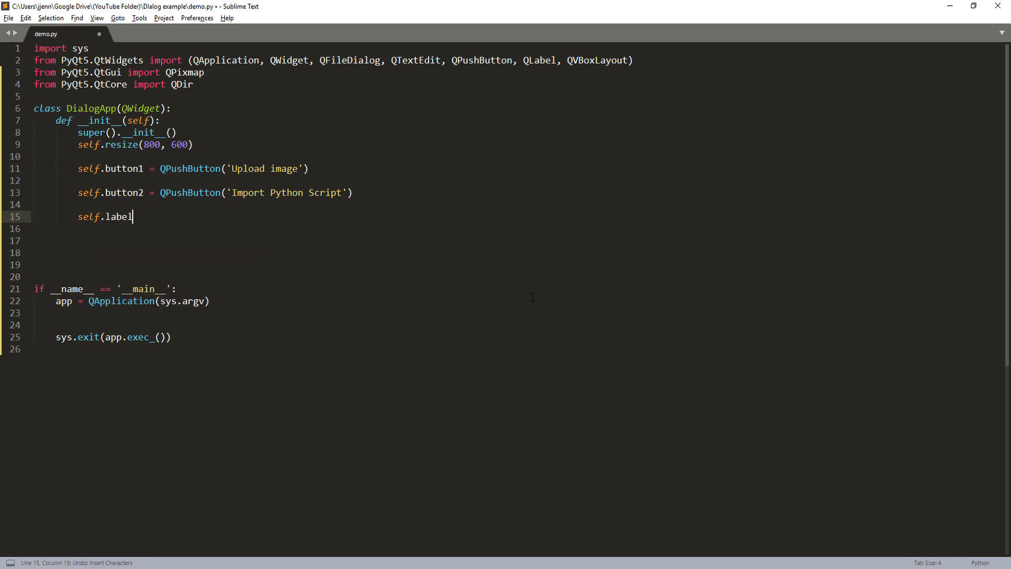
type("1")
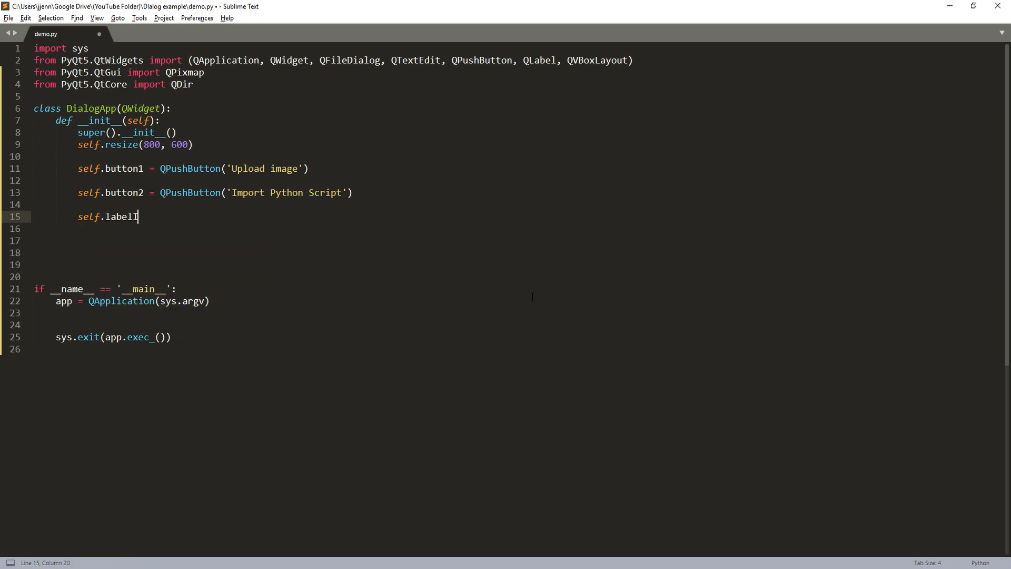
type("Image =")
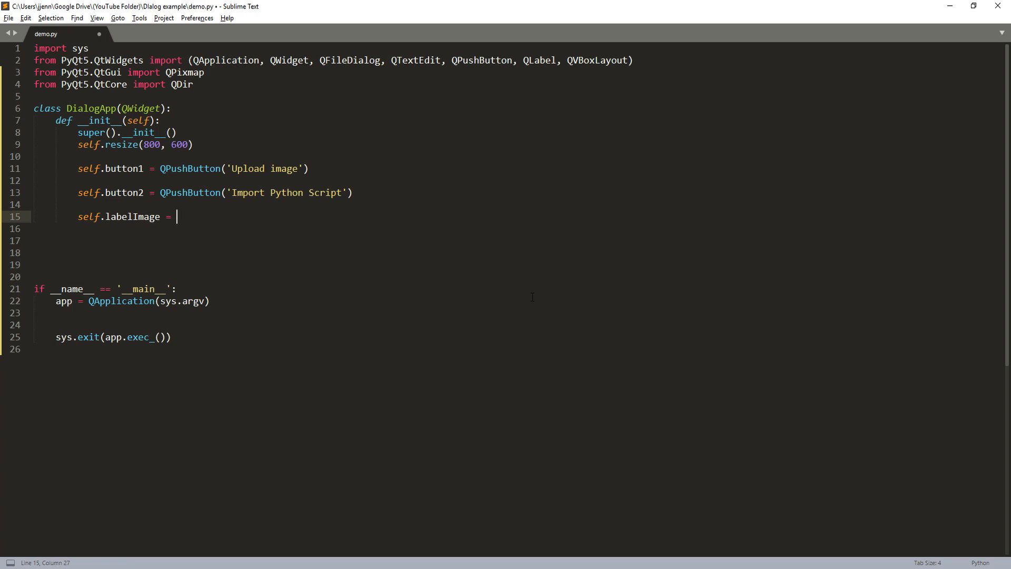
type("QLabel()")
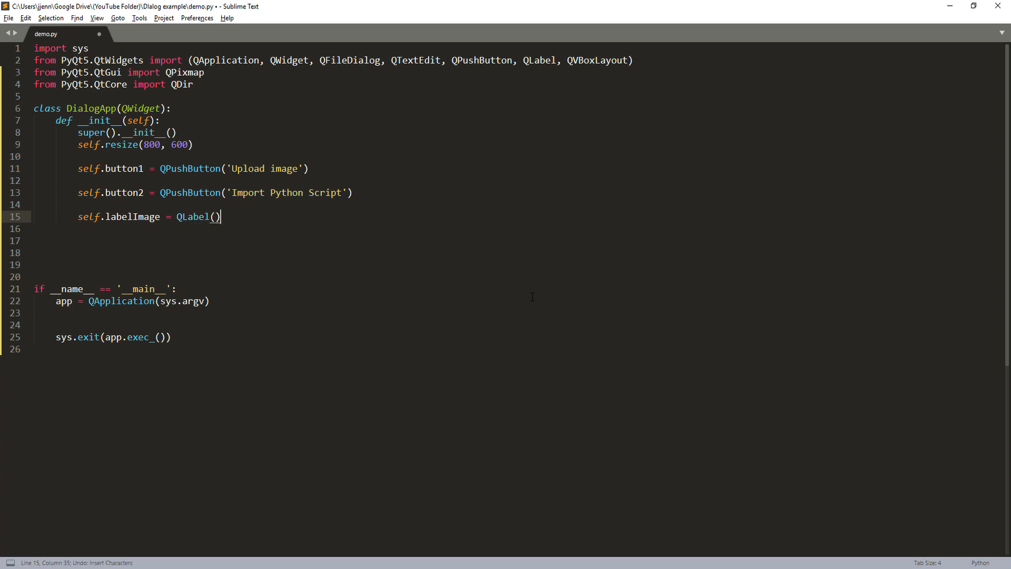
type("self.")
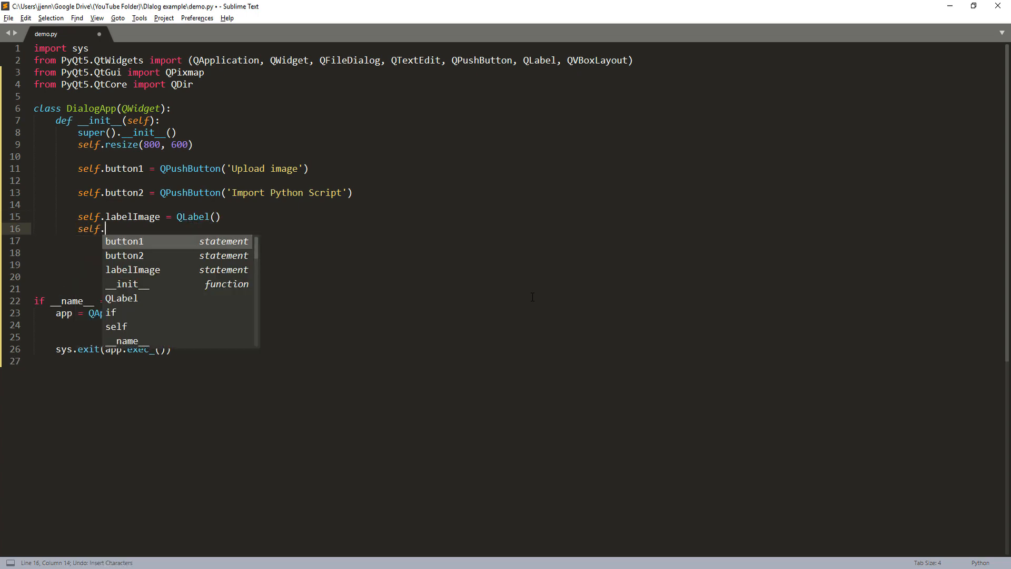
type("textEditor =")
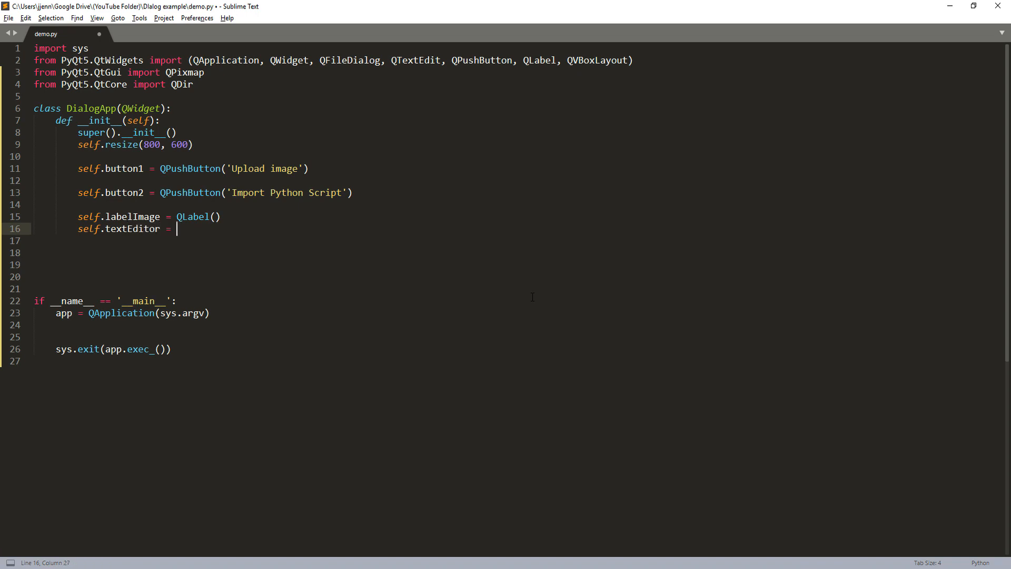
type("QTextEdit(")
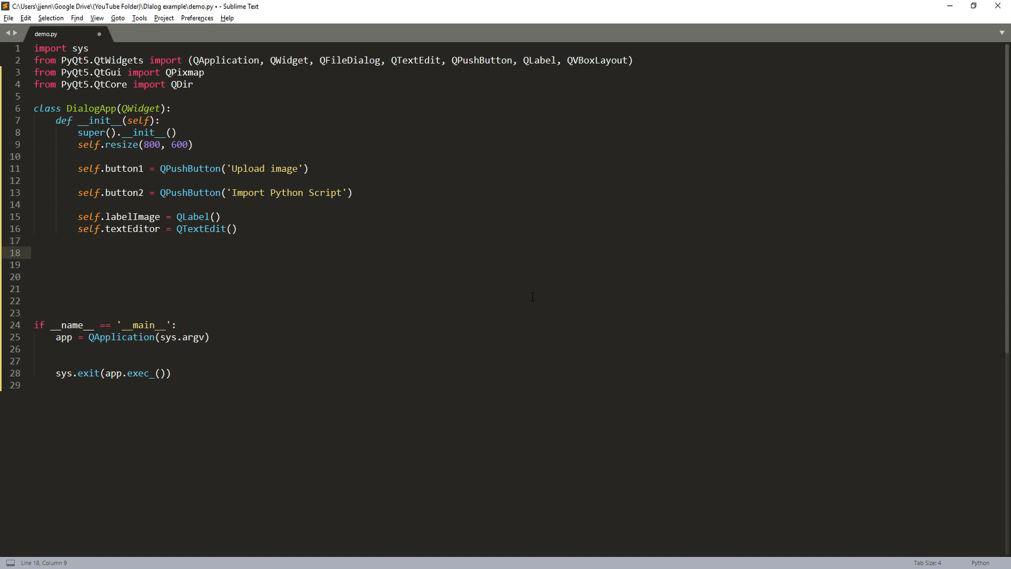
Build a QVBoxLayout and add button1, labelImage, button2 and textEditor to it.
type("layout = QVBoxLayout(")
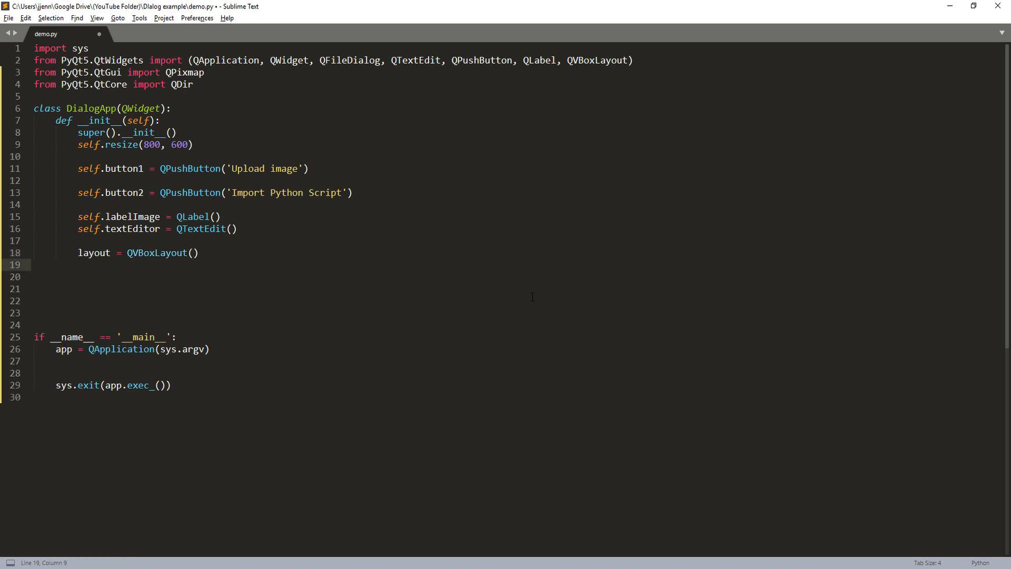
type("layout.addW")
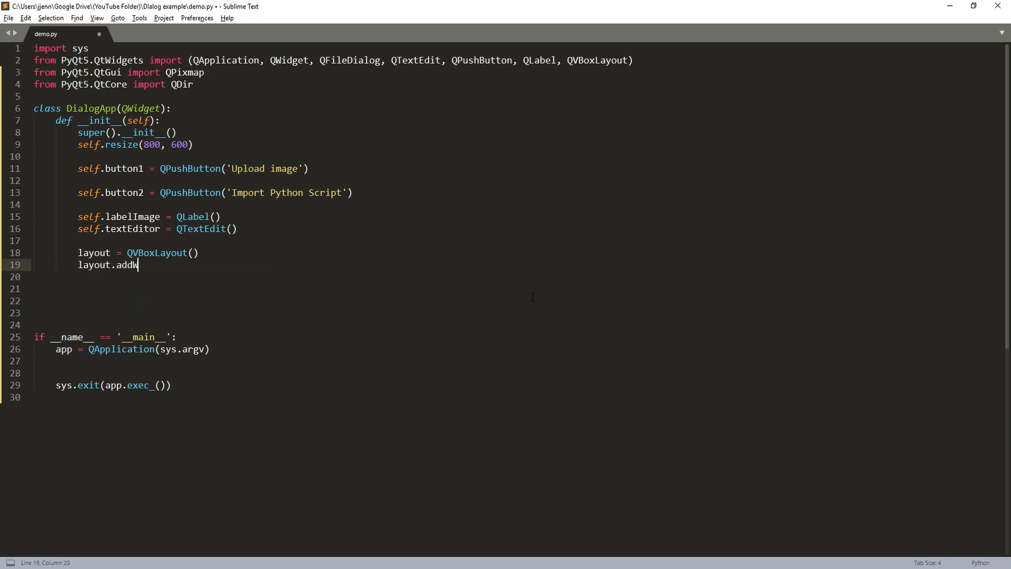
type("idget(self.button1")
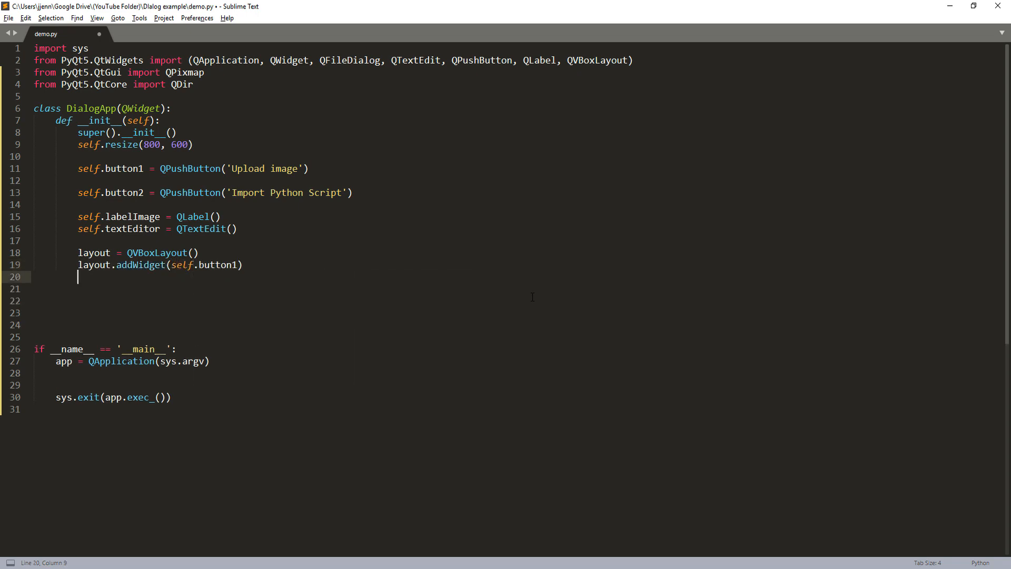
type("layout.")
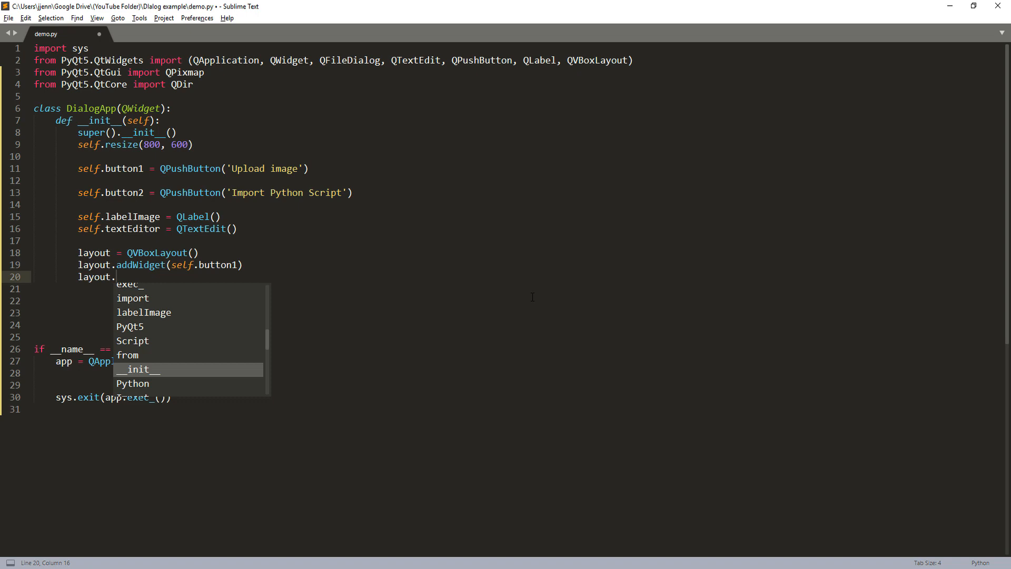
type("addW")
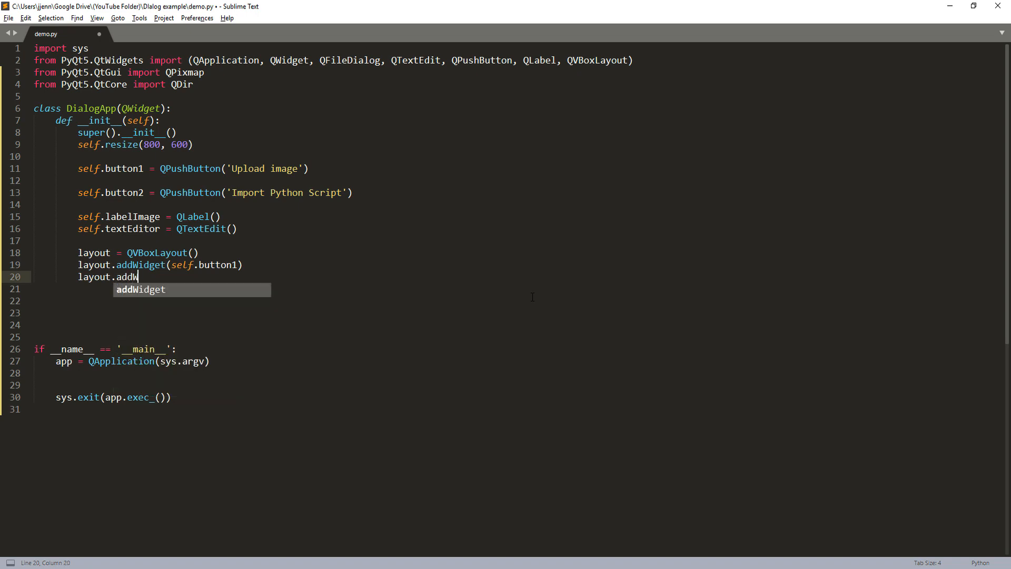
type("Widget(self.labelImage")
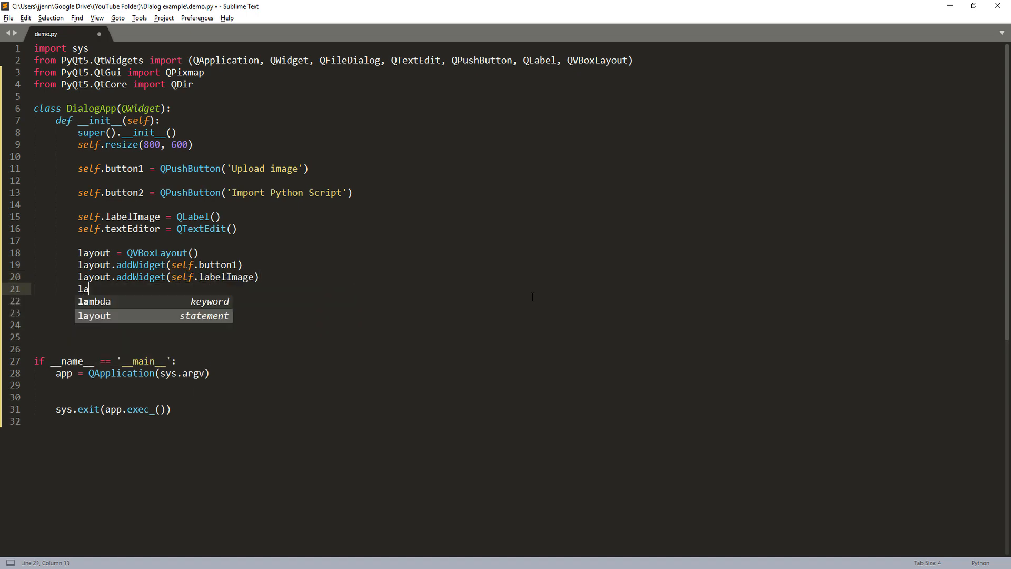
type("yout.addWidget(self.button2")
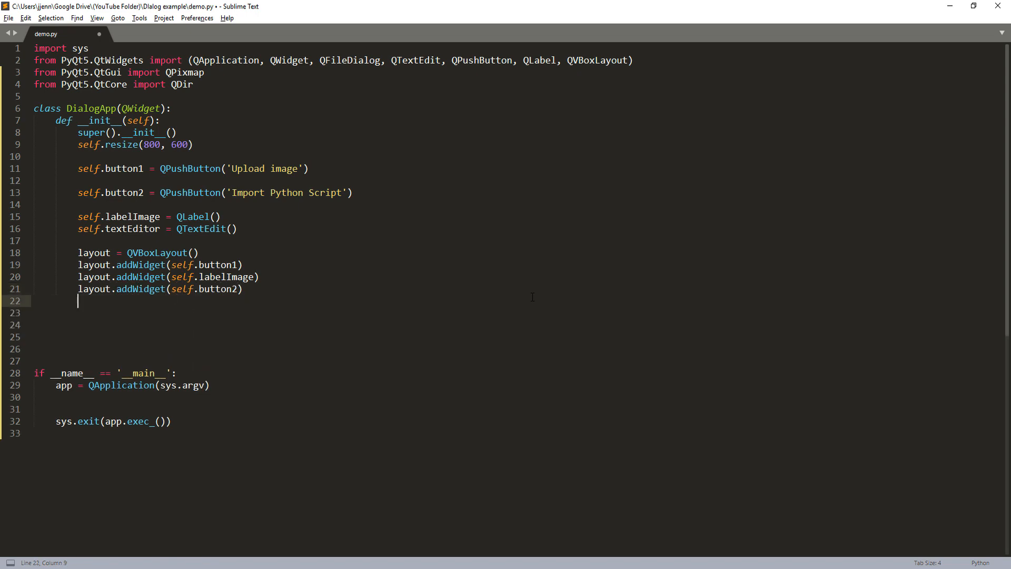
type("layout.addW")
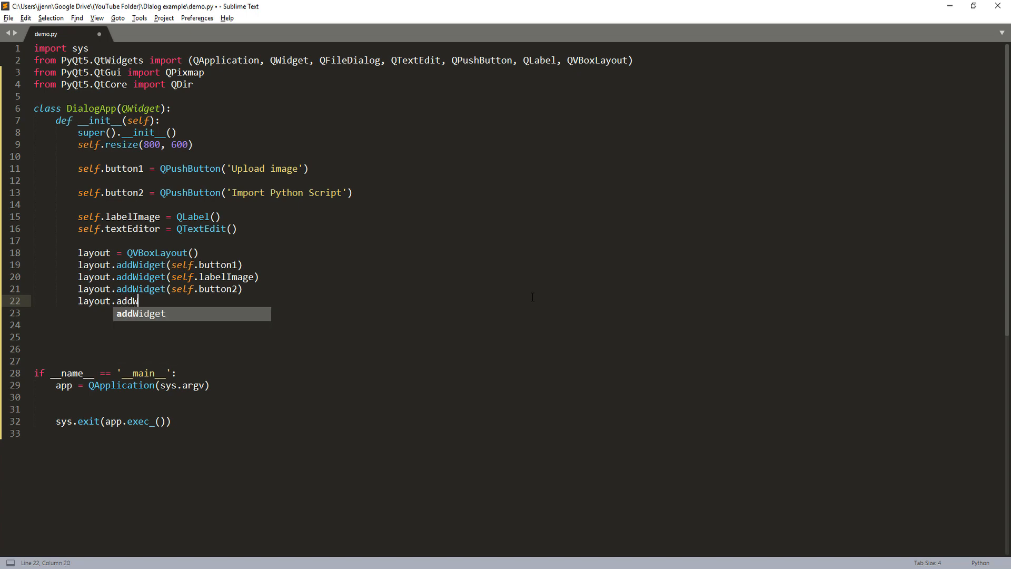
type("idget(self.textEditor")
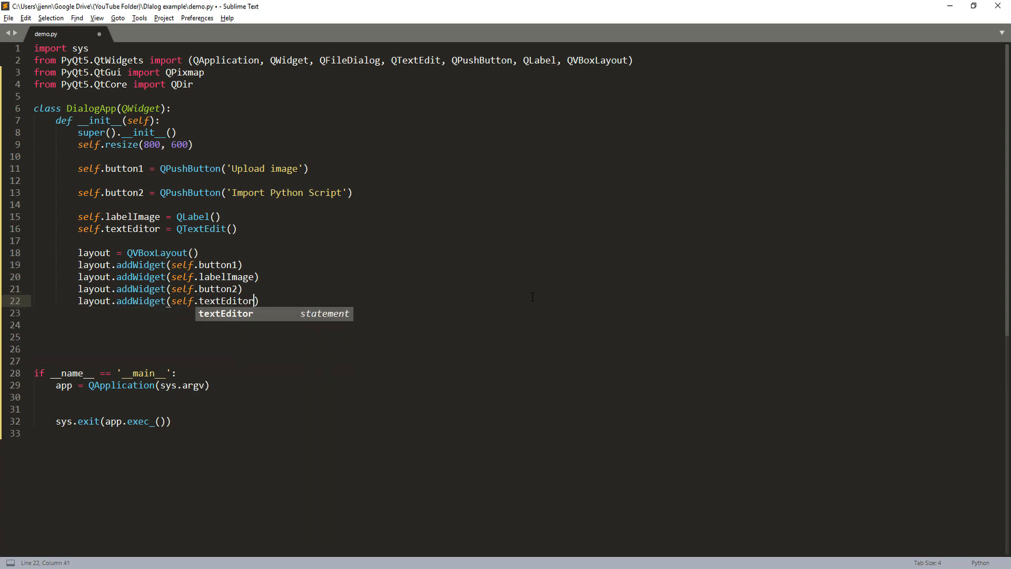
Apply the layout to the dialog with self.setLayout(layout).
type("s")
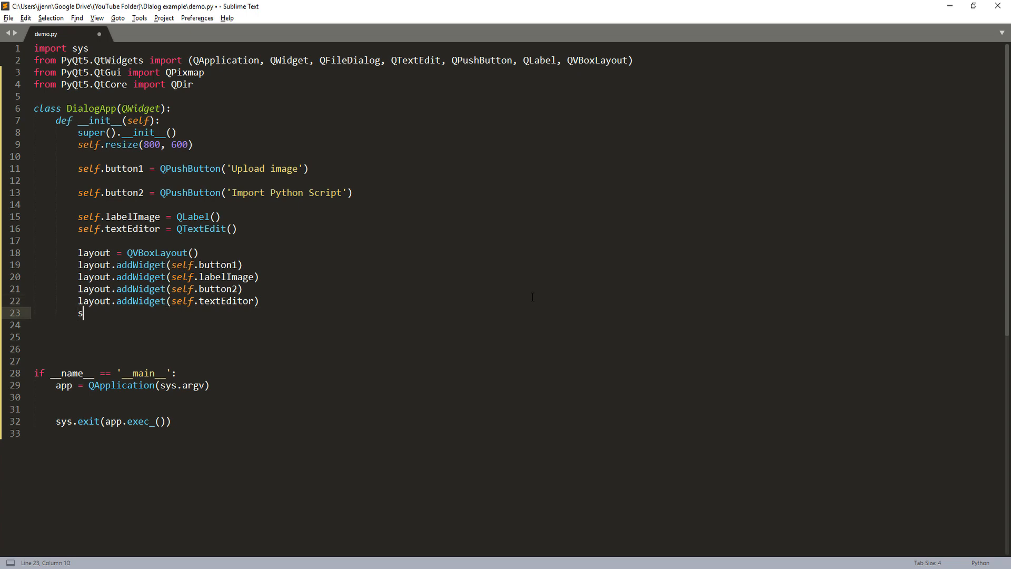
key("Backspace")
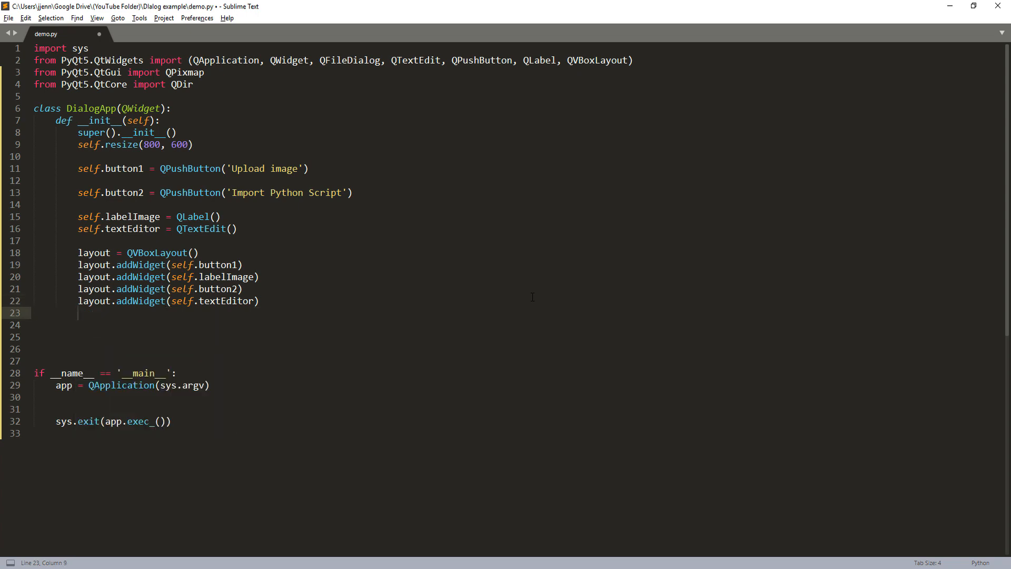
type("self.")
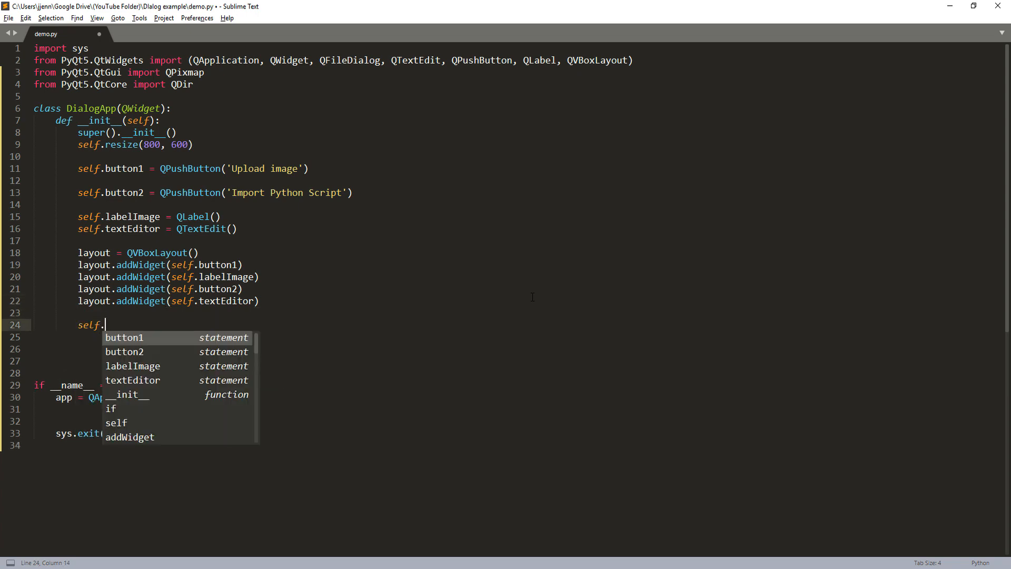
type("setLayo")
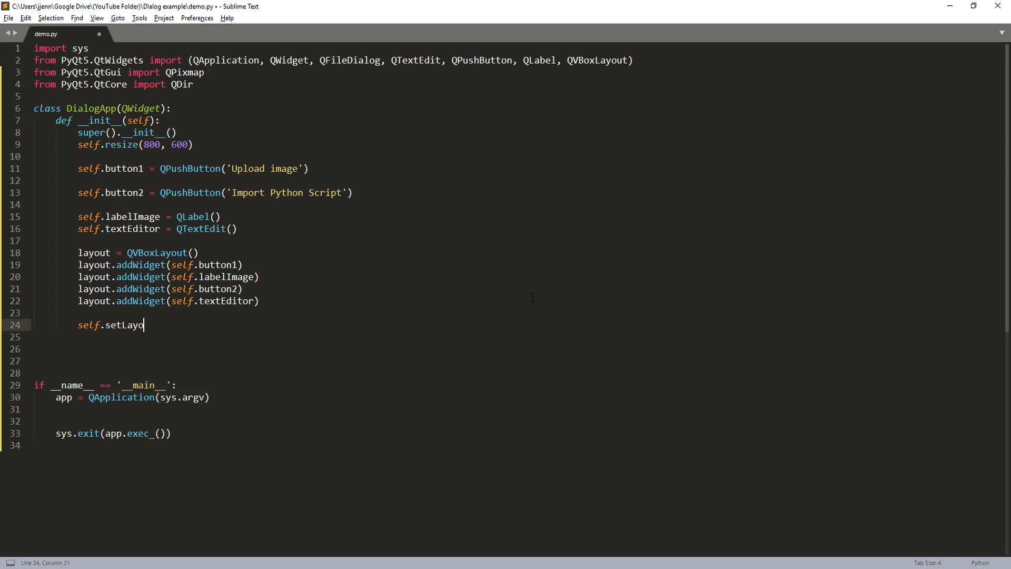
type("ut()")
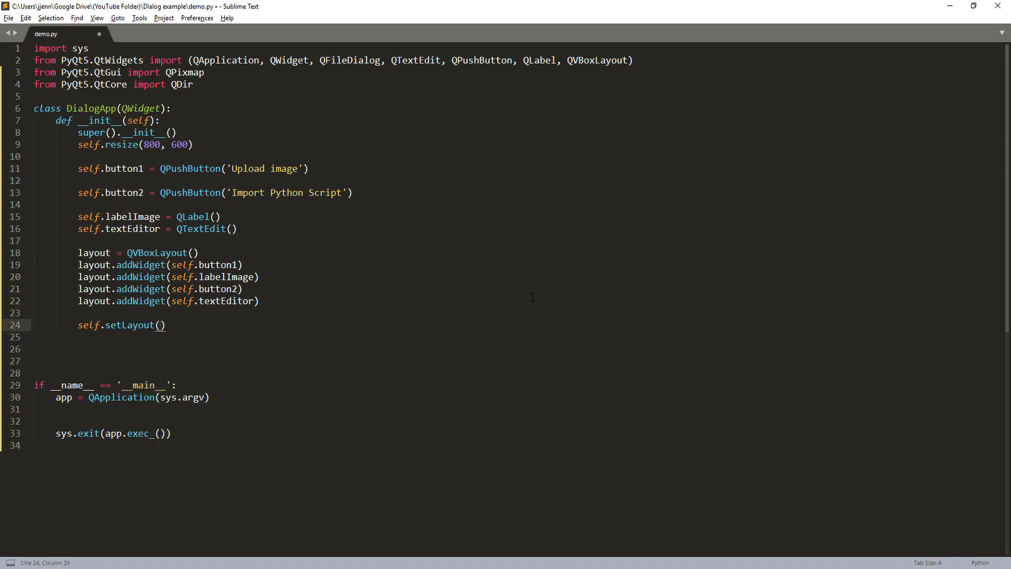
type("layout")
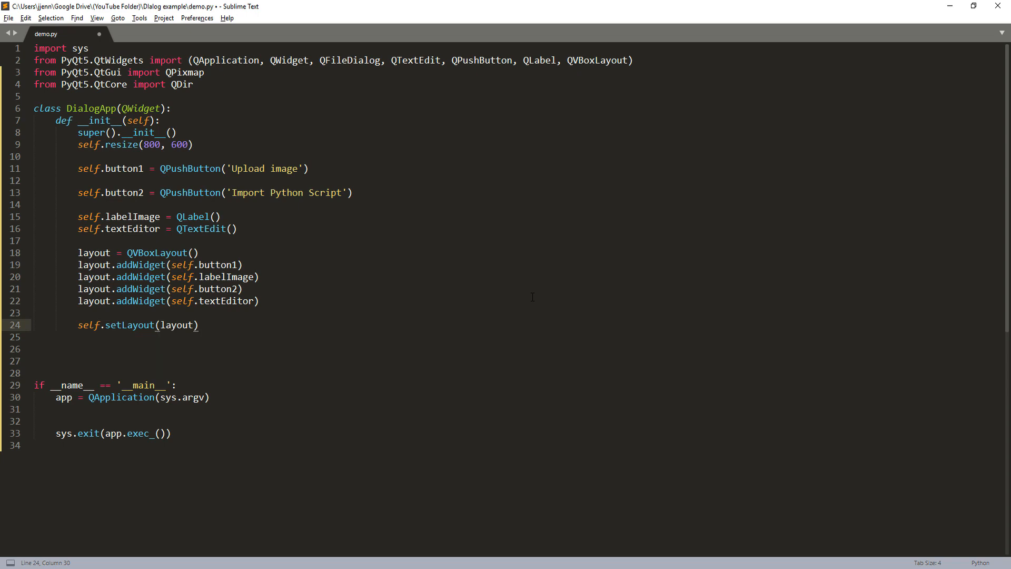
key("Backspace")
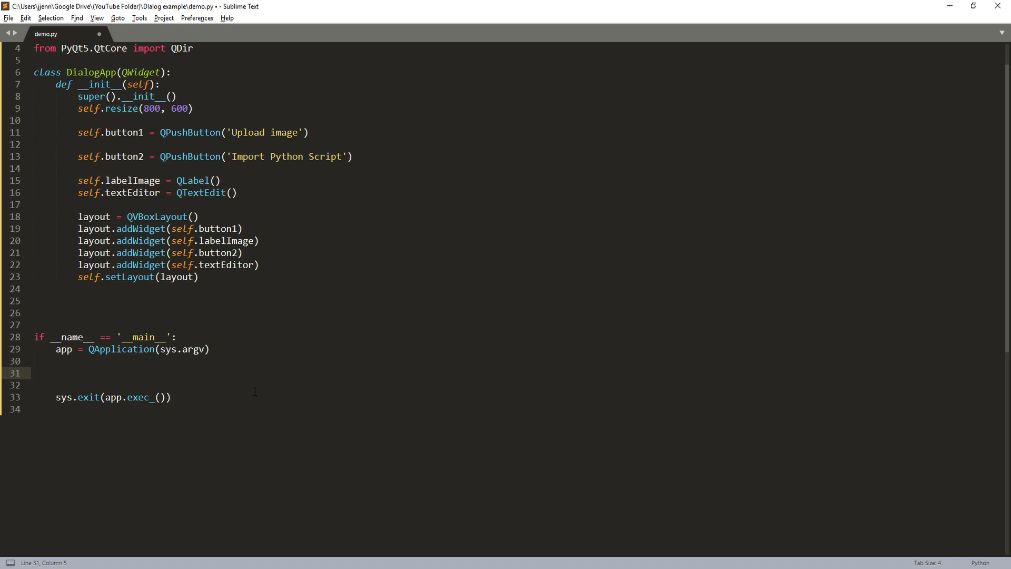
Create demo = DialogApp() and show it in the main block, then build with Ctrl+B.
type("demo")
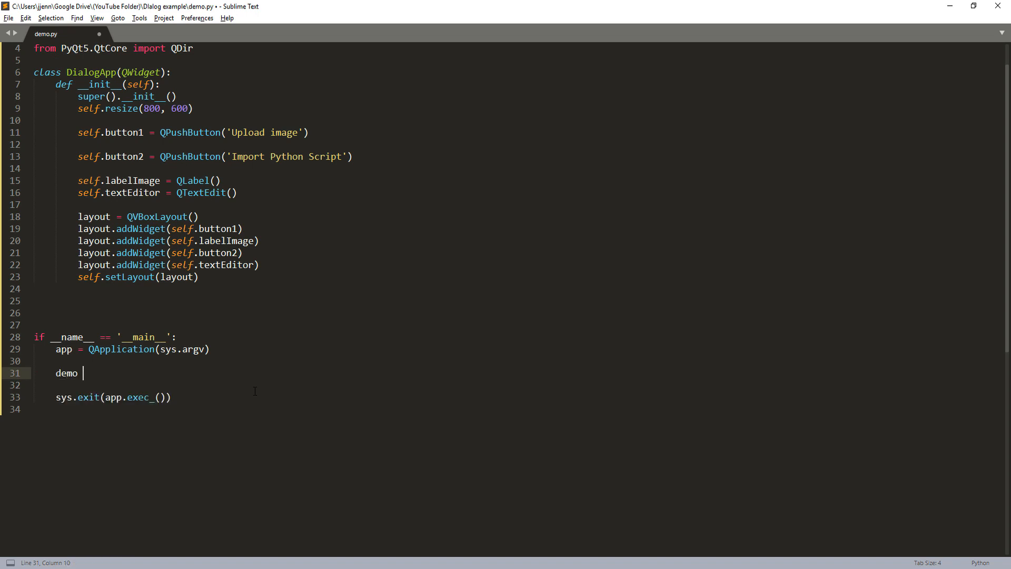
type("=")
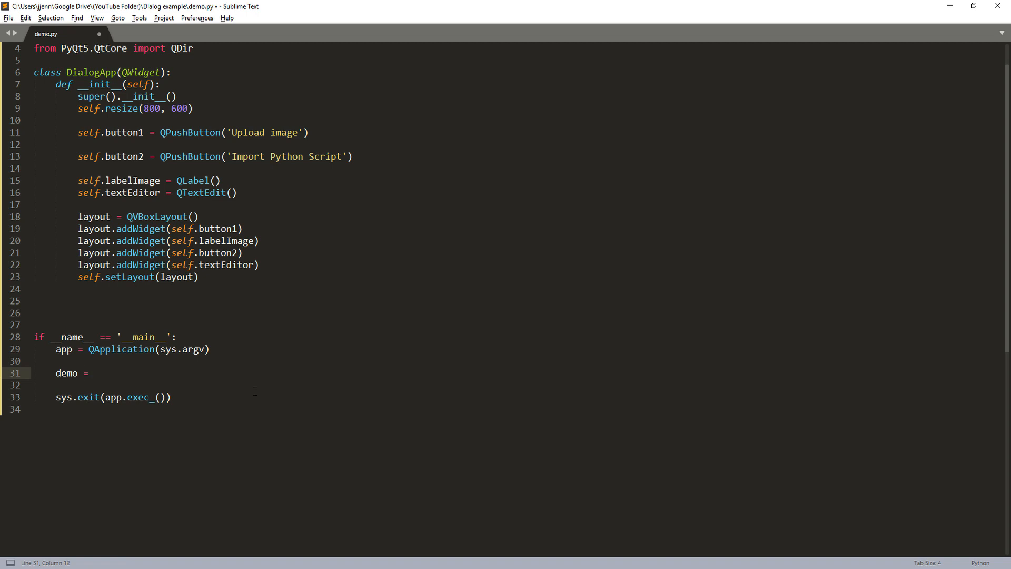
type("DialogApp()")
left_click(517, 385)
type("demo.show()")
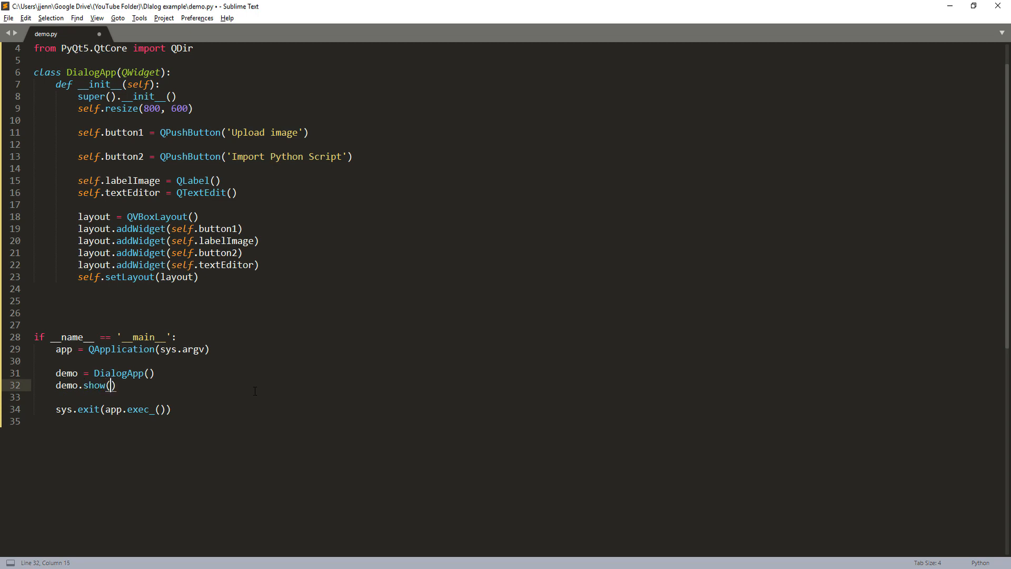
key("ctrl+b")
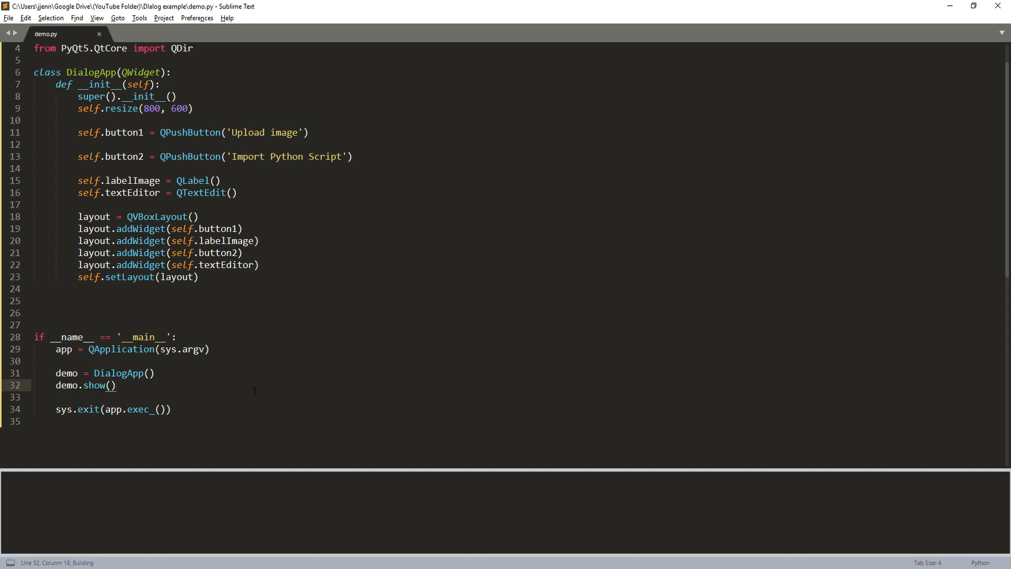
Run the build so the PyQt5 window with both buttons and an empty text area appears.
key("ctrl+b")
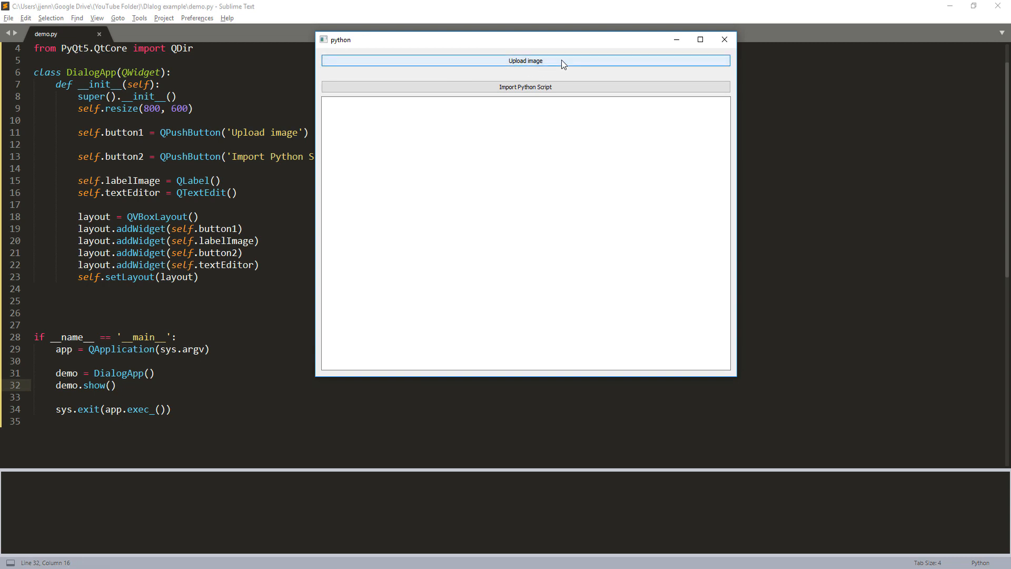
mouse_move(526, 63)
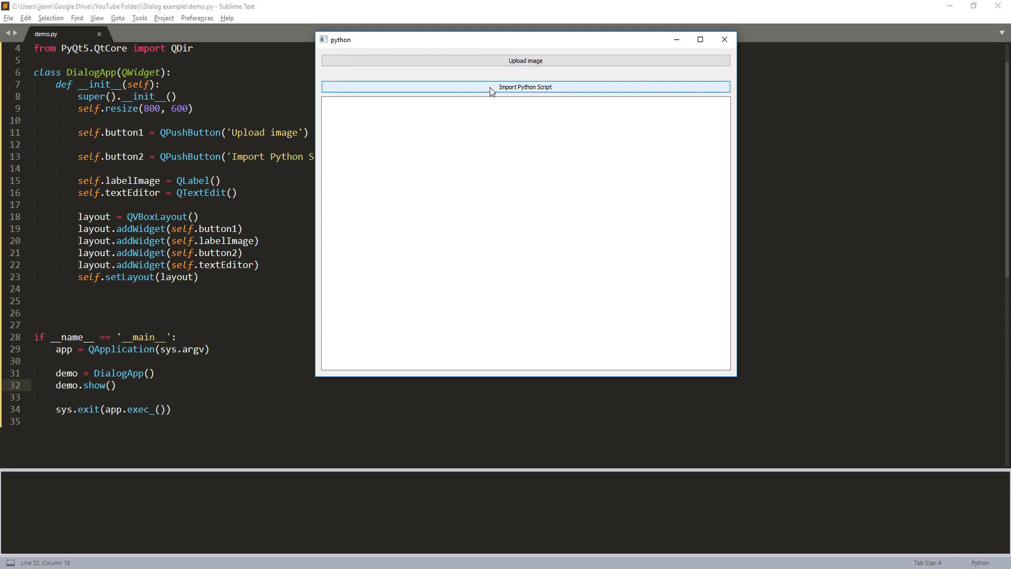
mouse_move(724, 39)
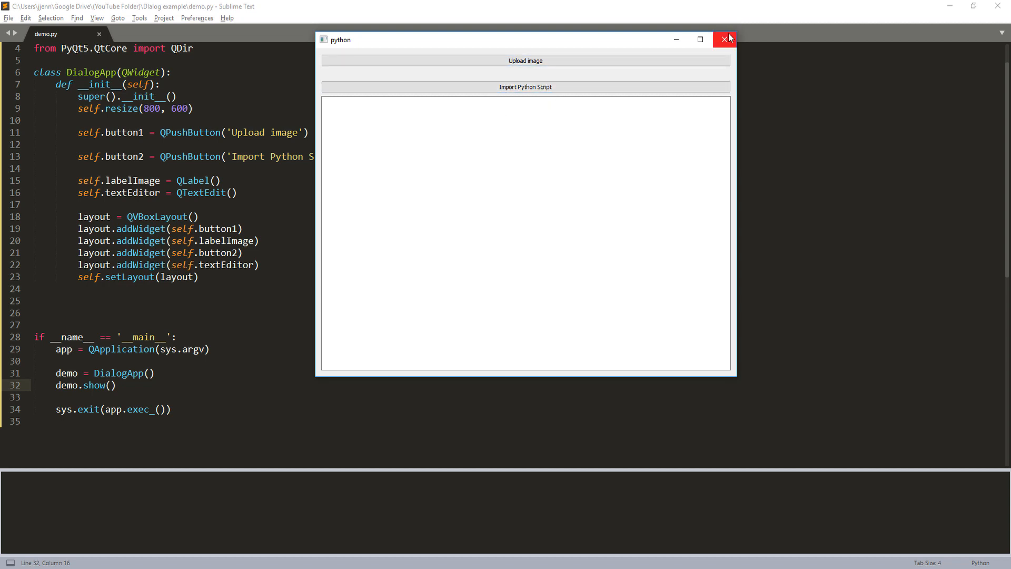
Close the running dialog and start a get_image_file(self) method.
left_click(725, 39)
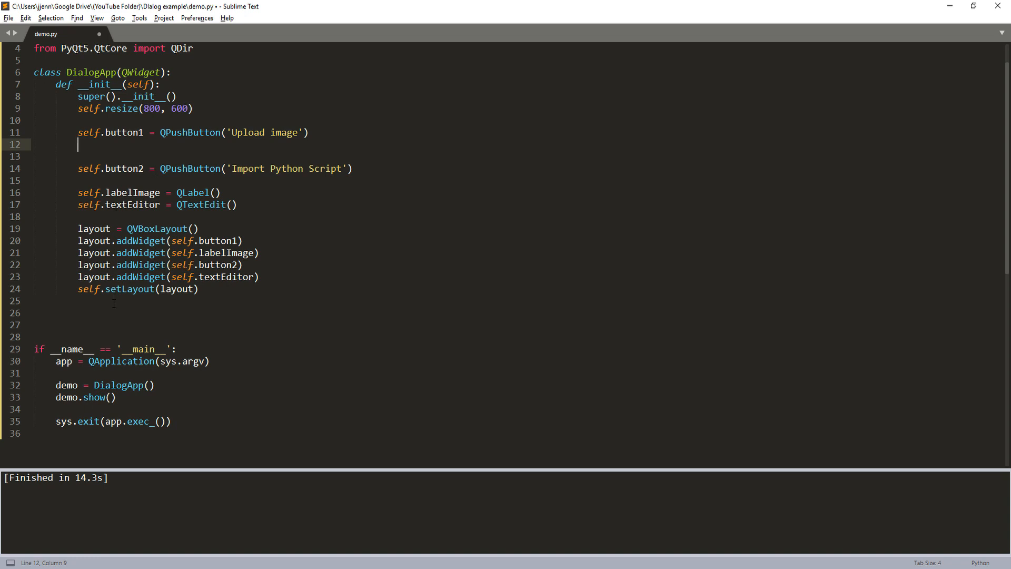
type("def get_im")
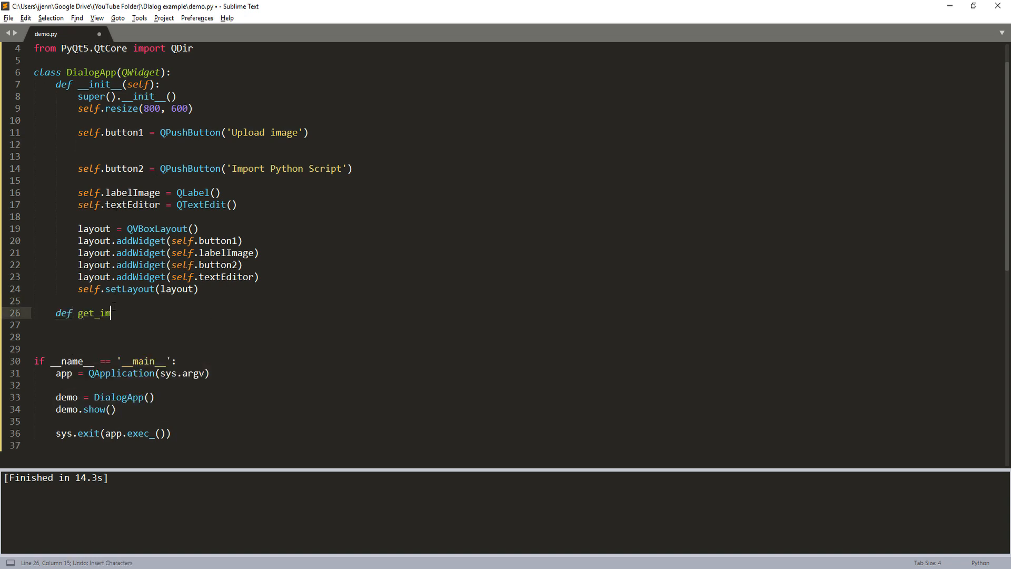
type("age_file")
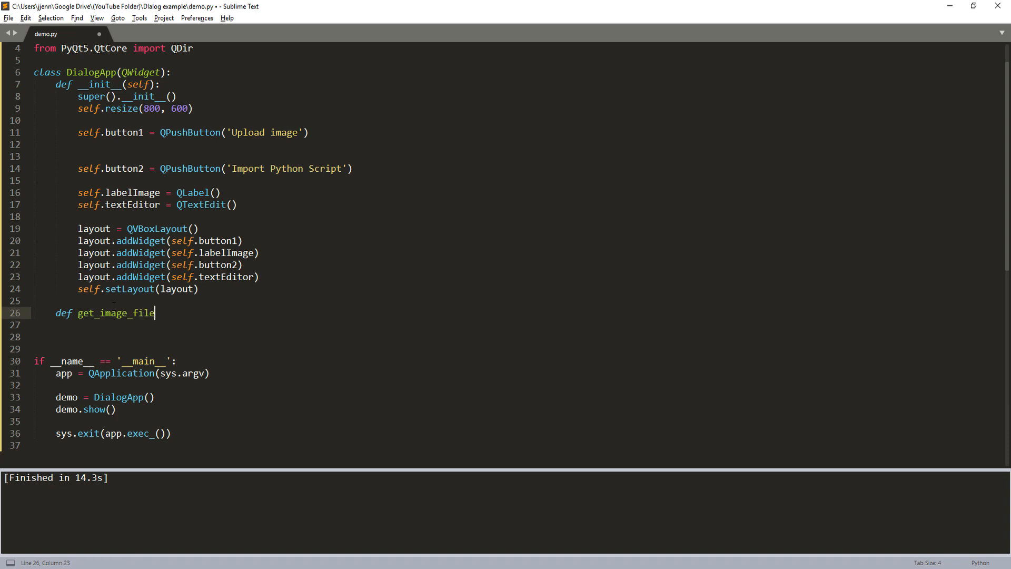
type("(self):")
type("file_n")
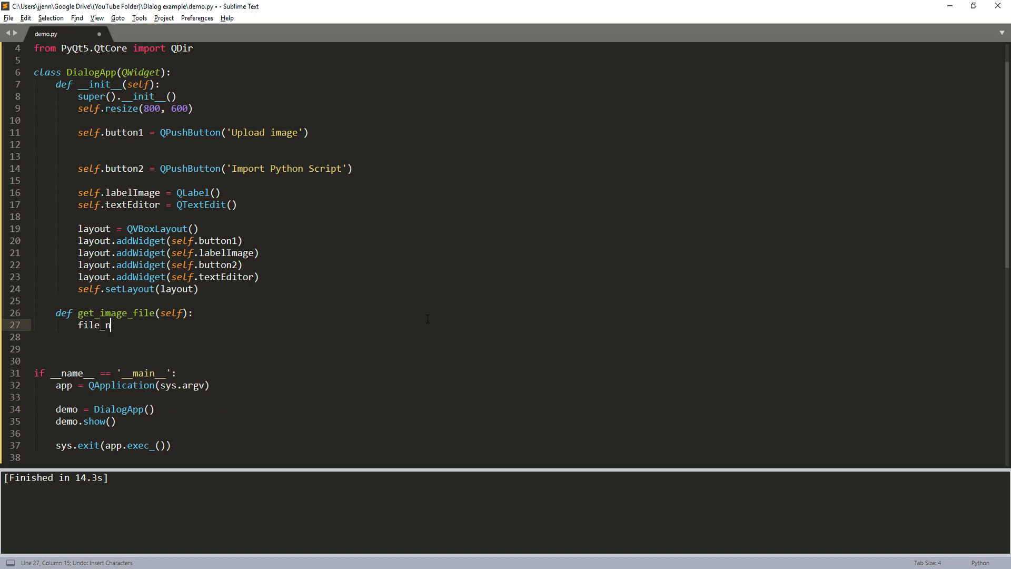
Assign file_name, _ from QFileDialog.getOpenFileName(self, 'Open Image File'.
type("ame, _ =")
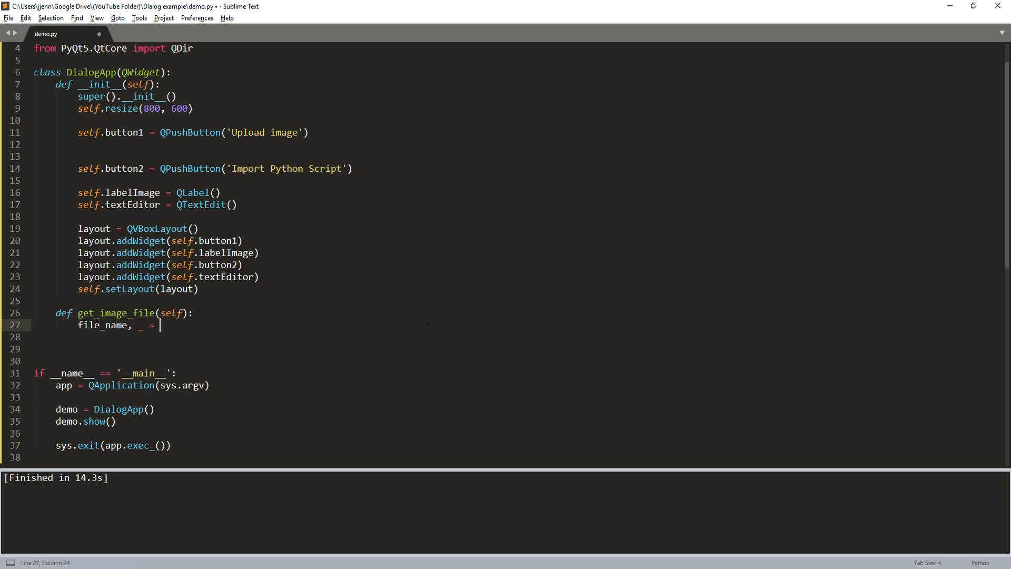
type("QFileDialog")
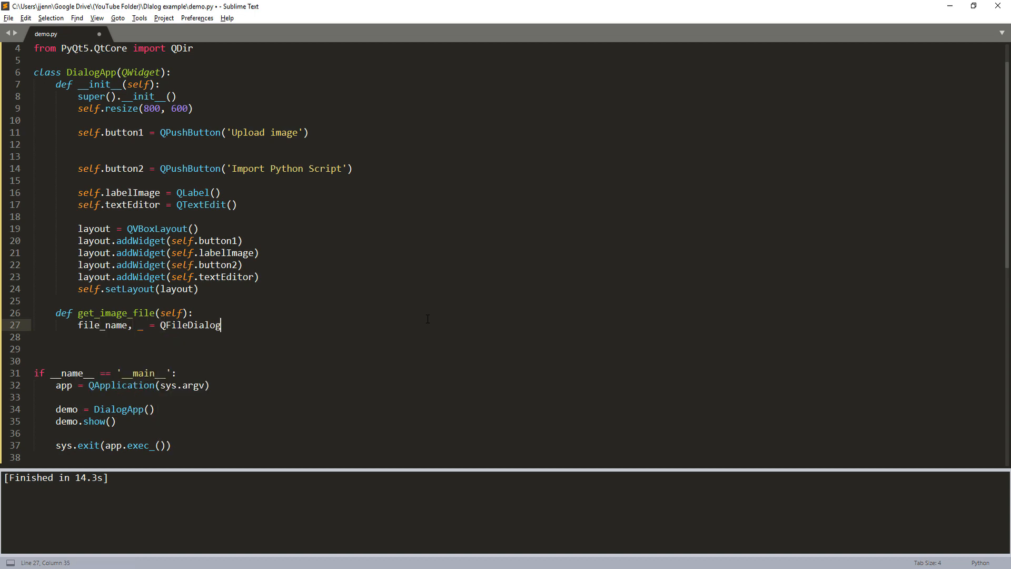
type(".getOpenF")
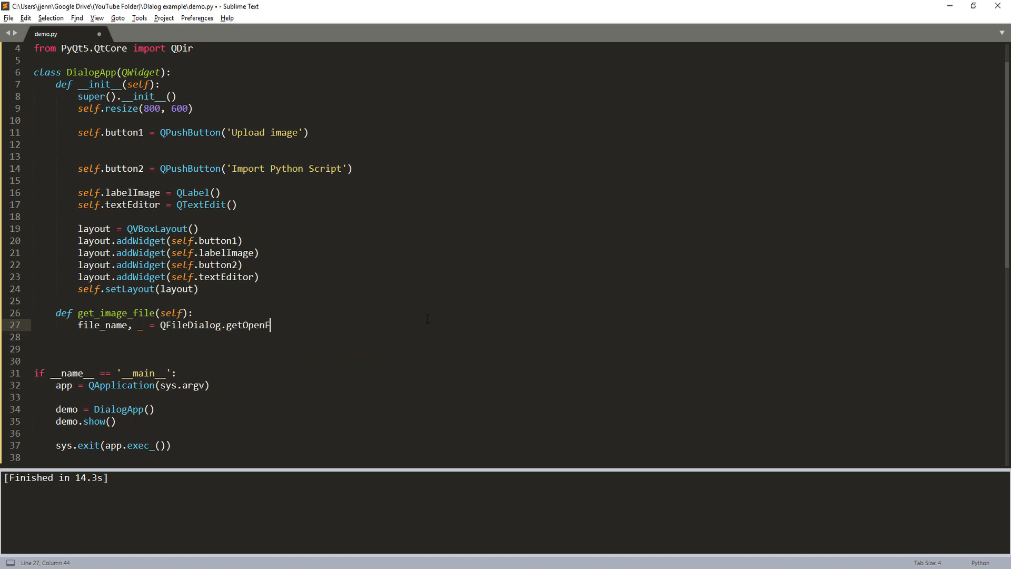
type("ileName(self, 'Open")
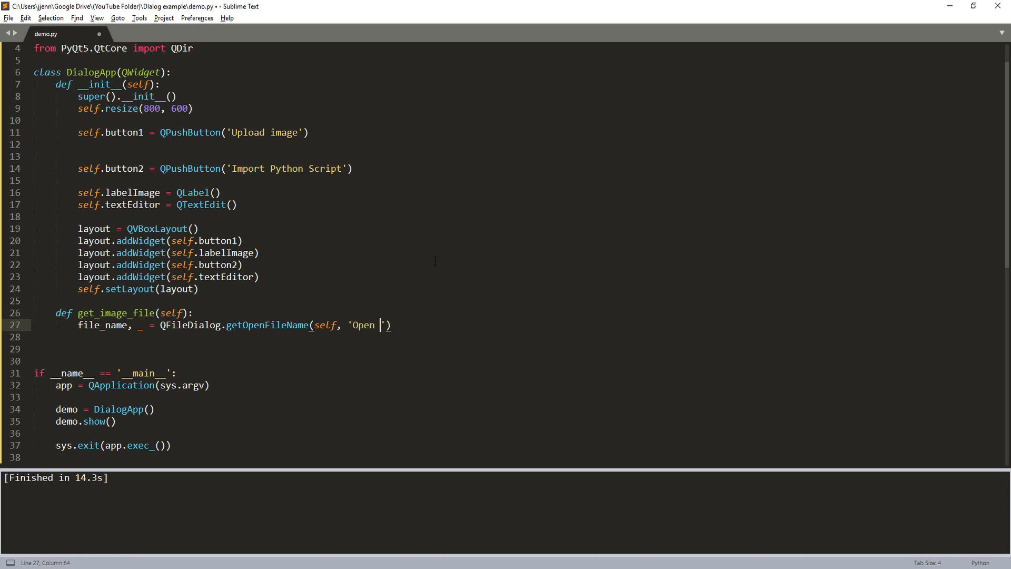
type("Image File")
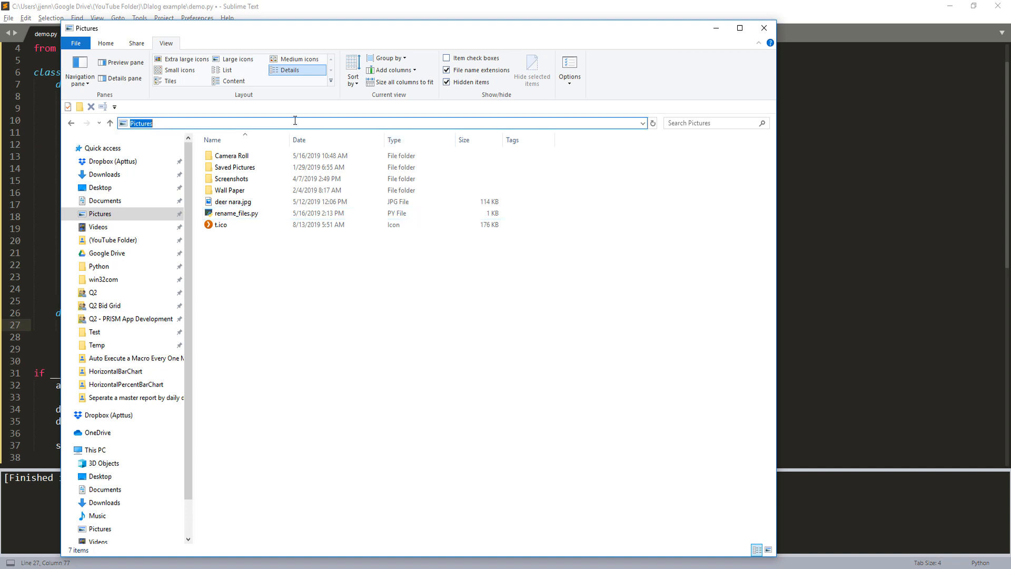
mouse_move(164, 122)
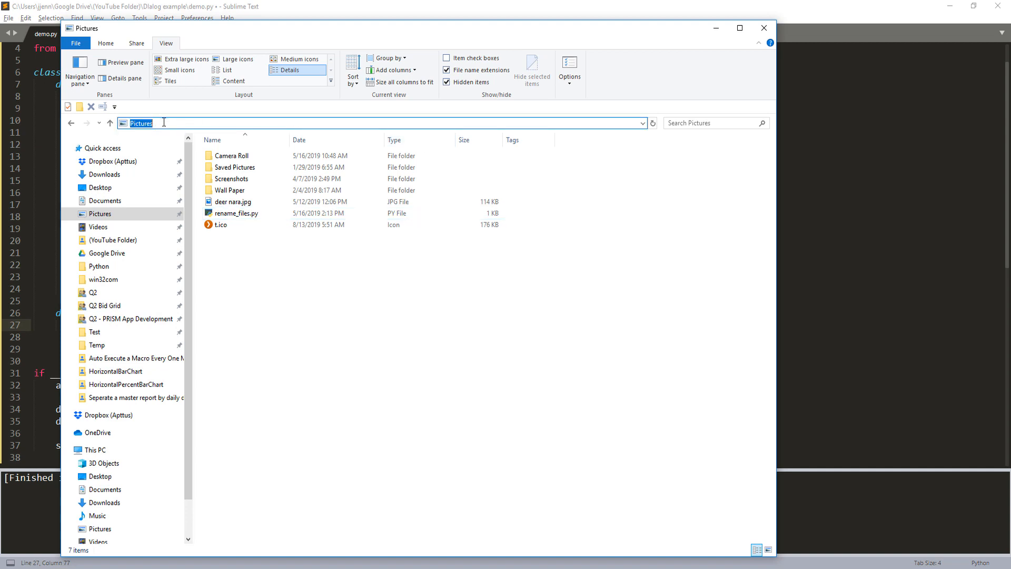
mouse_move(244, 204)
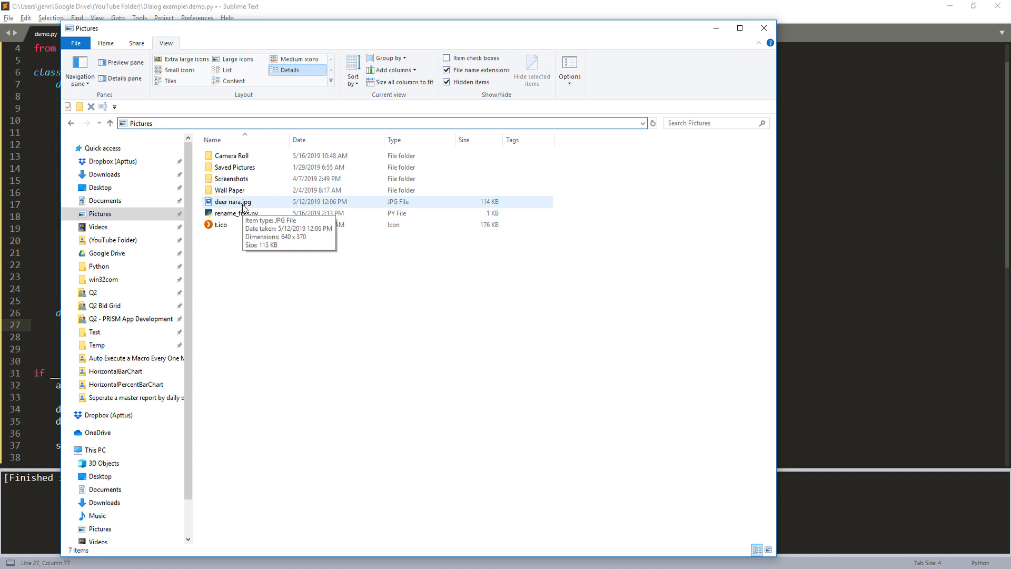
Bring up the context menu for deer nara.jpg in Pictures to copy its path.
right_click(231, 201)
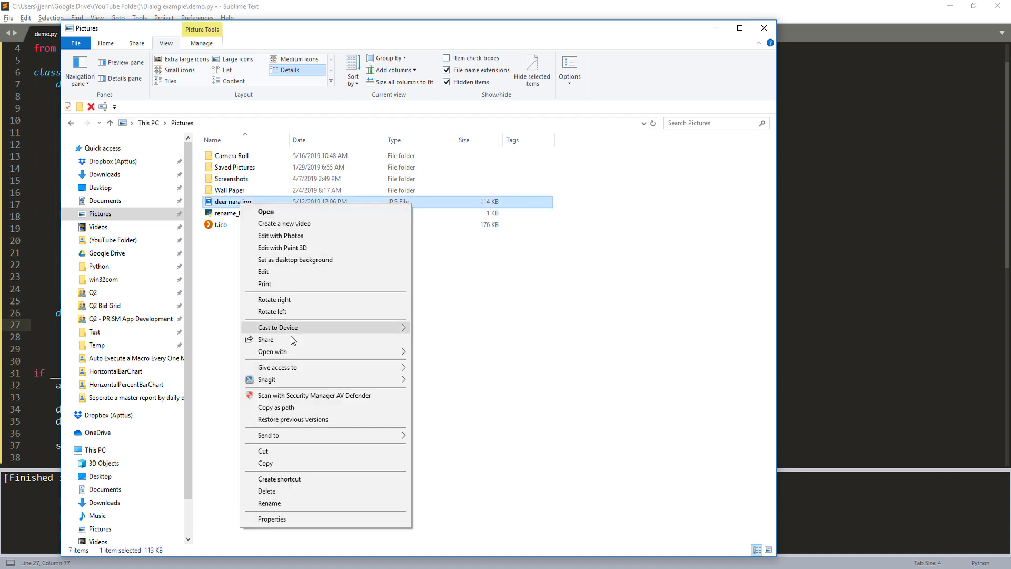
mouse_move(313, 395)
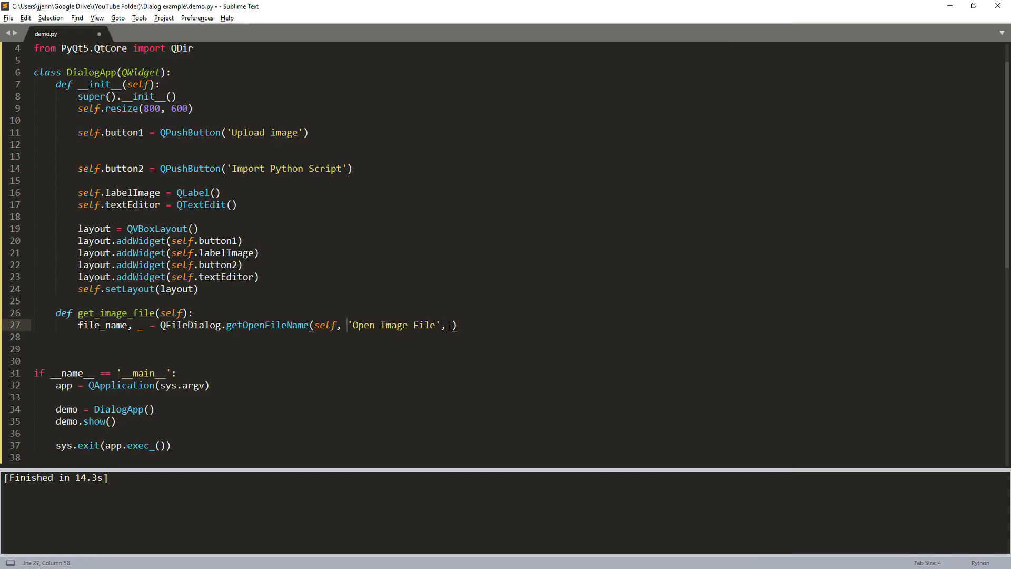
Give getOpenFileName the raw Pictures folder path with escaped backslashes, without the deer nara.jpg name.
type("r\"C:\\Users\\jjenn\\Pictures\\deer nara.jpg\"")
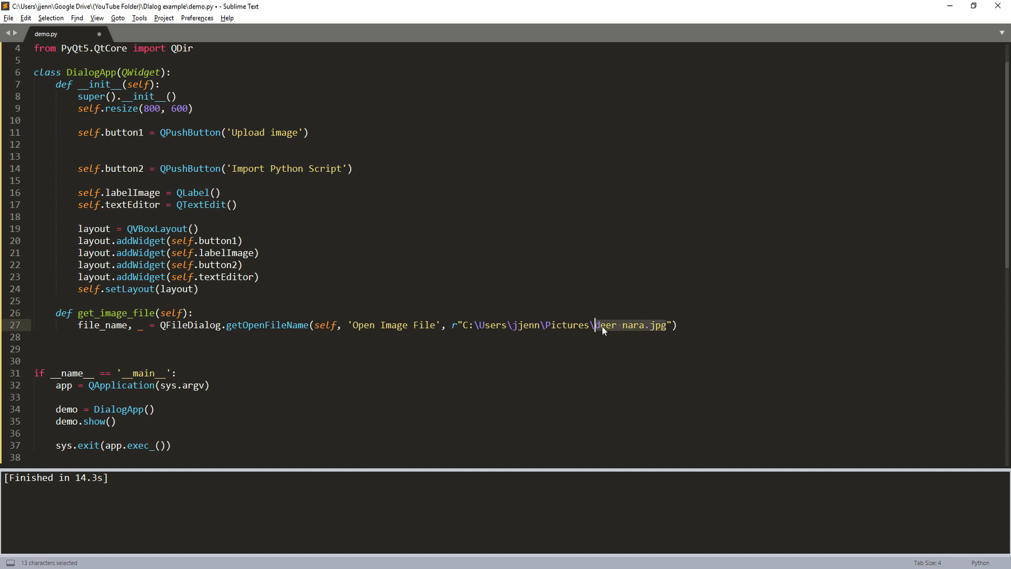
key("Delete")
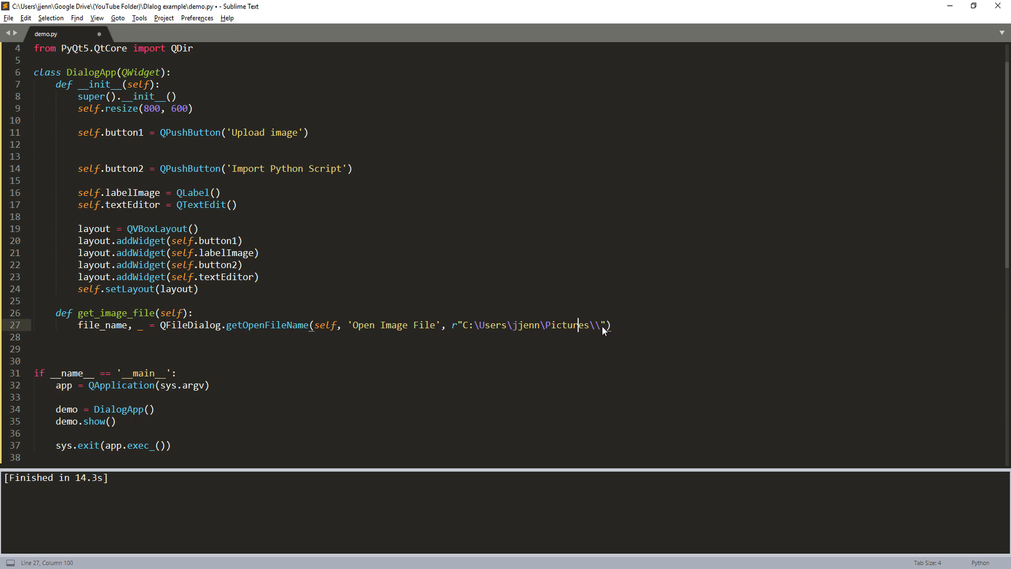
type("\\\\")
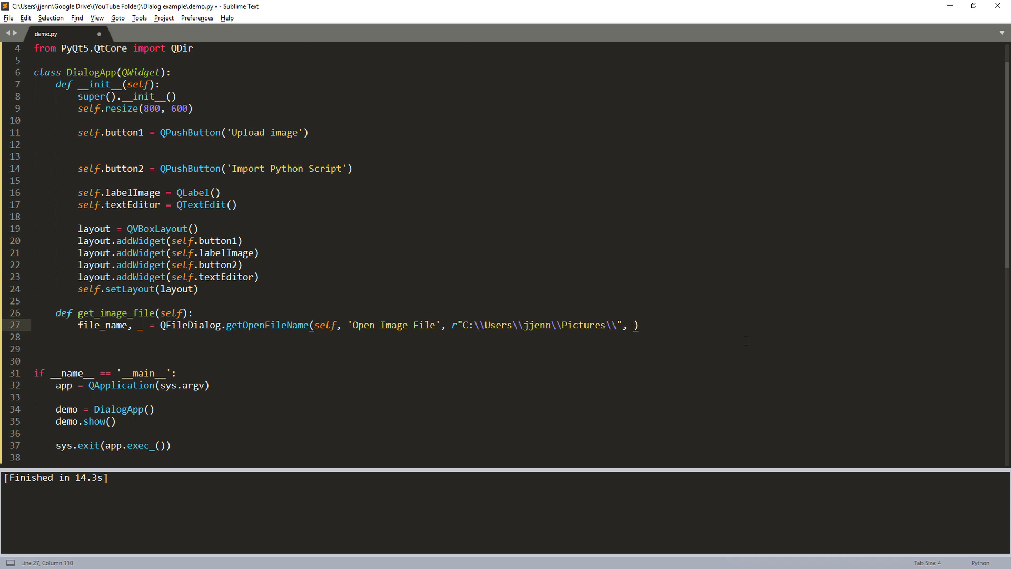
Add the filter string "Image files (*.jpg *.jpeg *.gif)" to the dialog call.
type("\"Image files")
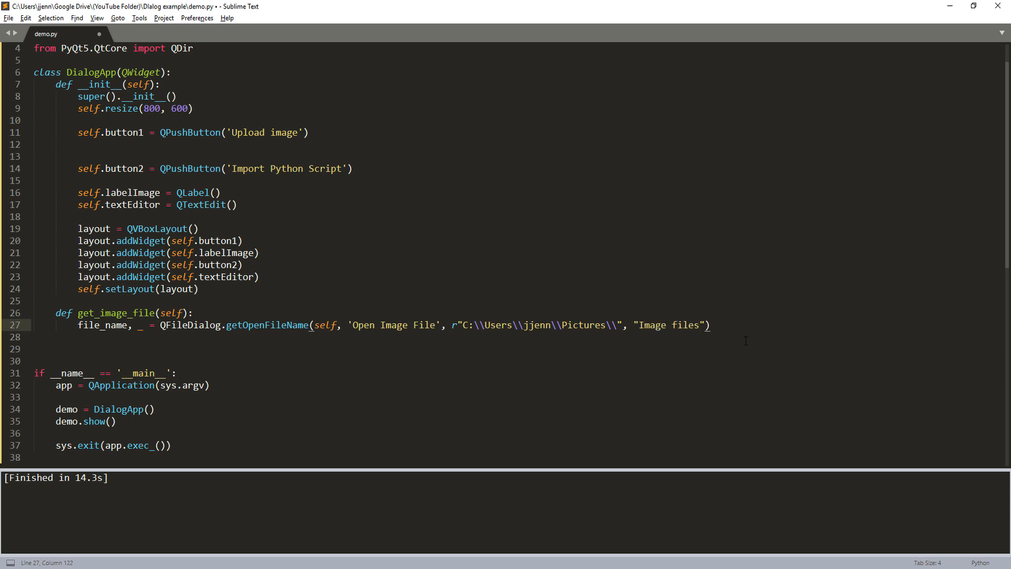
type("(")
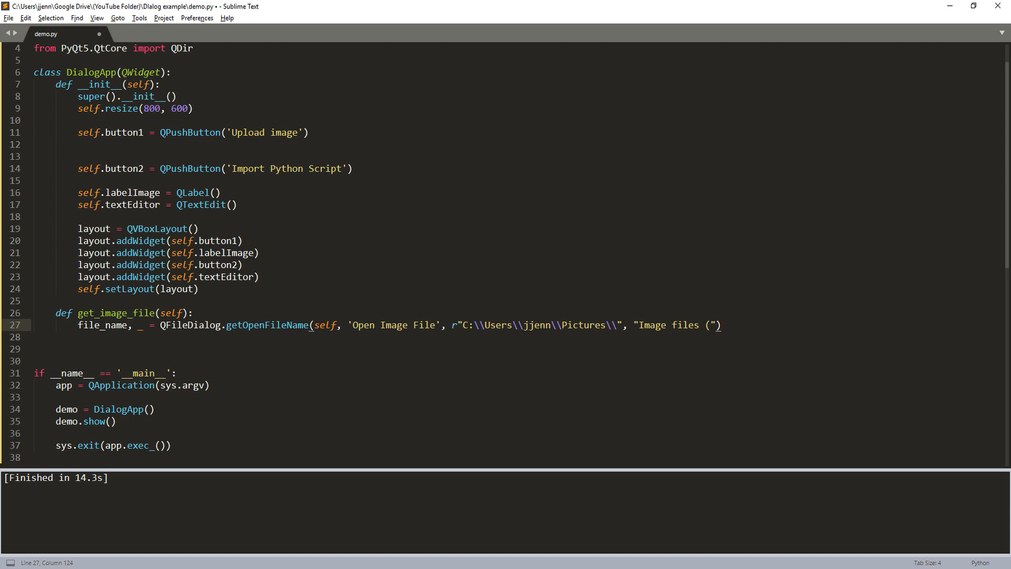
type("*.jp")
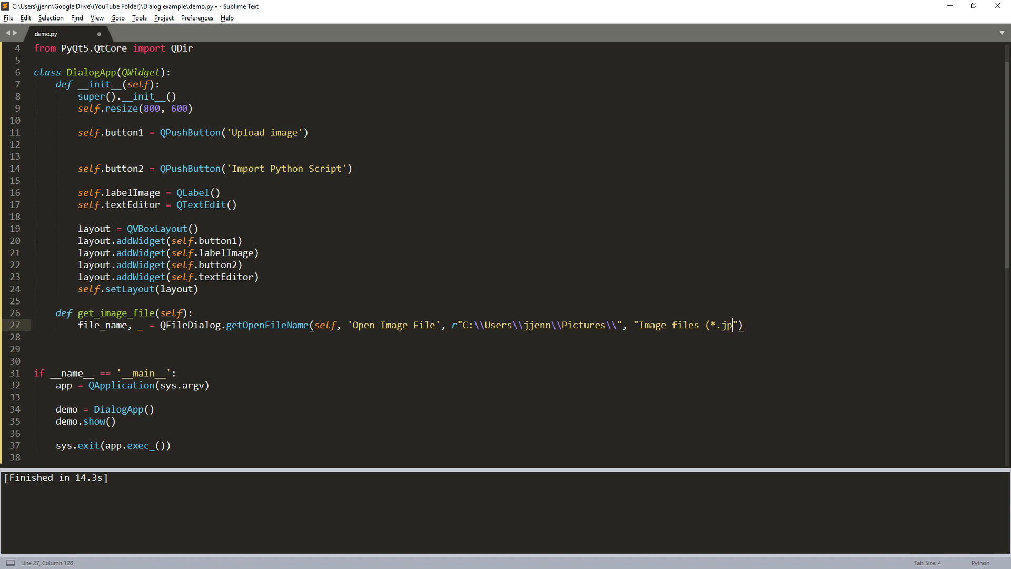
type("g")
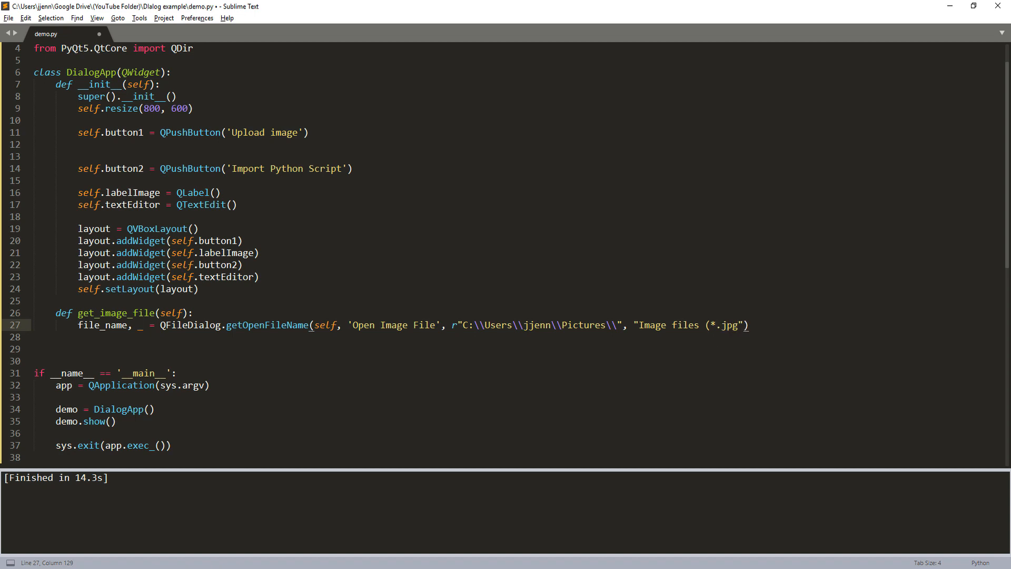
type("*")
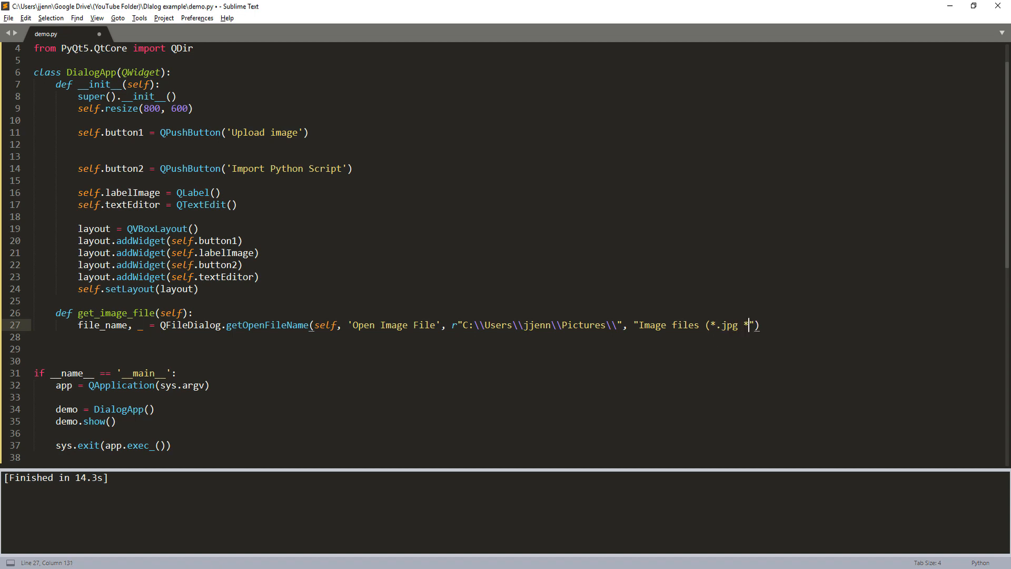
type(".jpeg")
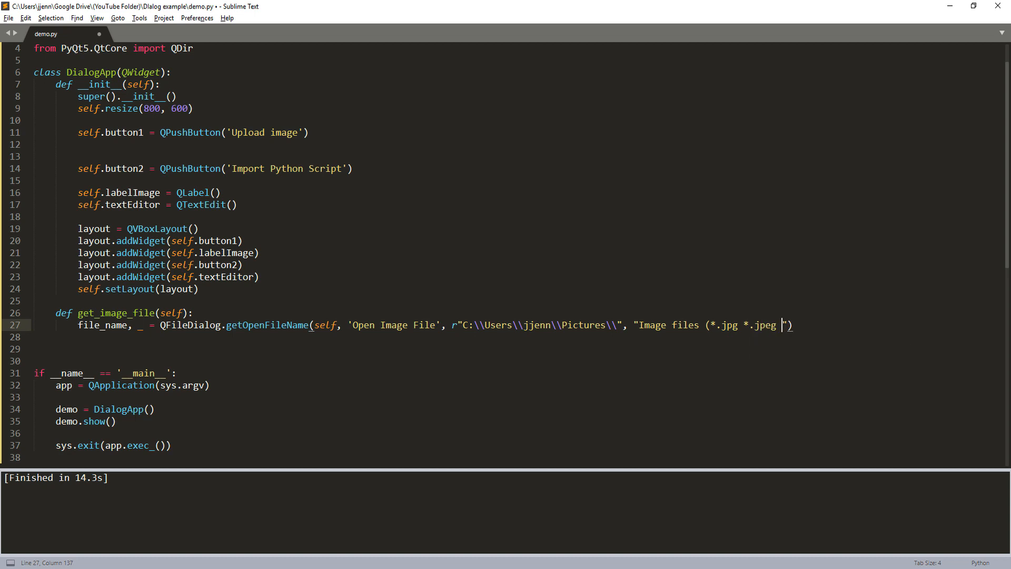
type("*")
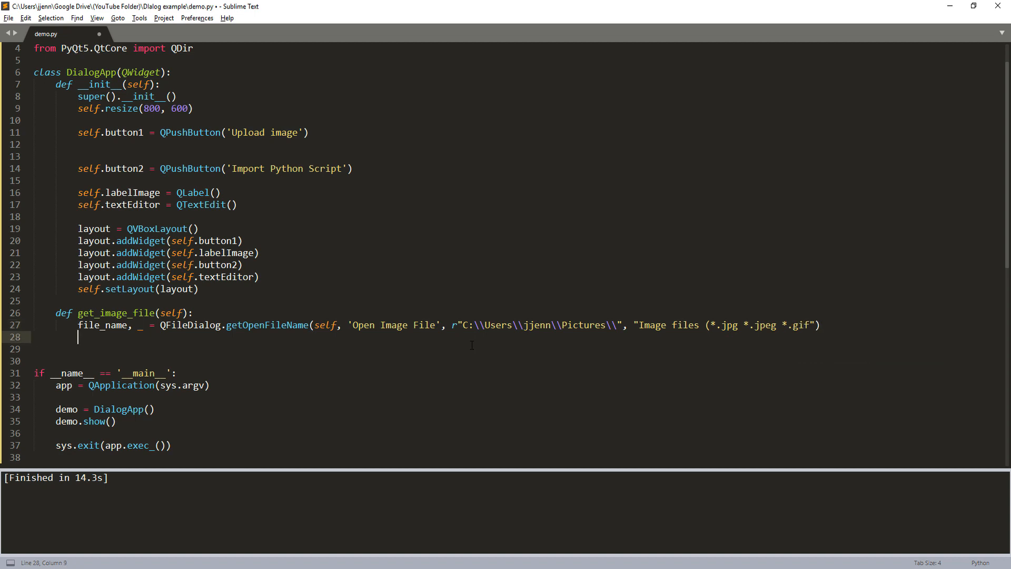
Write self.labelImage.setPixmap(QPixmap(file_name)) so the chosen picture shows in the label.
type("sel")
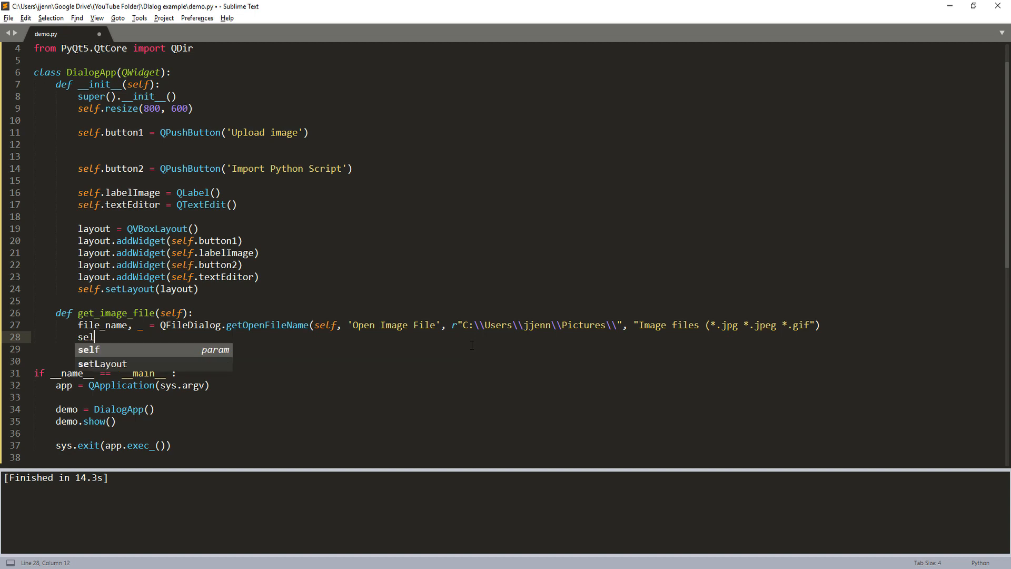
type("f")
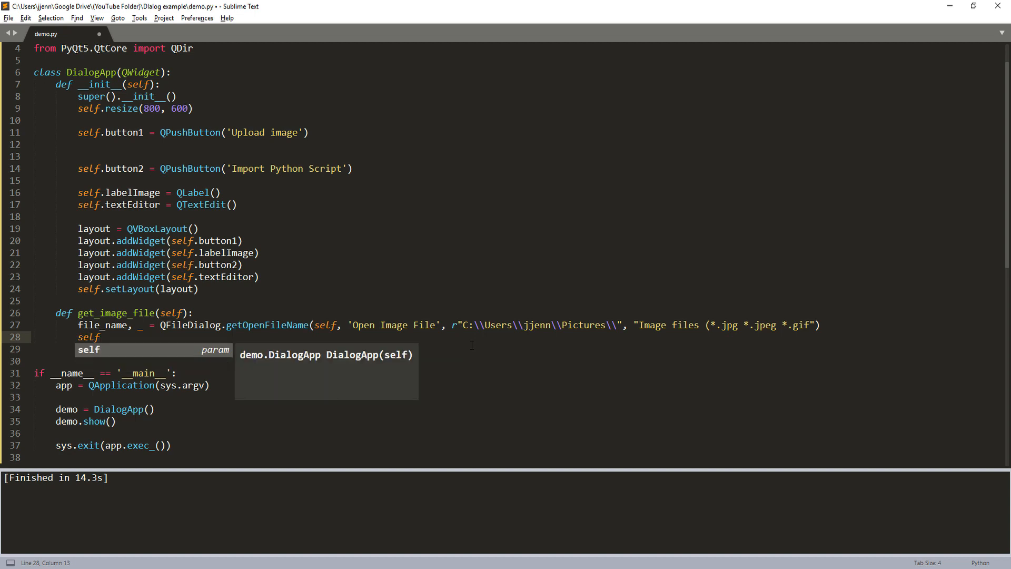
mouse_move(253, 364)
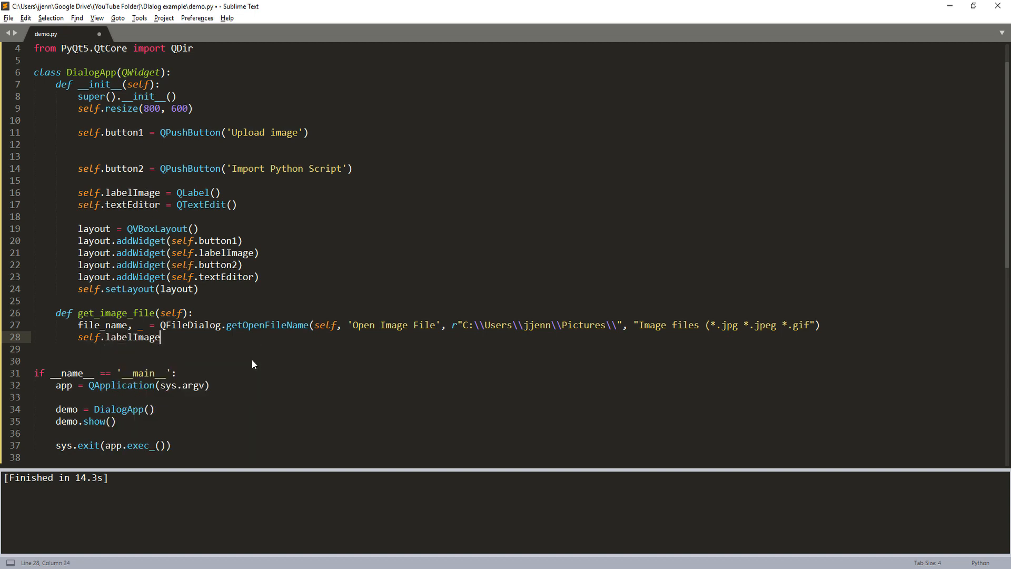
type(".setPixmap(")
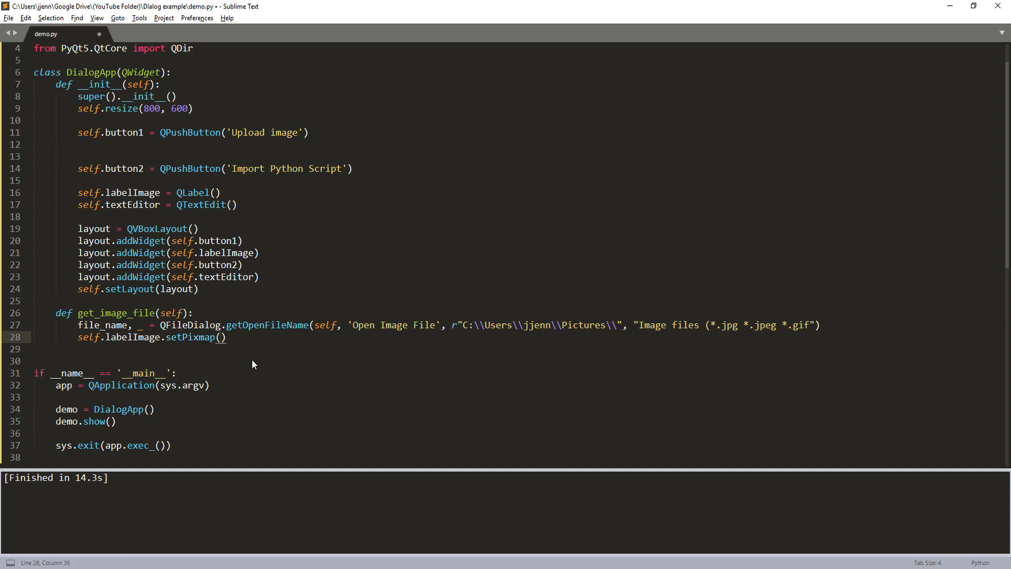
type("QPixmap(")
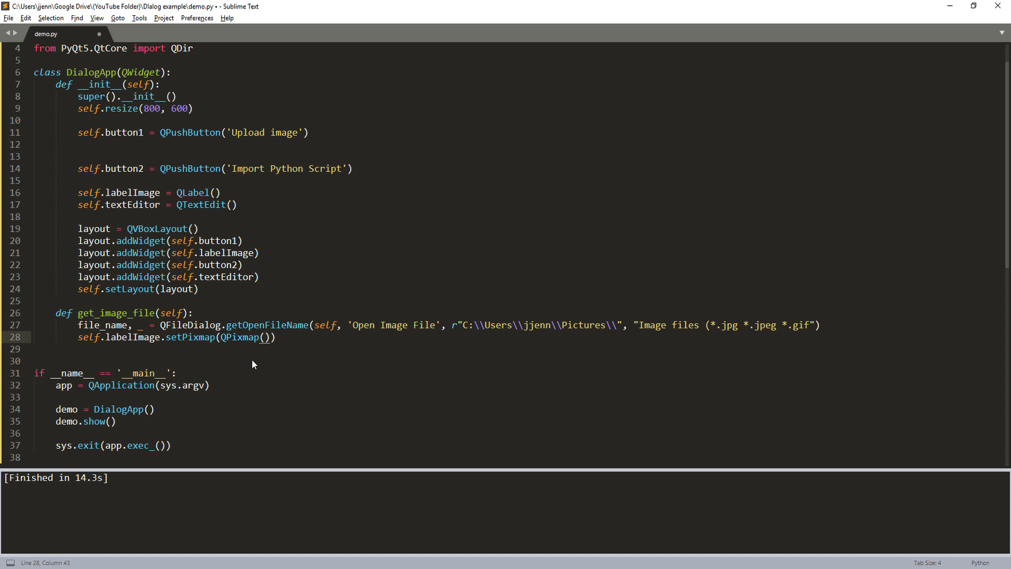
type("file_name")
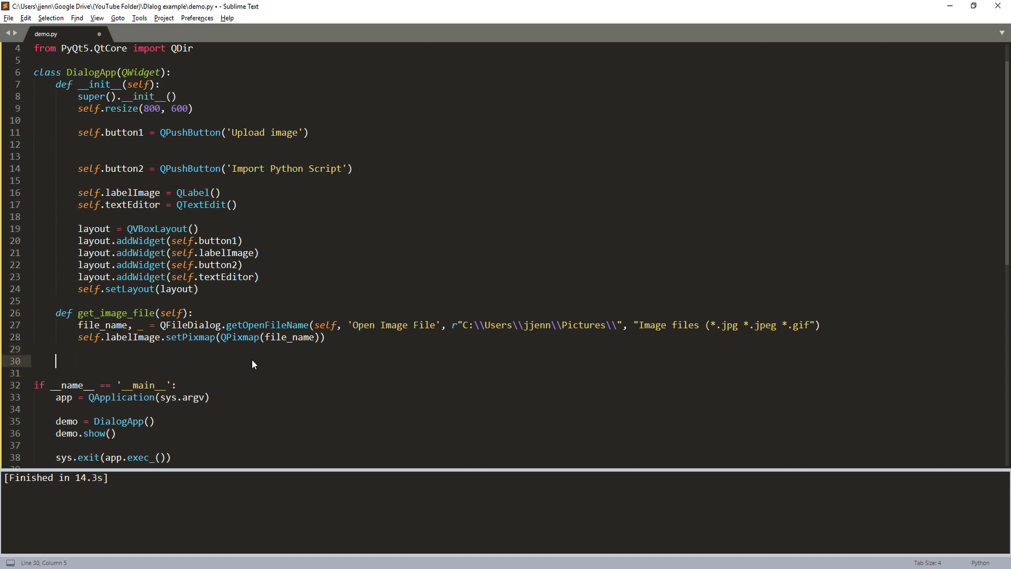
Define get_text_file and create a QFileDialog in a dialog variable.
type("def")
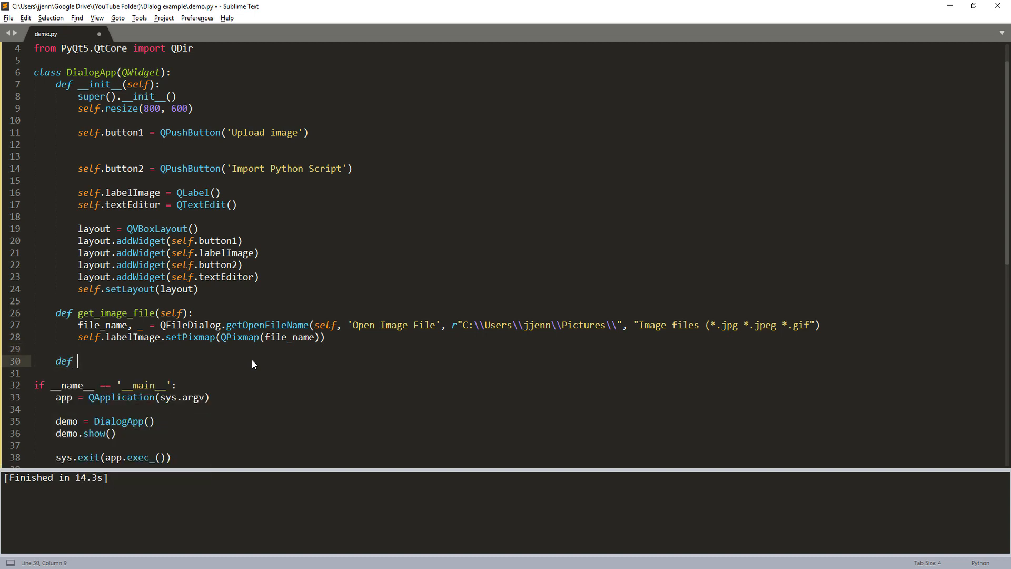
type("get_")
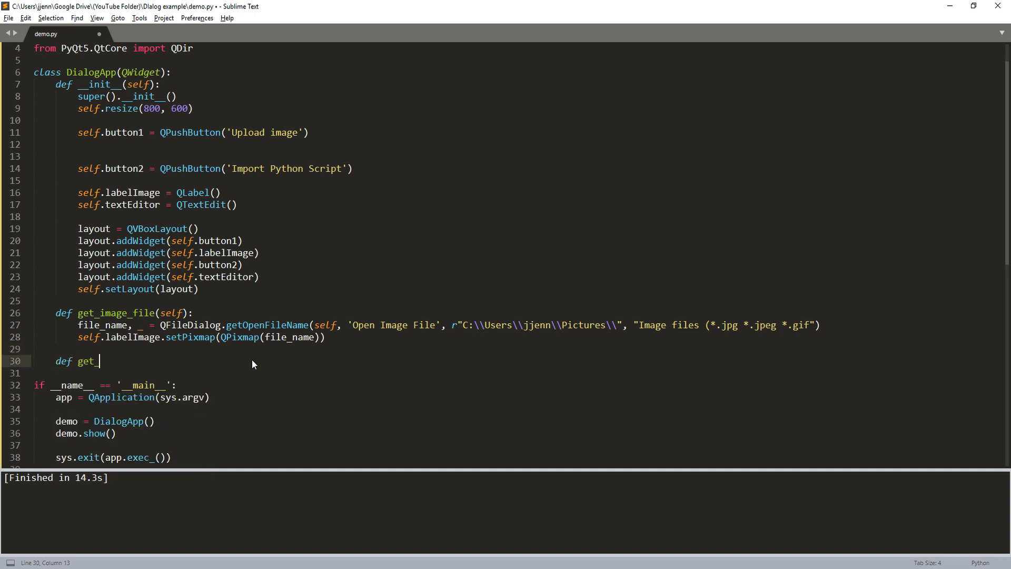
type("text")
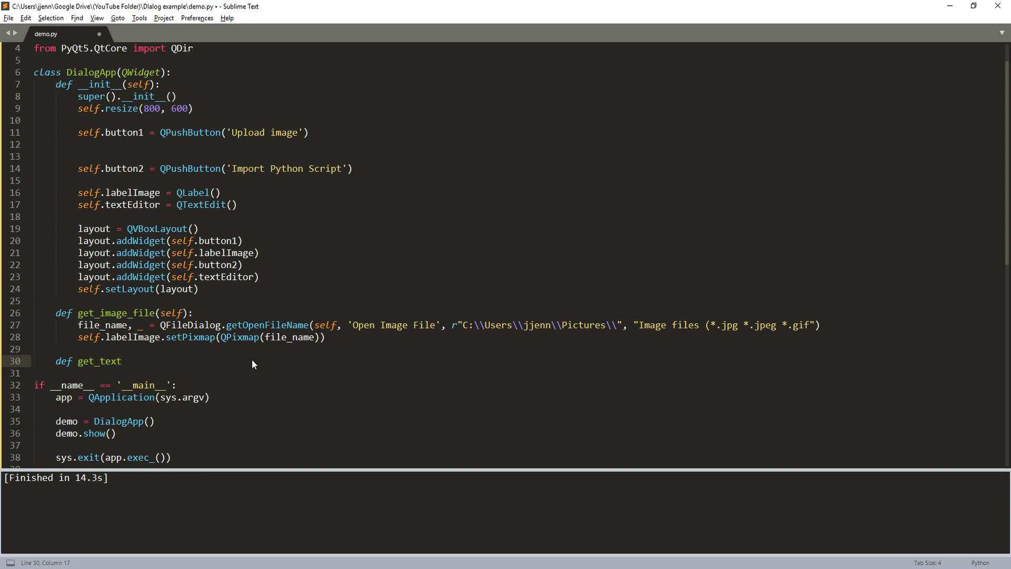
type("_file(self):")
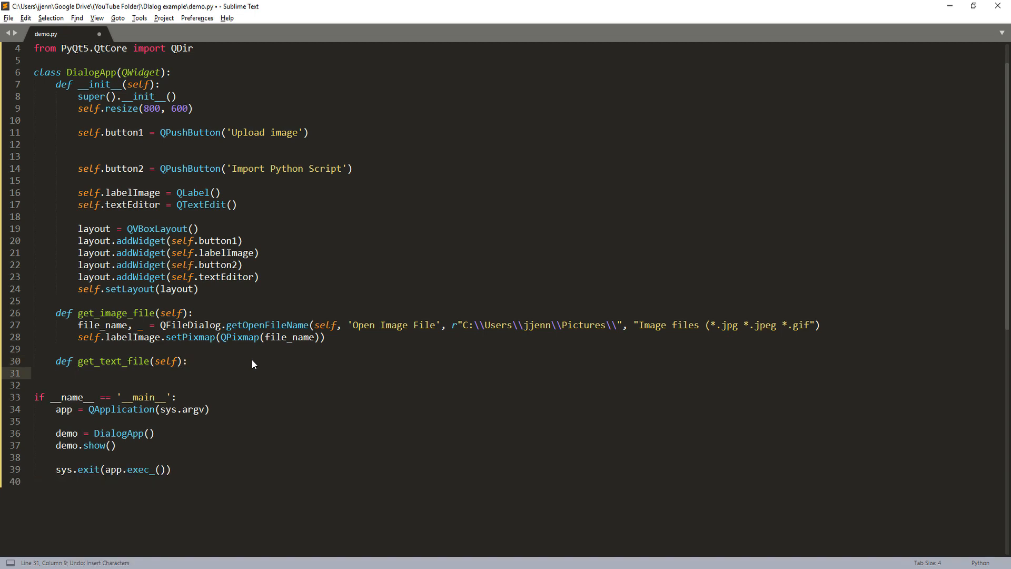
type("dialog =")
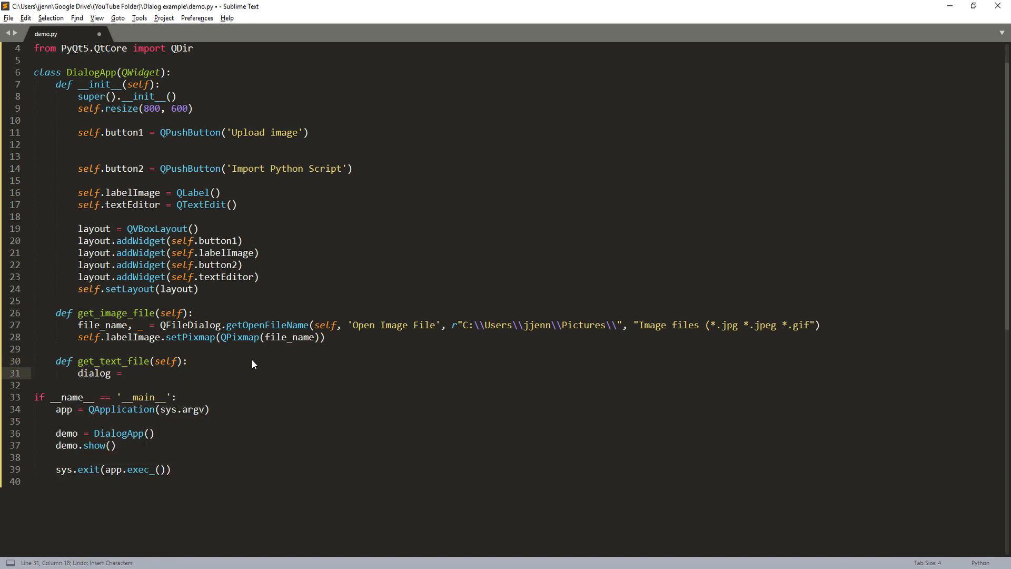
type("QFileDialog(")
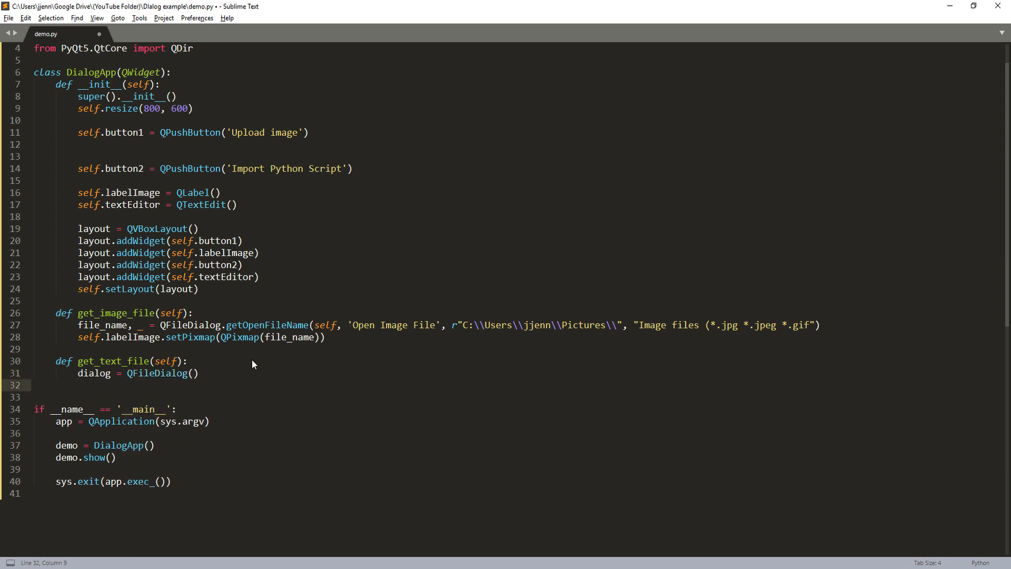
Set the dialog's file mode to QFileDialog.AnyFile and its filter to QDir.Files.
type("dialog.setFilt")
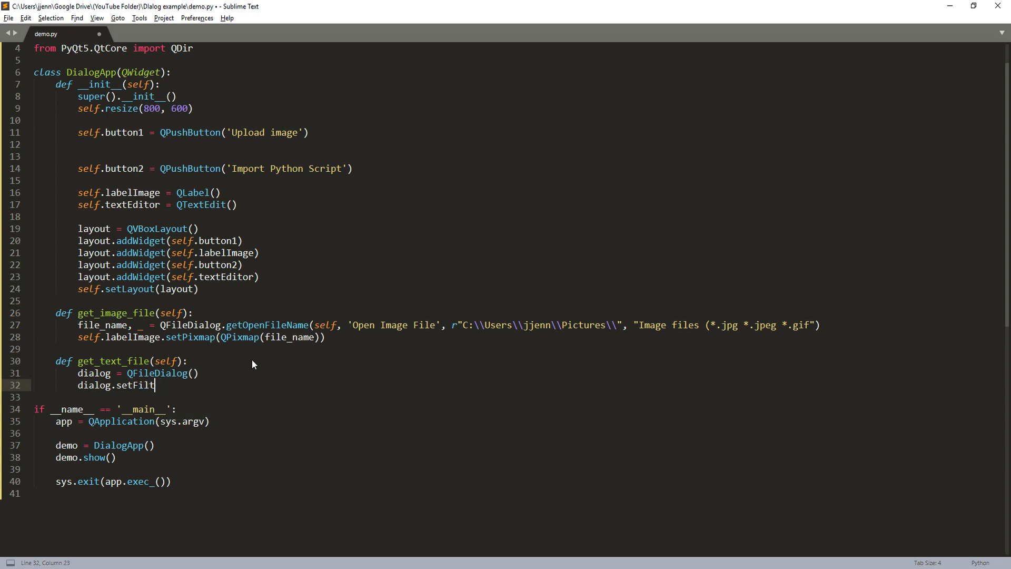
key("backspace")
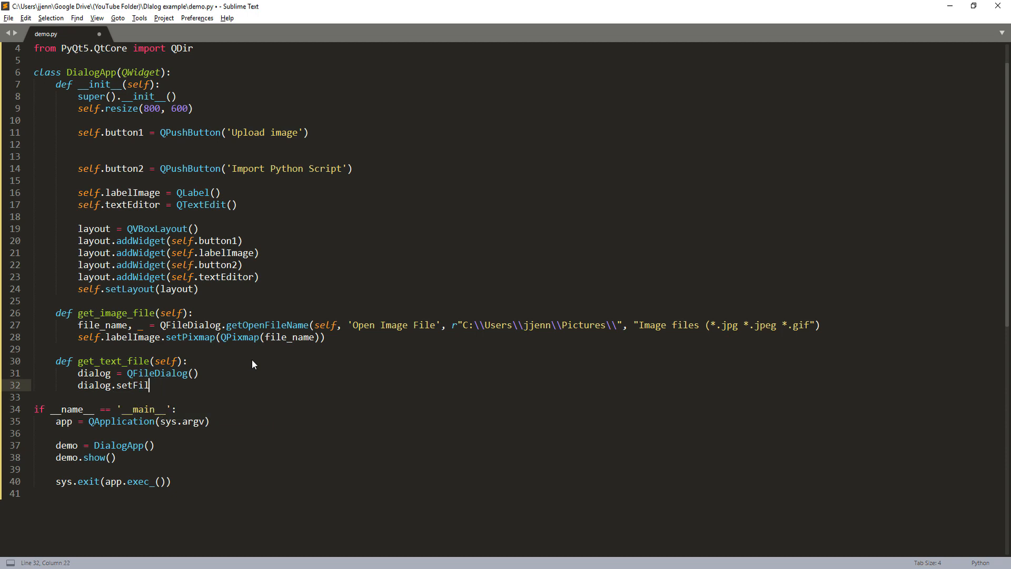
type("eMode()")
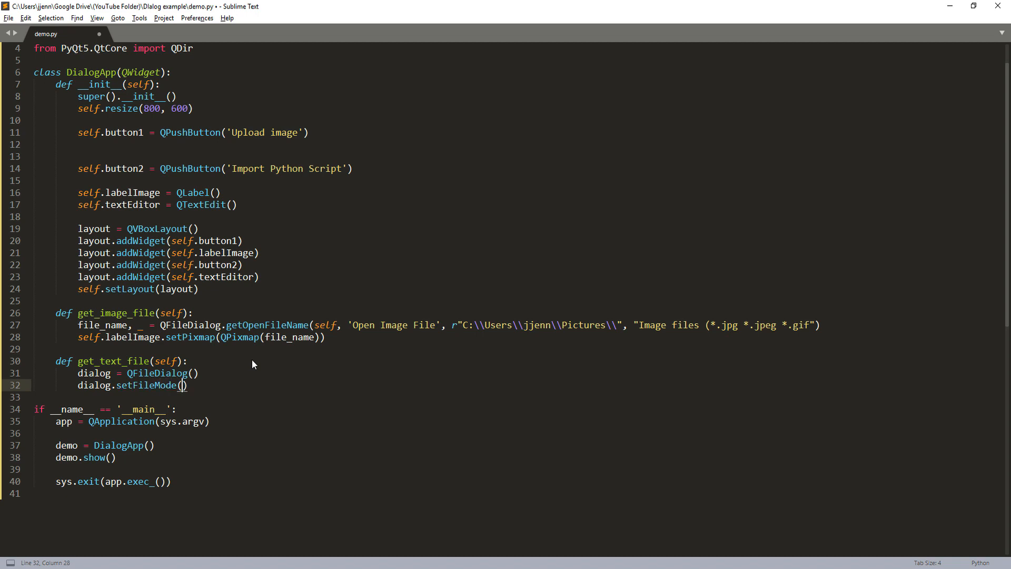
type("QFileDialog.Any")
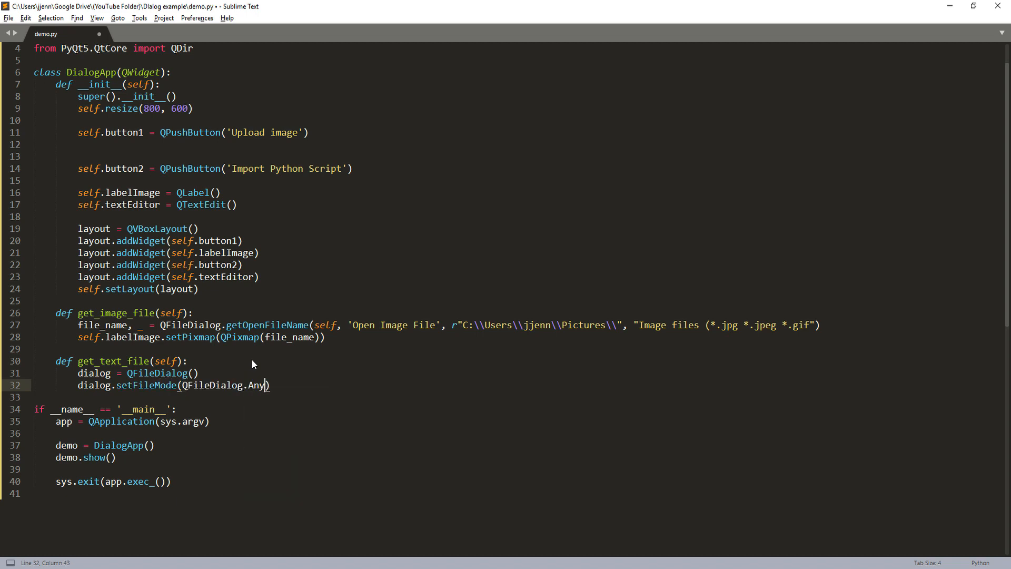
type("File")
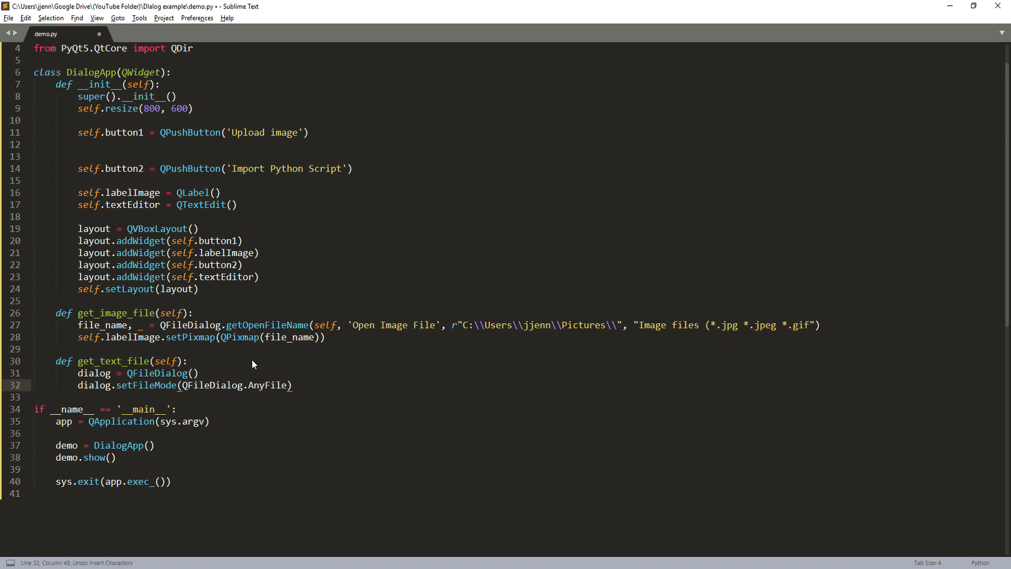
type("di")
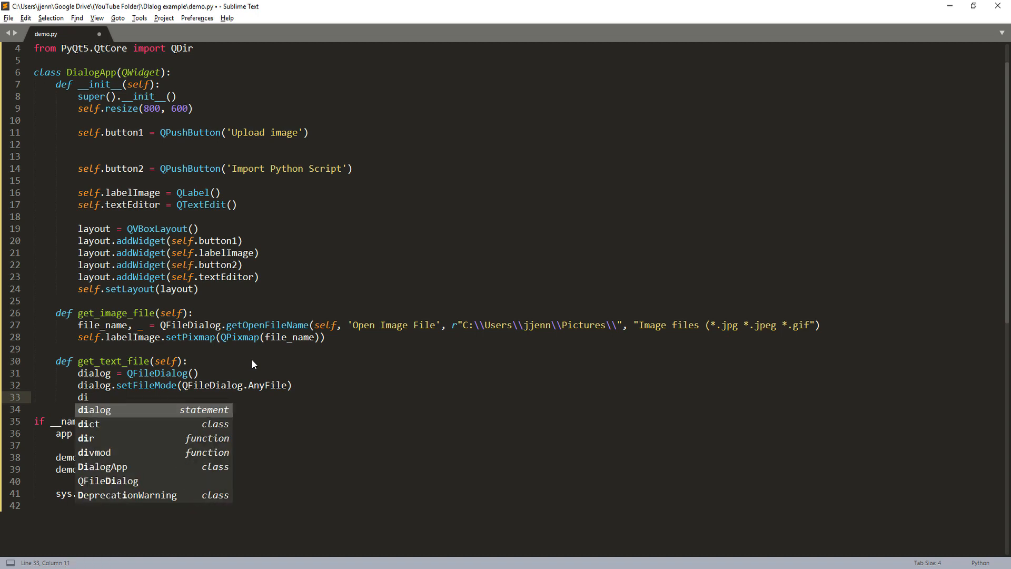
type("alog.")
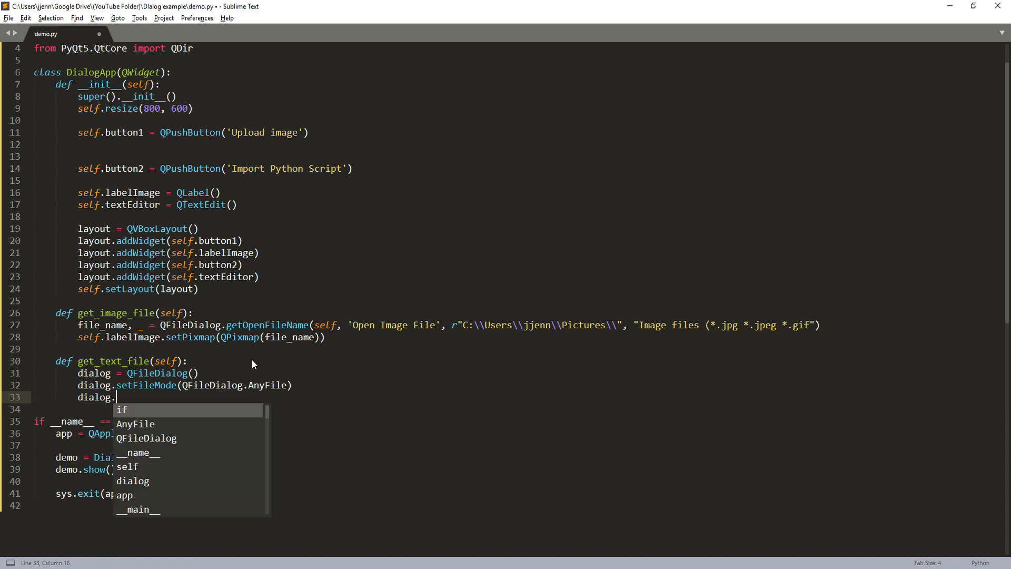
type("setF")
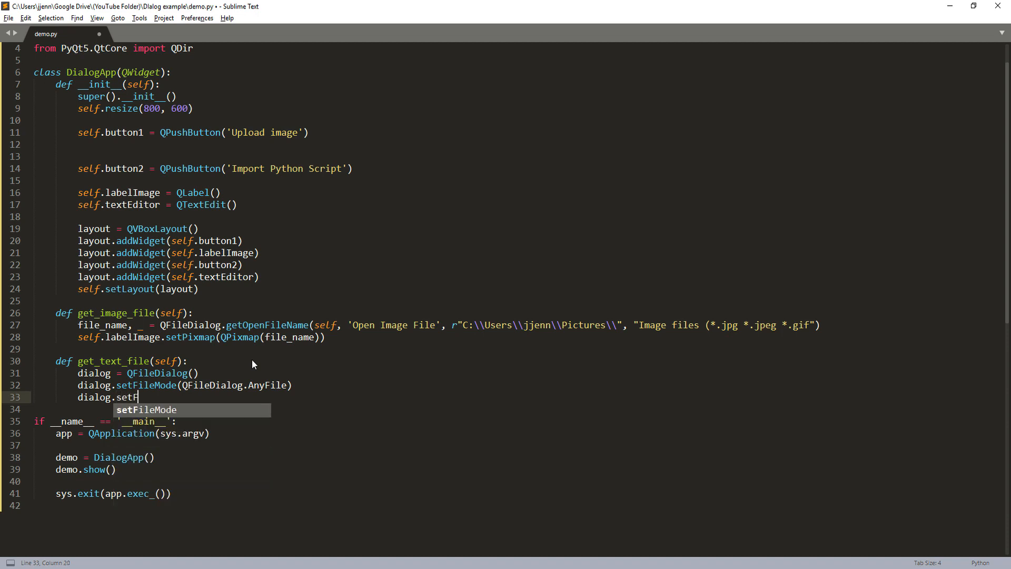
type("ilter(Q")
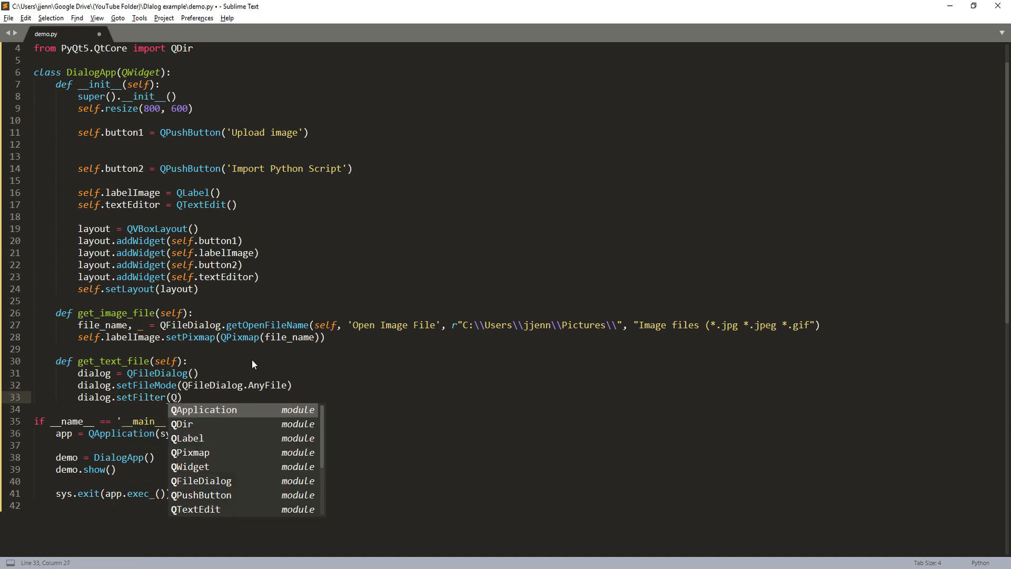
type("Dir.Files")
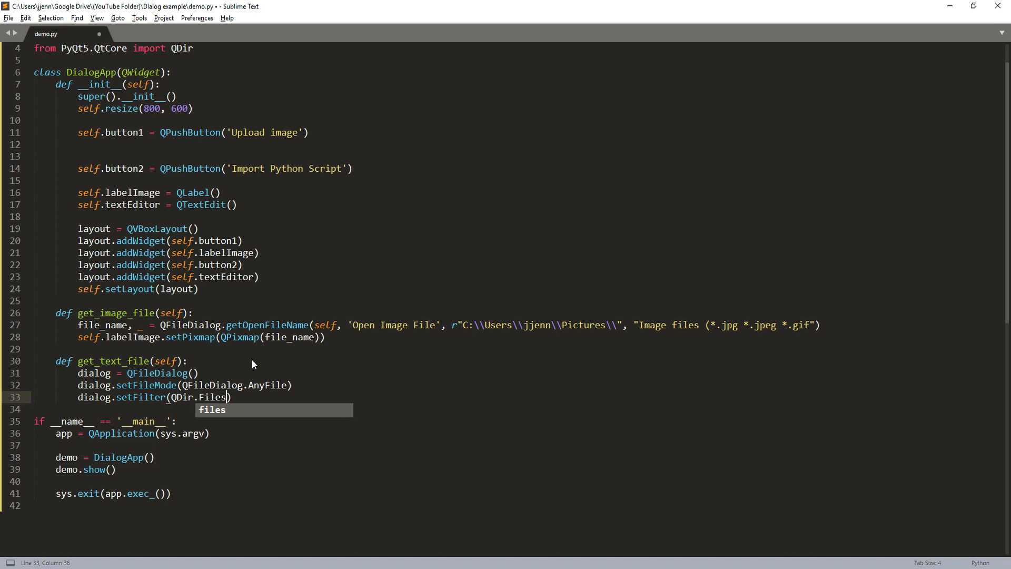
key("enter")
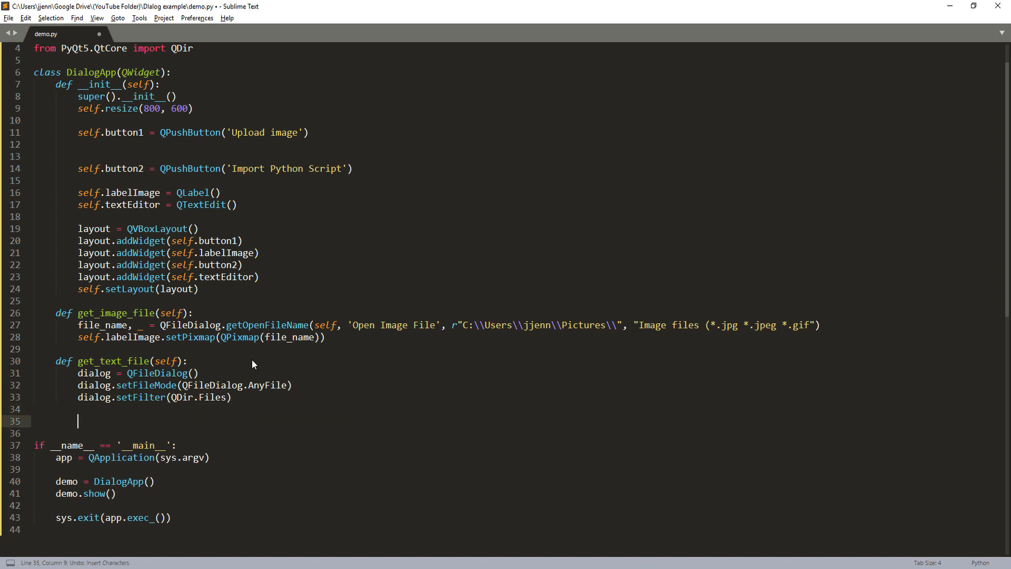
If dialog.exec_() succeeds, take the selected file and check whether its name ends with .py.
type("if")
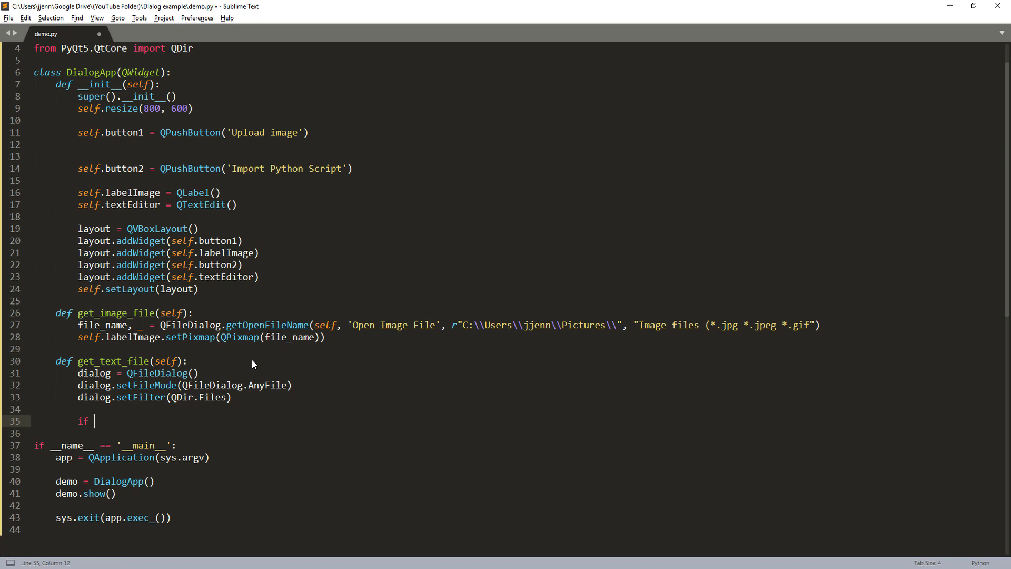
type("dialog.exec_")
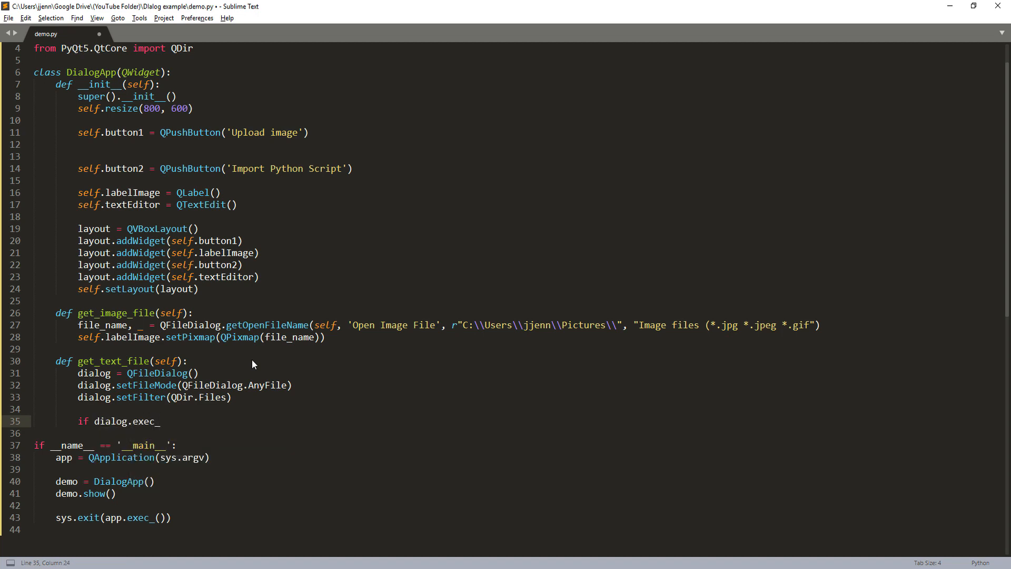
type("():")
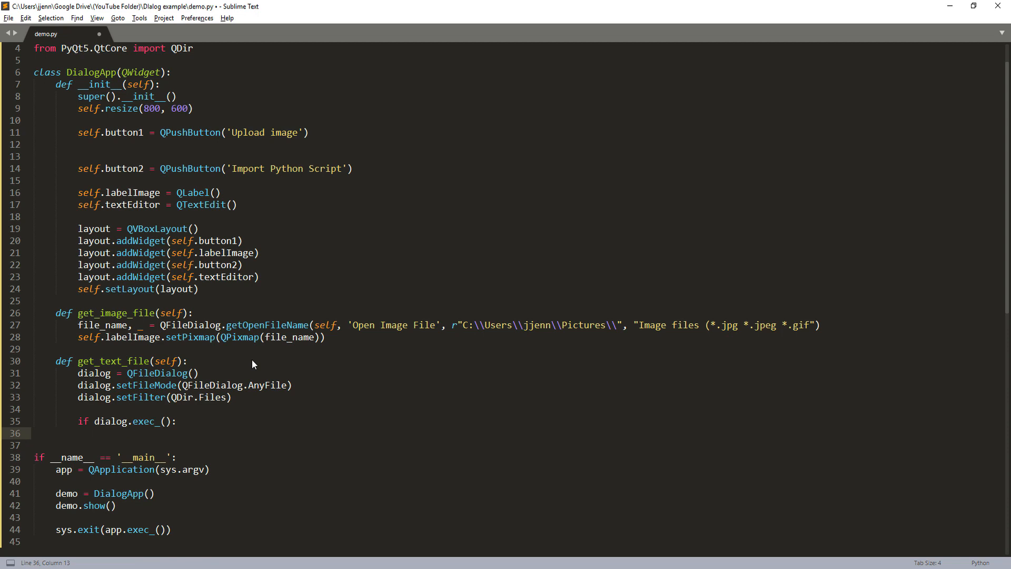
type("file_name =")
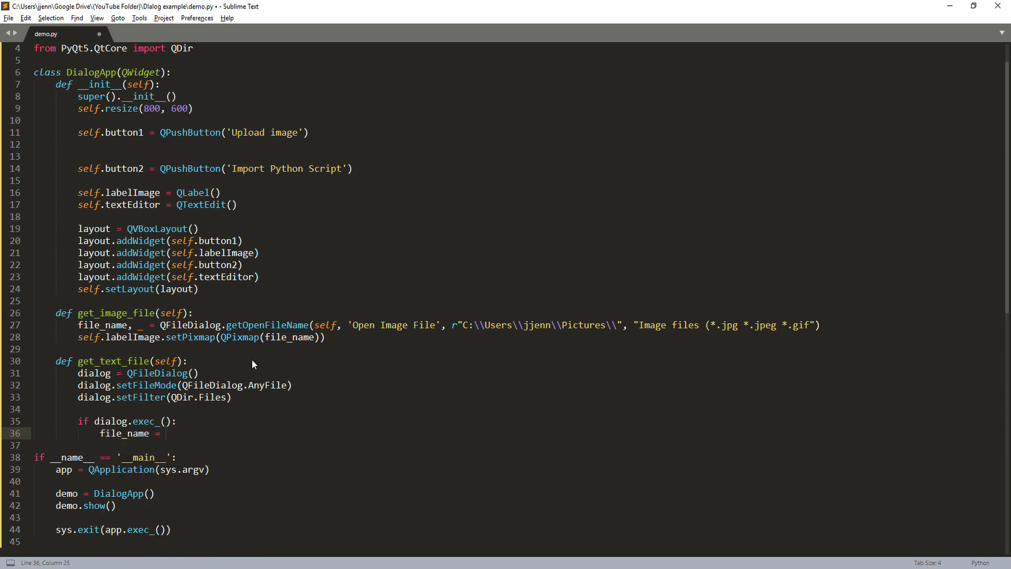
type("dialog.selectedFile")
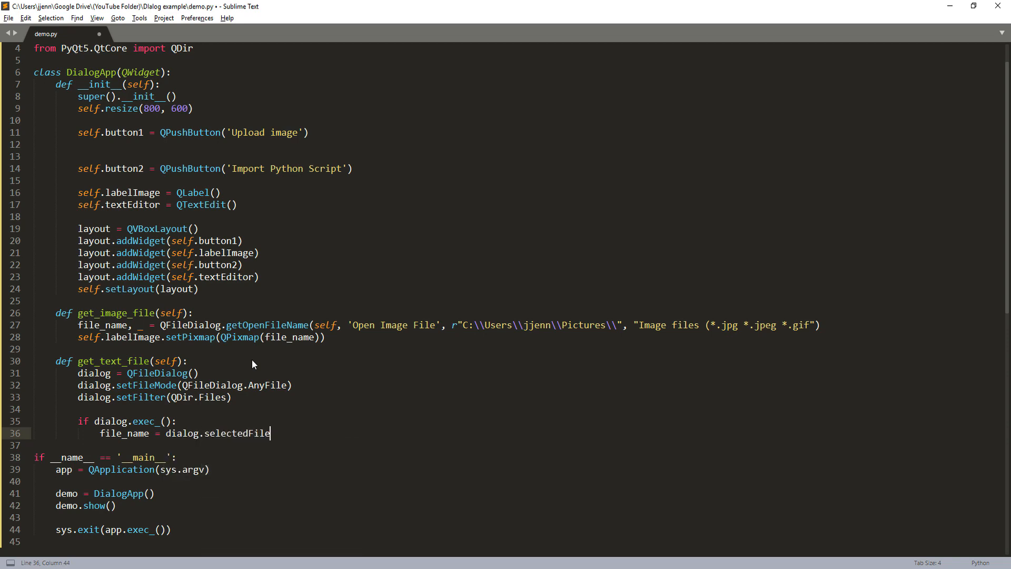
key("Enter")
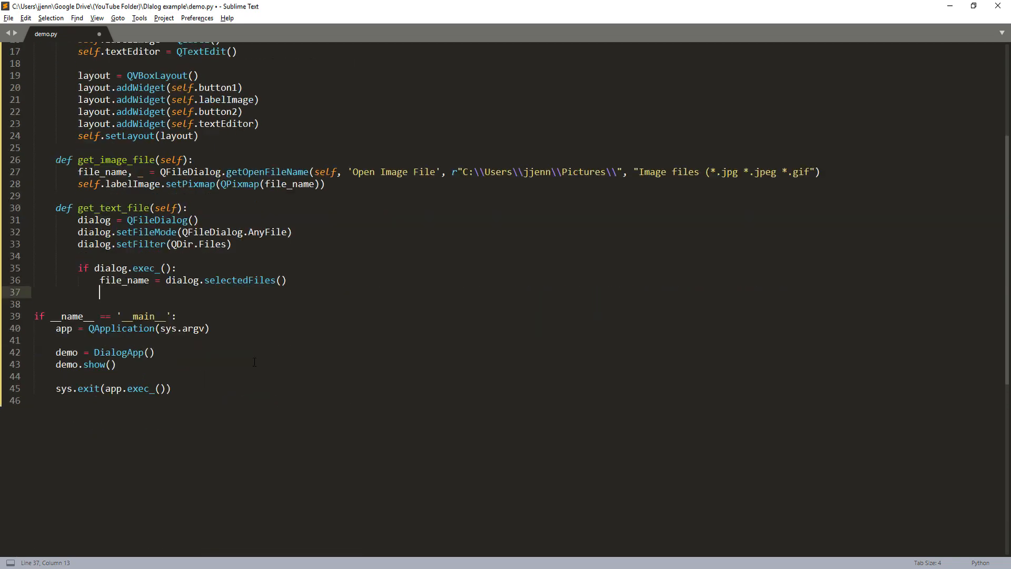
type("if")
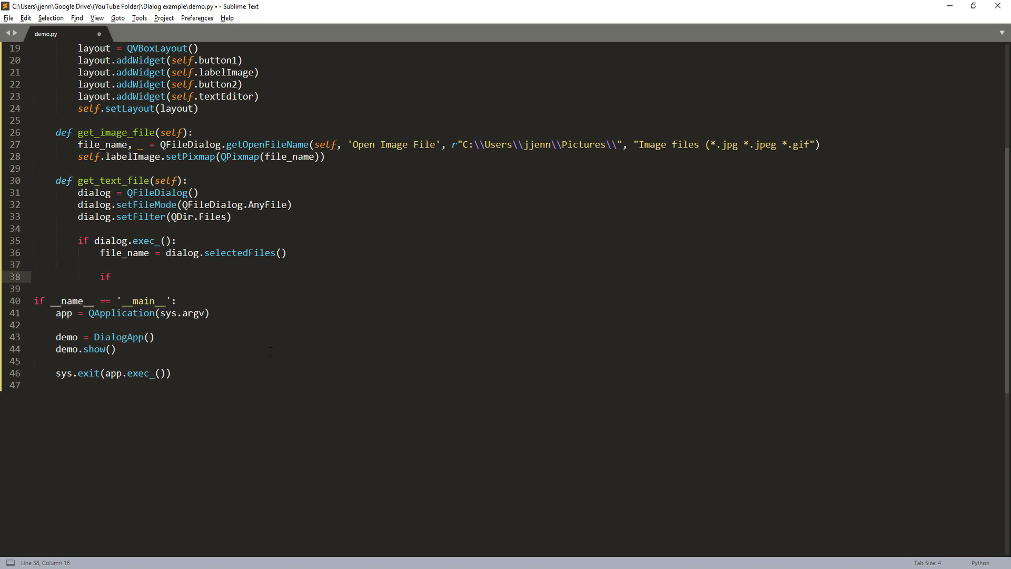
type("name[0")
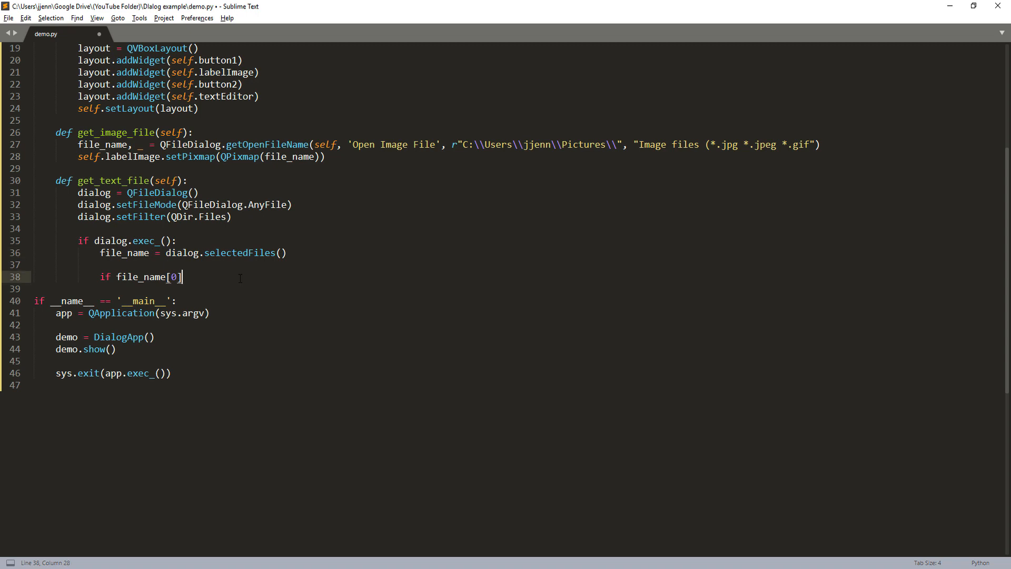
type(".end")
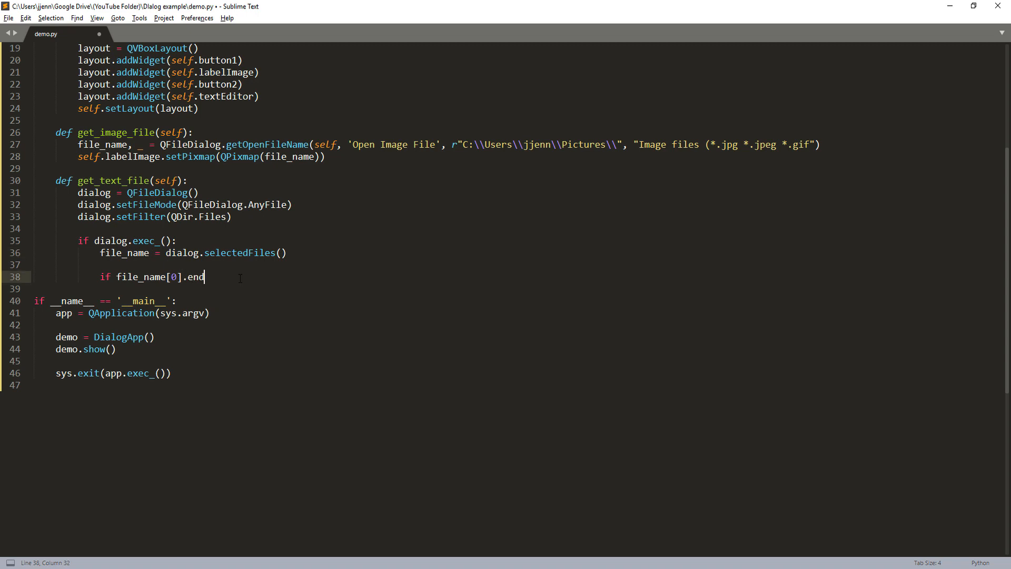
type("swith('")
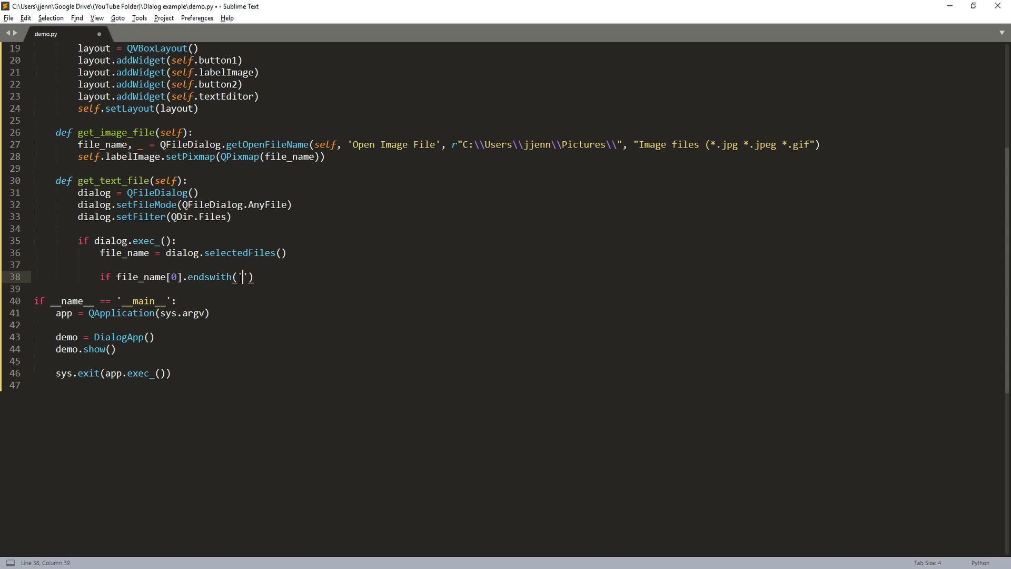
type(".py")
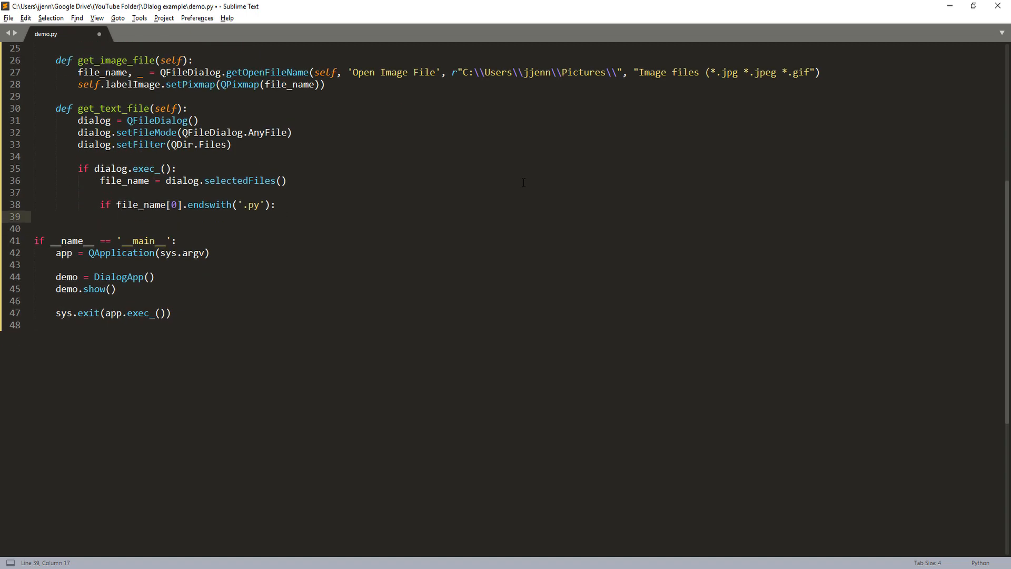
Read the .py file into data, show it with self.textEditor.setText(data), close the file, and pass otherwise.
type("with open(file_name[0], 'r') as f:")
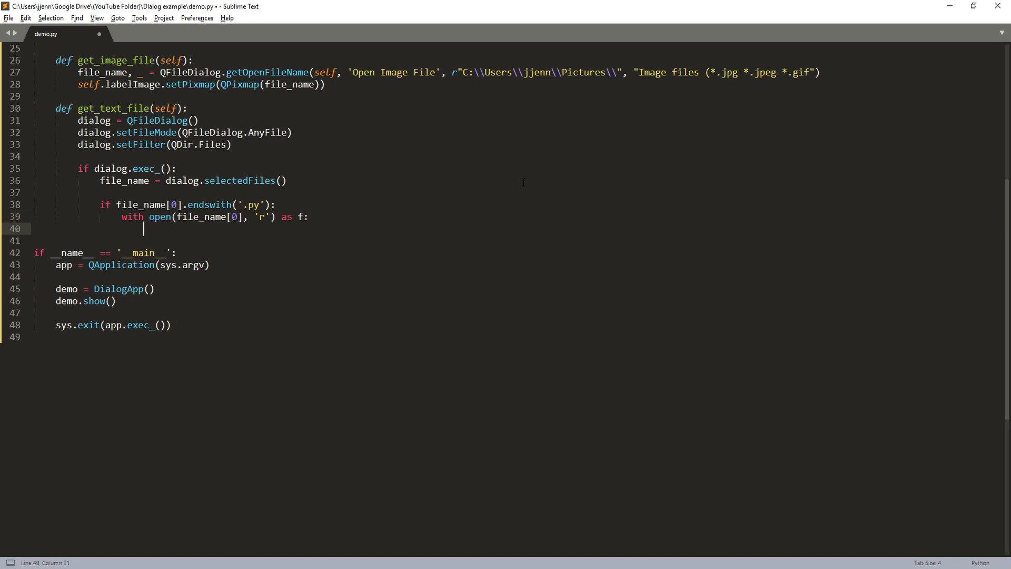
type("data =")
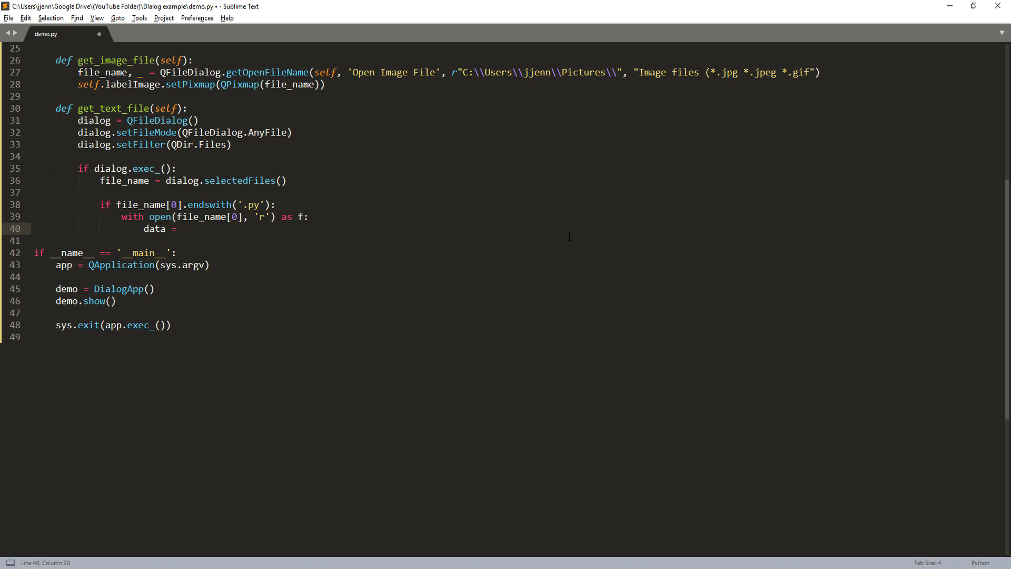
type("f.read()")
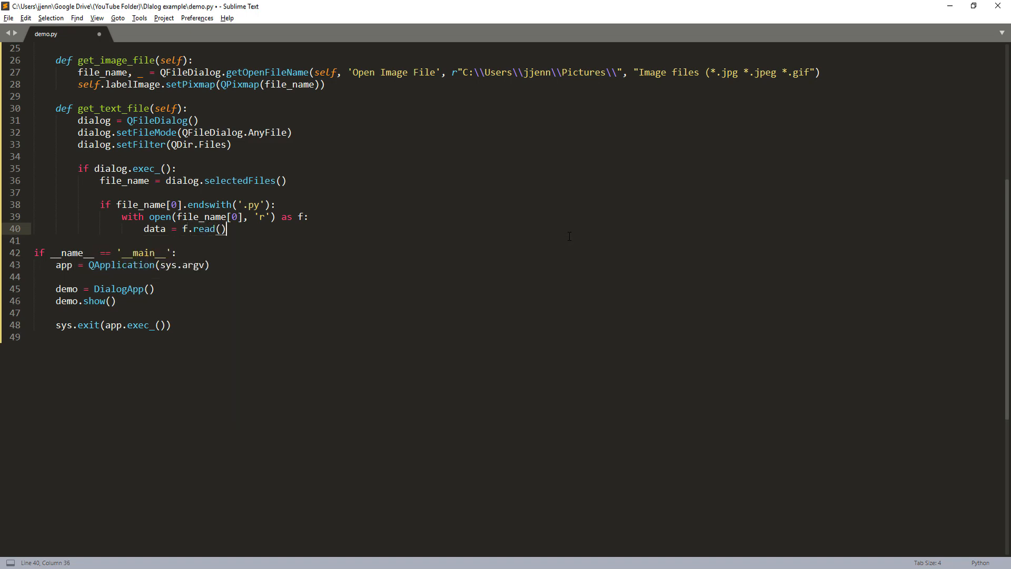
type("self.")
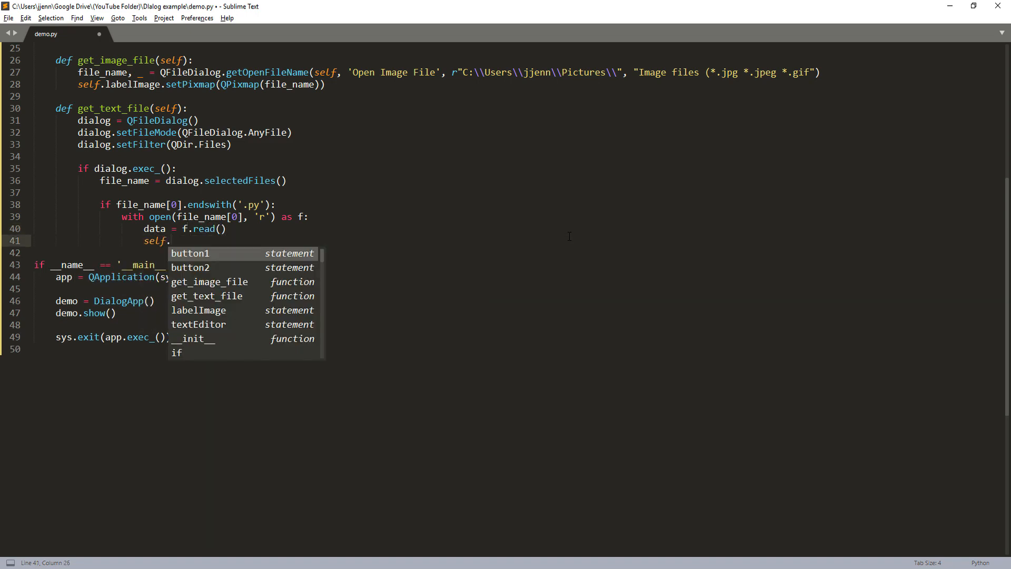
type("text")
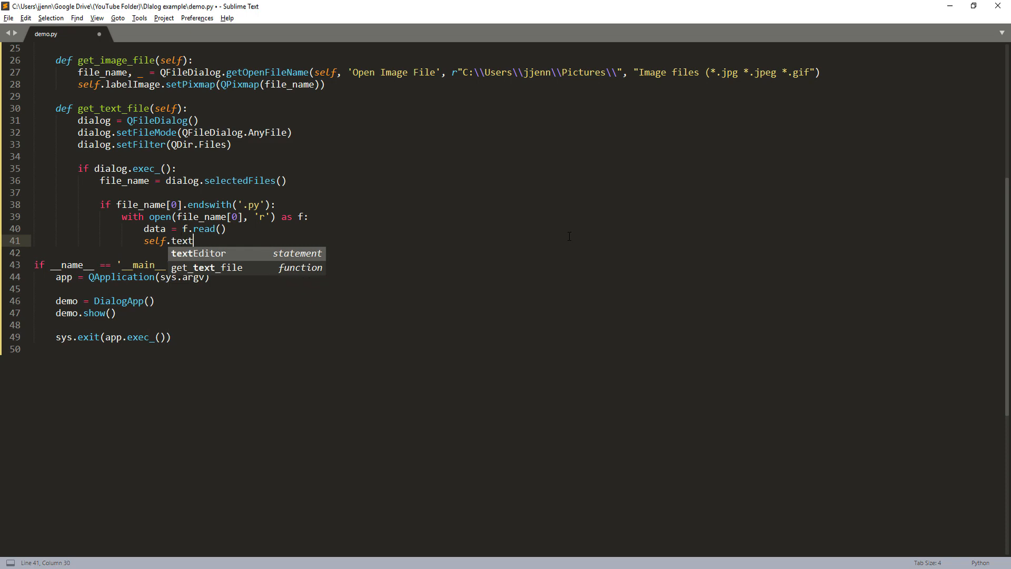
type("Editor.setPlaine")
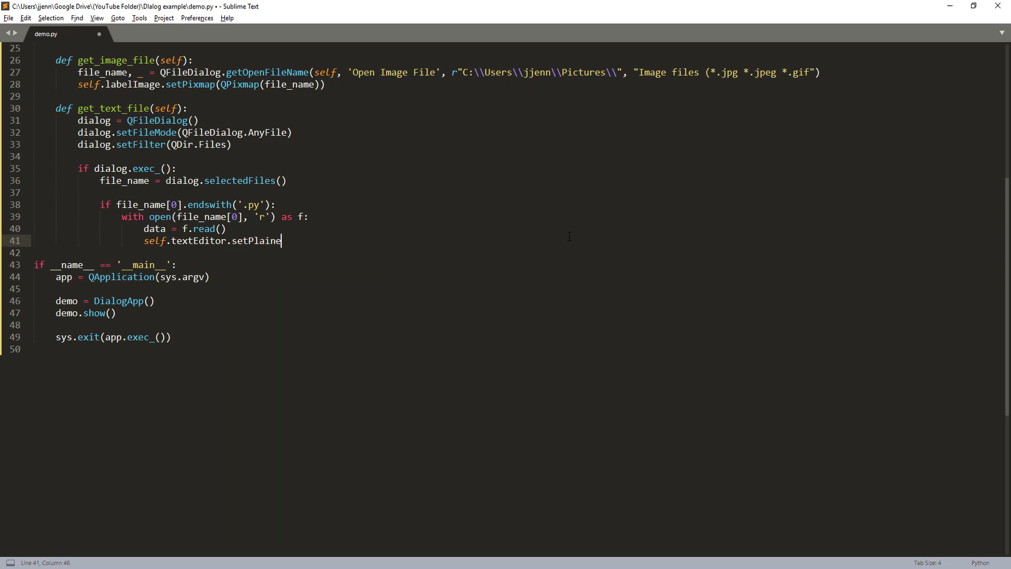
key("backspace")
type("Tex")
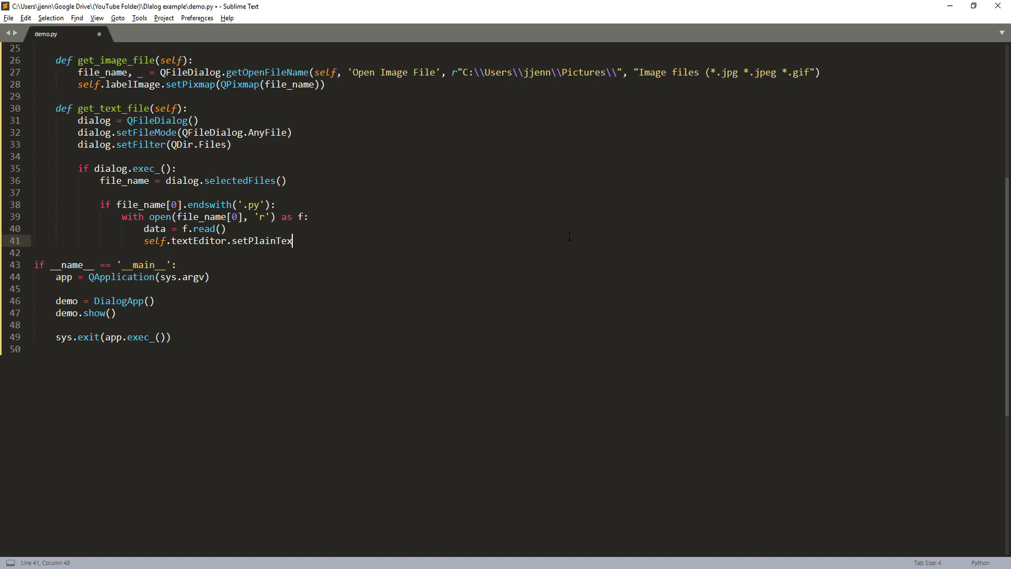
type("t(data)")
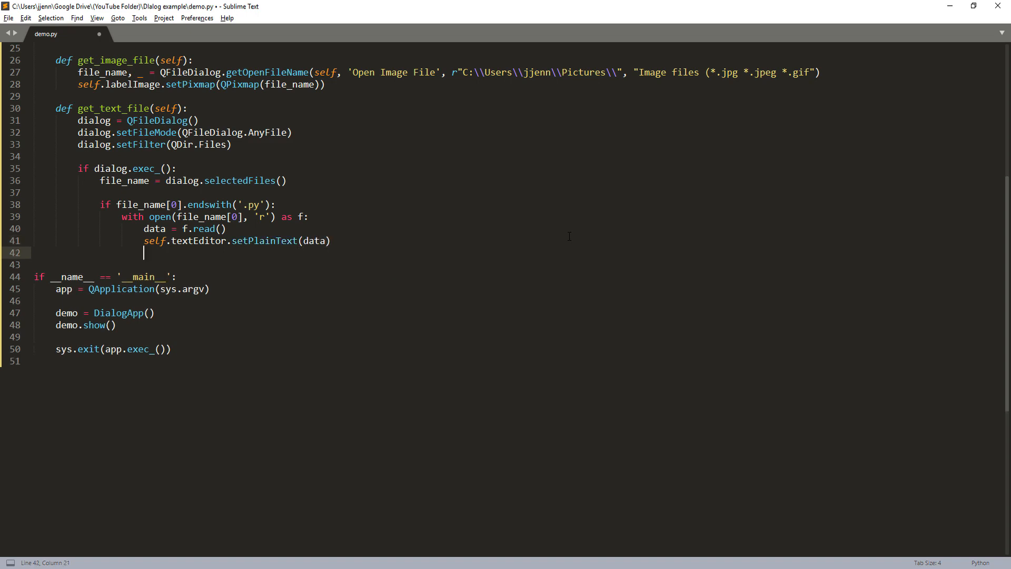
type("f.close(")
left_click(519, 265)
type("else:")
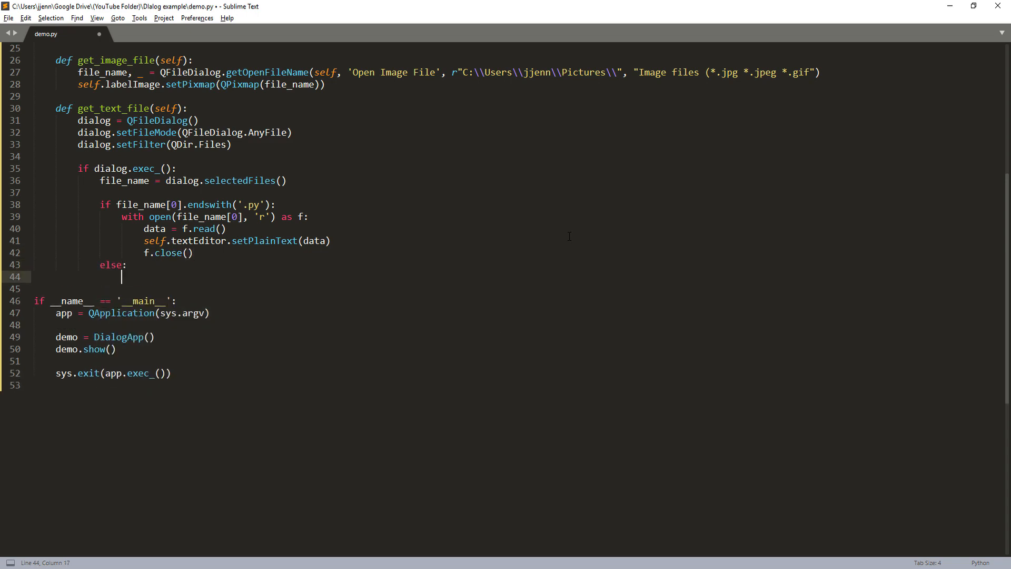
type("pass")
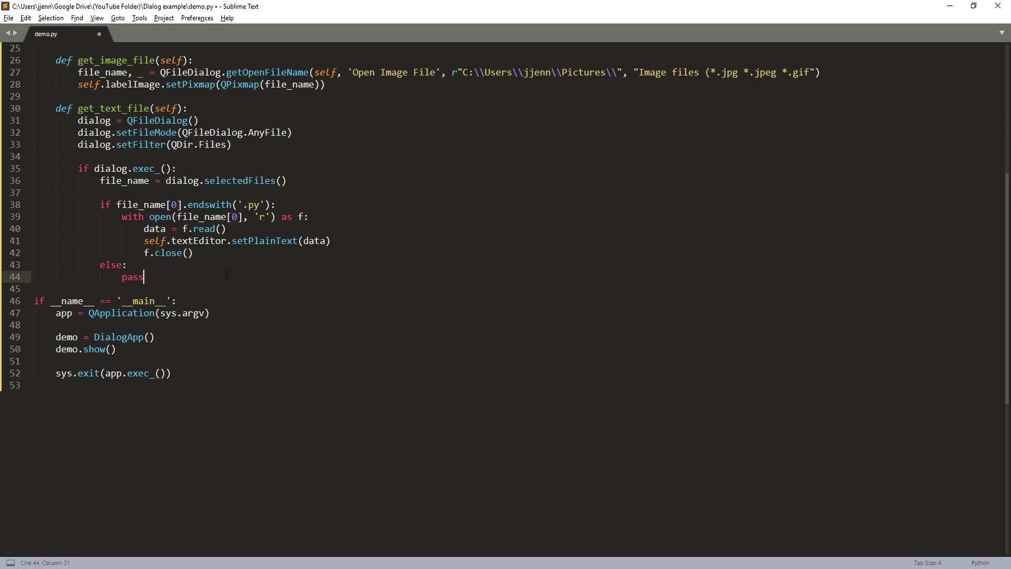
scroll("up", 3)
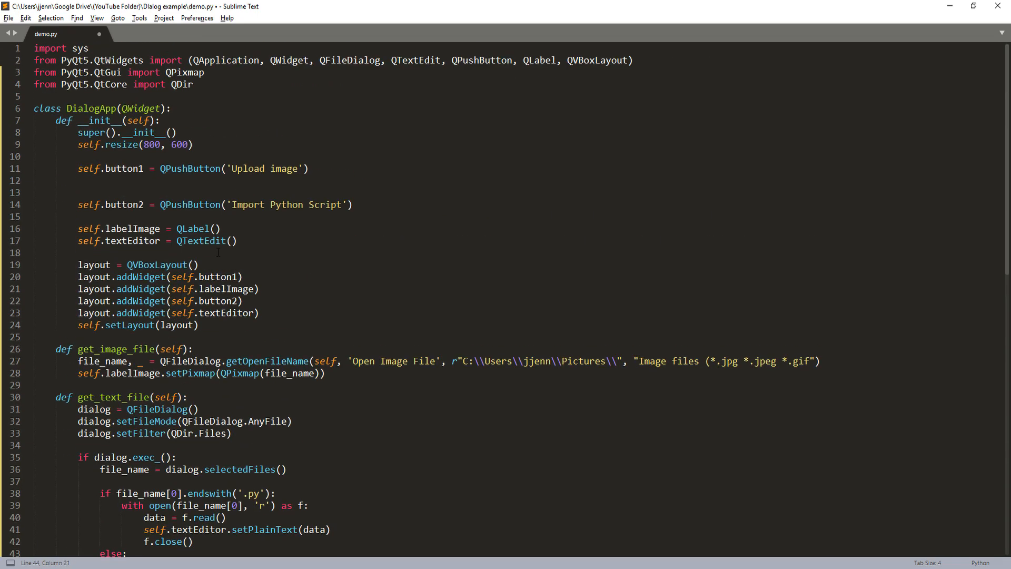
After button1, write self.button1.clicked.connect(self.get_image_file).
left_click(36, 180)
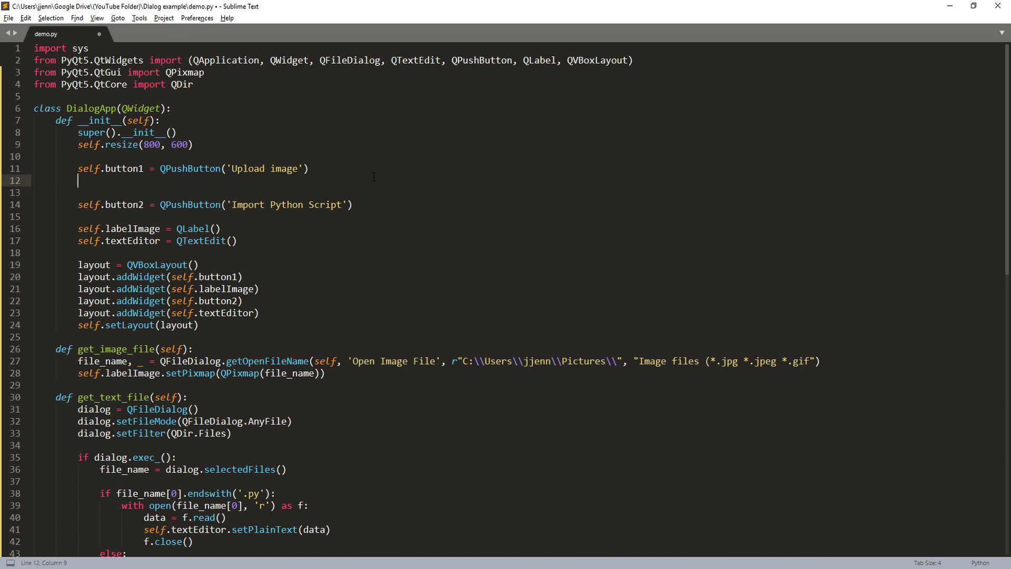
type("self.button1")
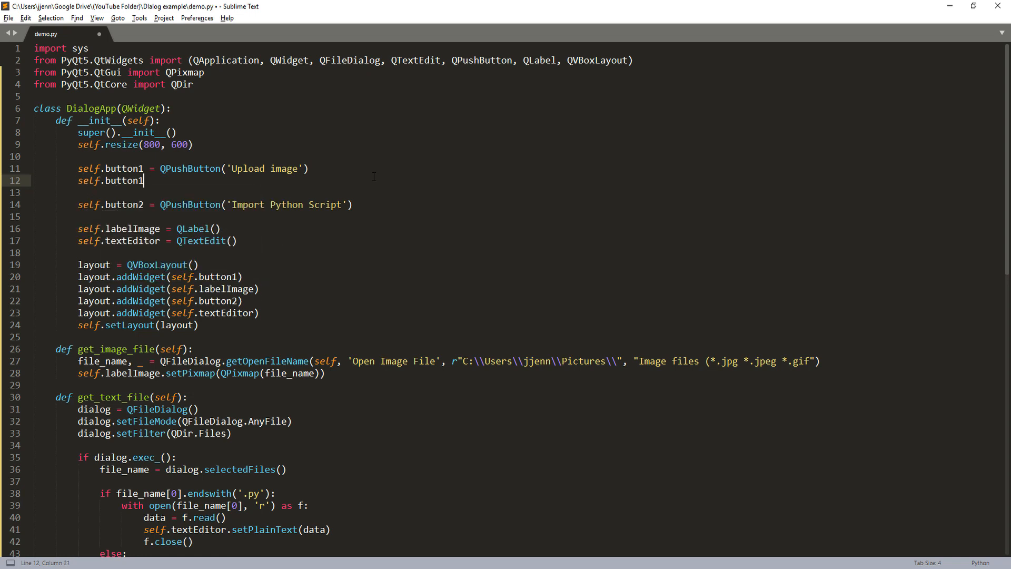
type(".")
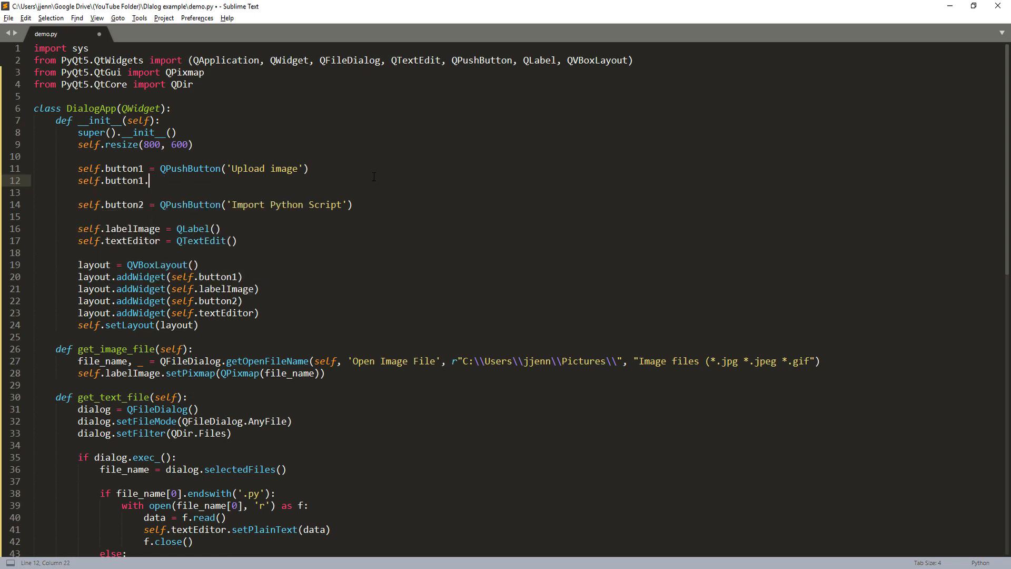
type("clicked")
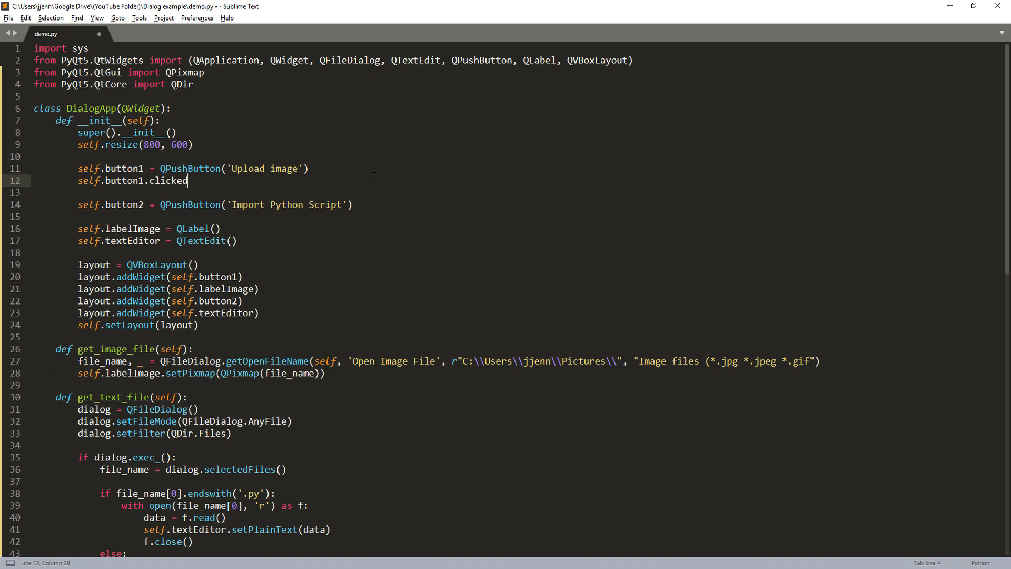
type(".connect(self.get_image_file")
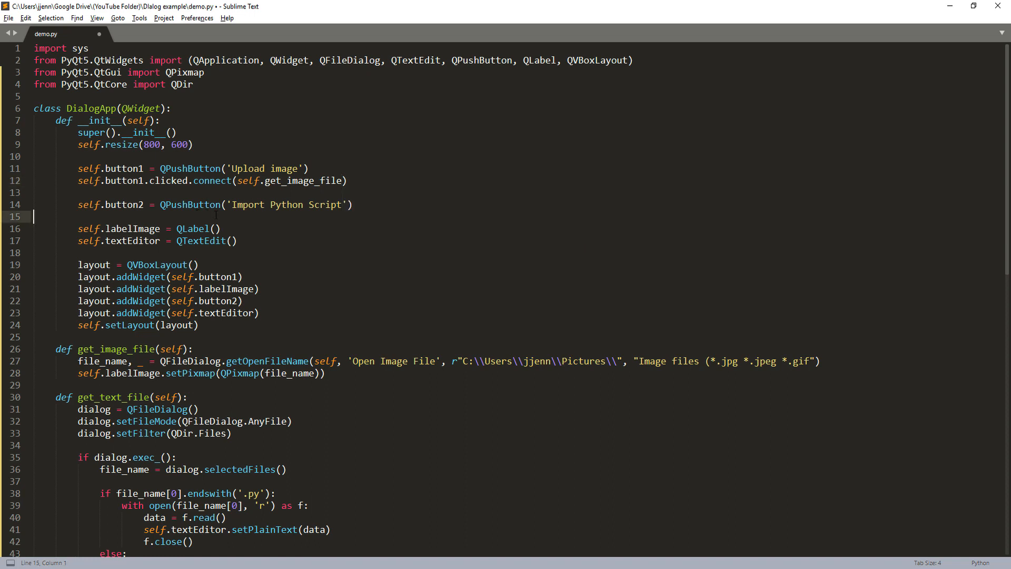
Write a second clicked.connect line calling get_text_file for the import button.
type("self")
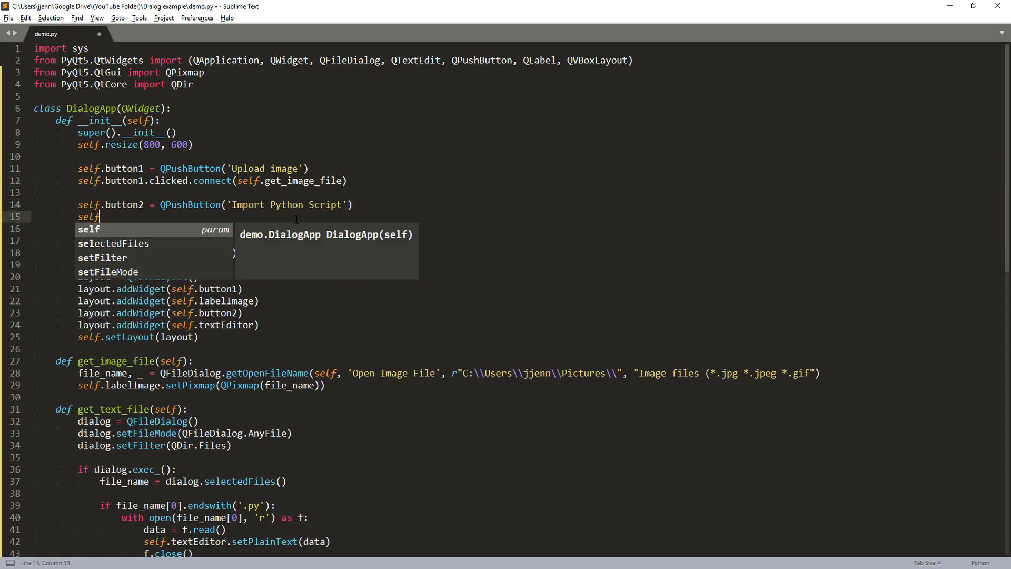
type(".button.clicked.connect(self.get_text_file")
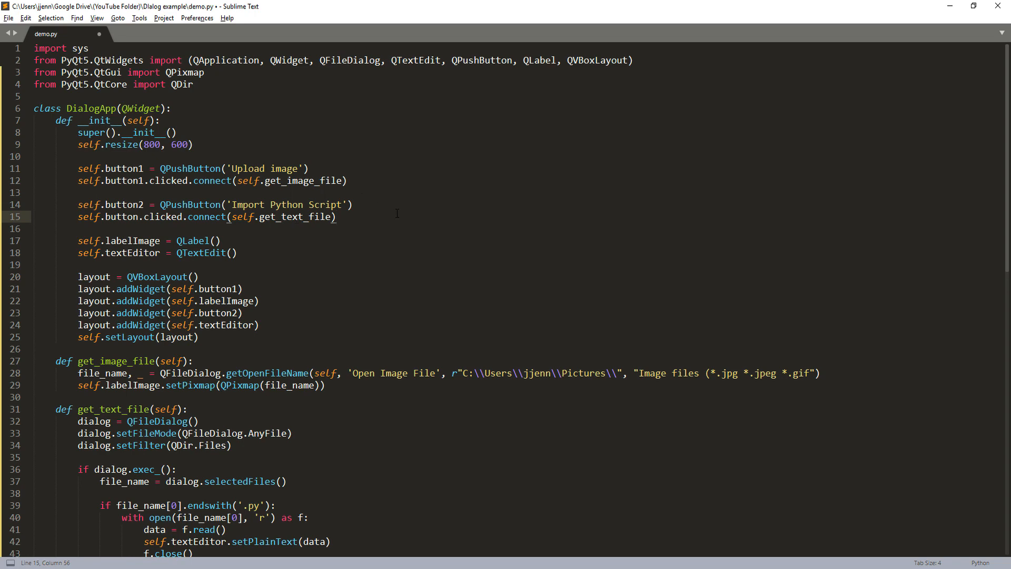
scroll("down", 3)
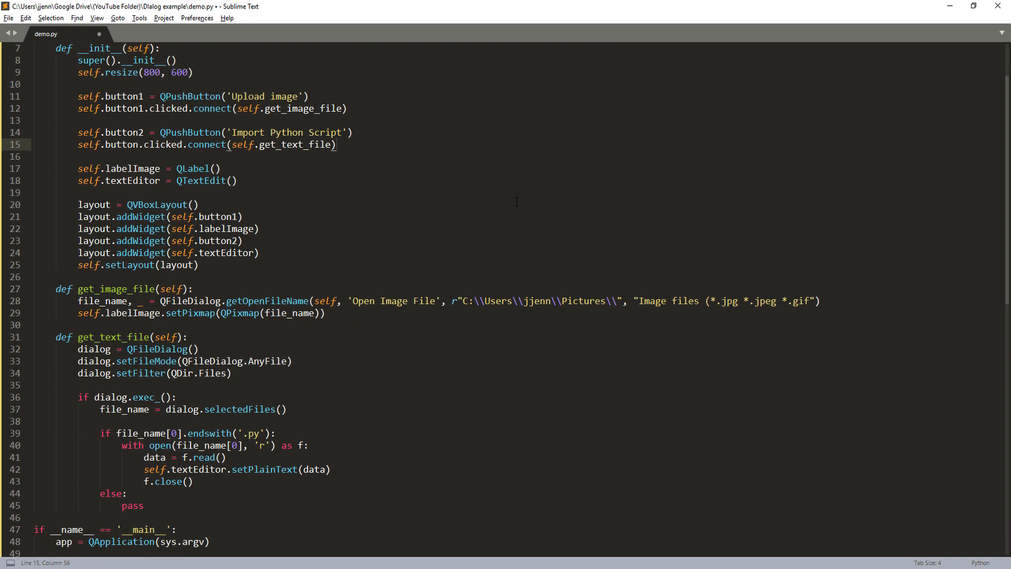
Build with Ctrl+B, try Upload image, then cancel the Open Image File dialog and close the app.
key("ctrl+b")
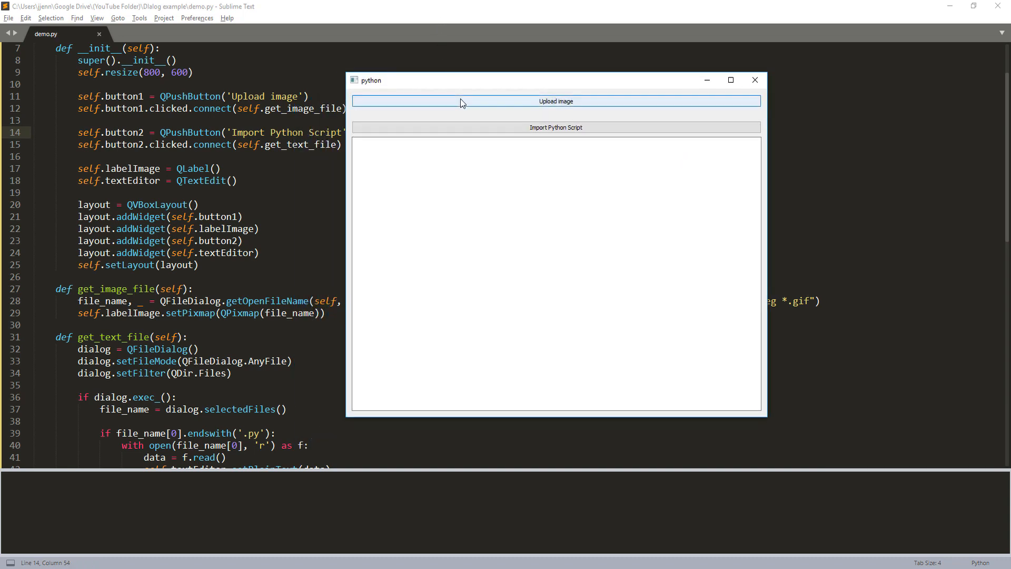
mouse_move(574, 106)
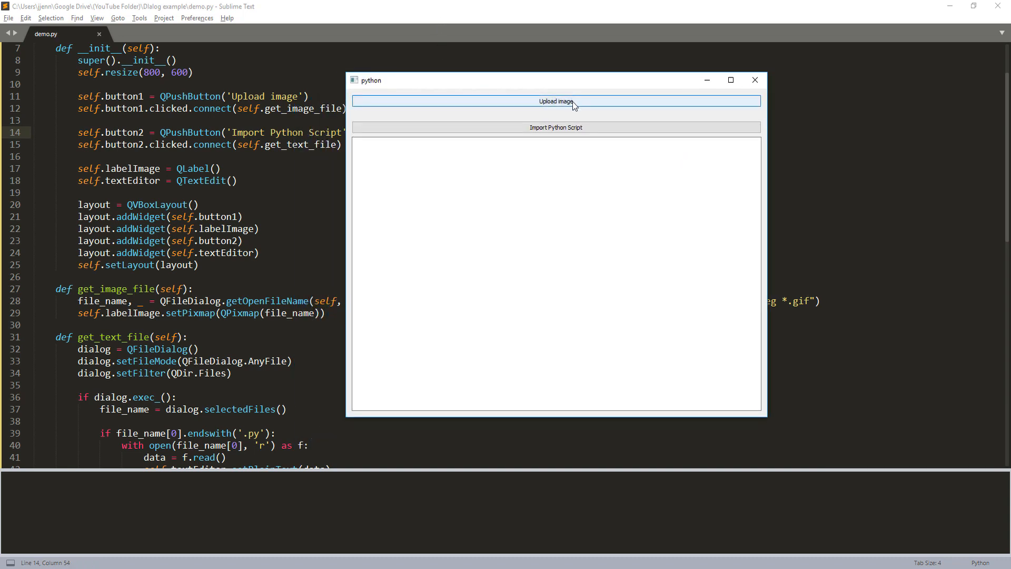
left_click(556, 102)
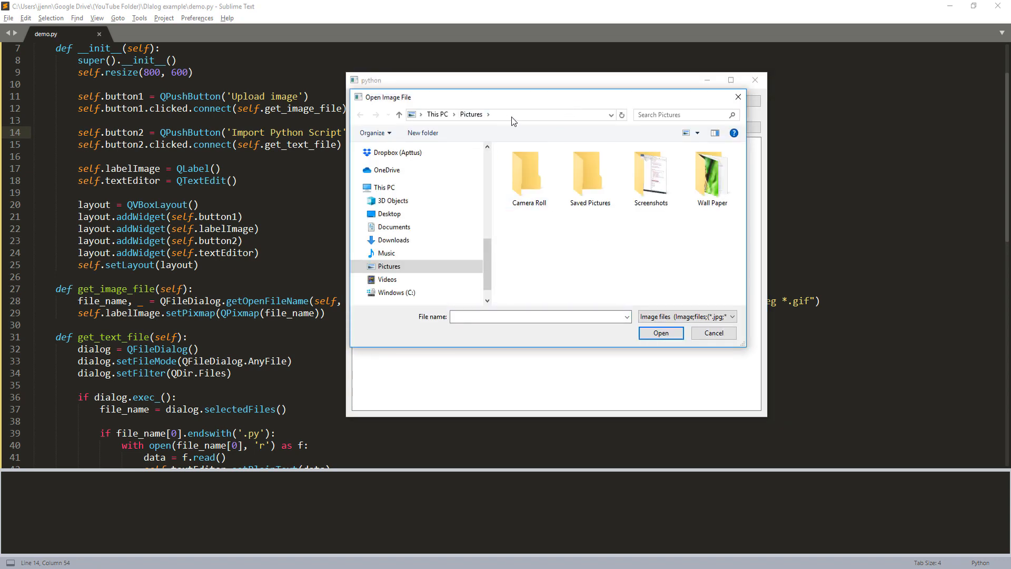
mouse_move(579, 288)
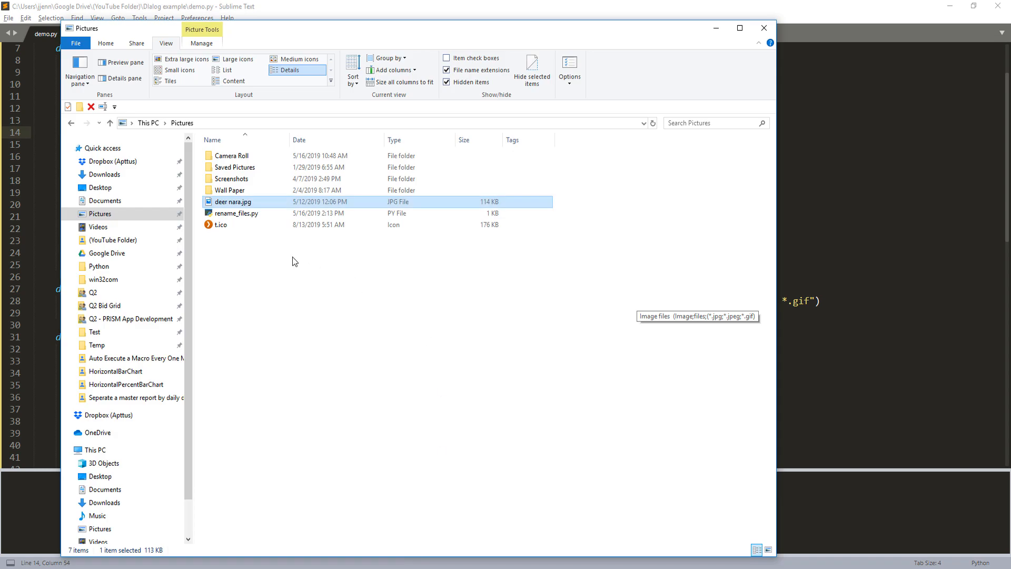
mouse_move(588, 256)
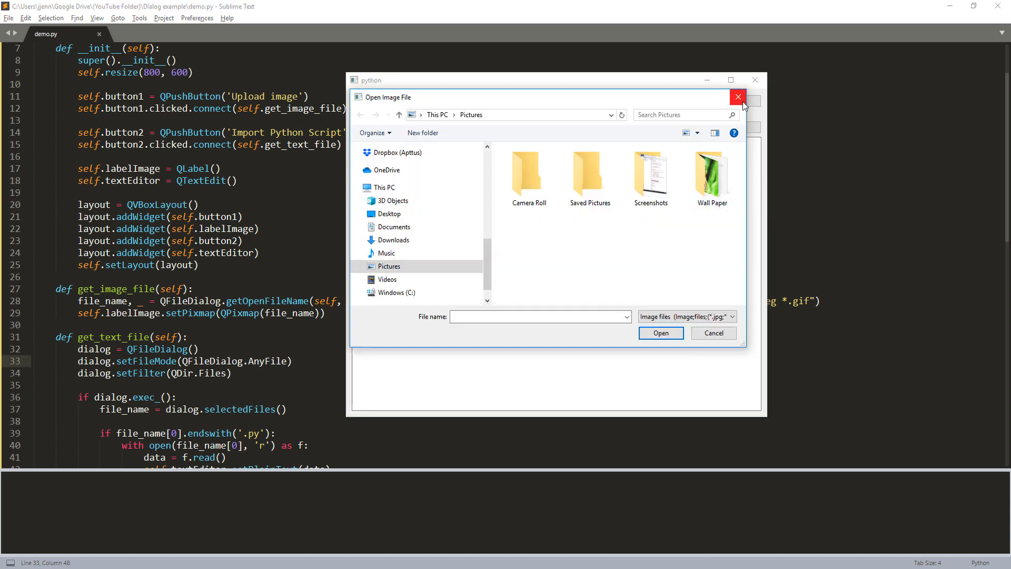
left_click(737, 97)
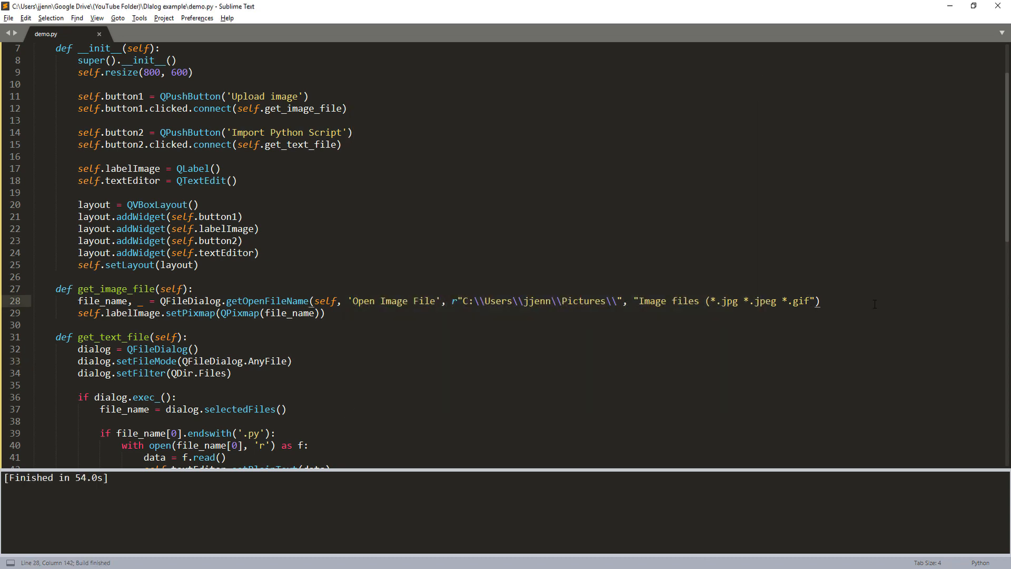
Relaunch the app and load deer nara.jpg from Pictures into the image area via Upload image.
key("ctrl+s")
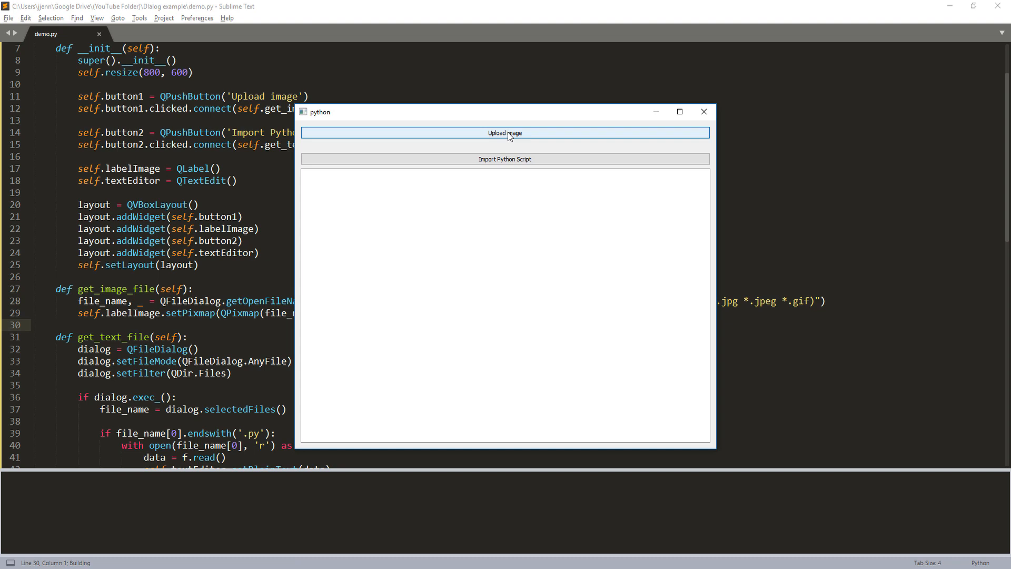
left_click(505, 133)
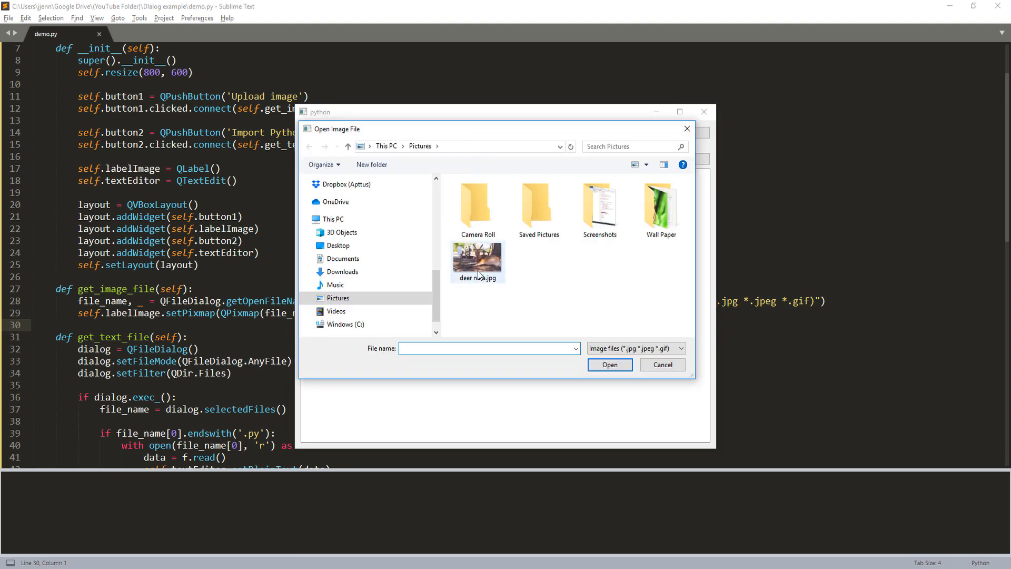
left_click(478, 261)
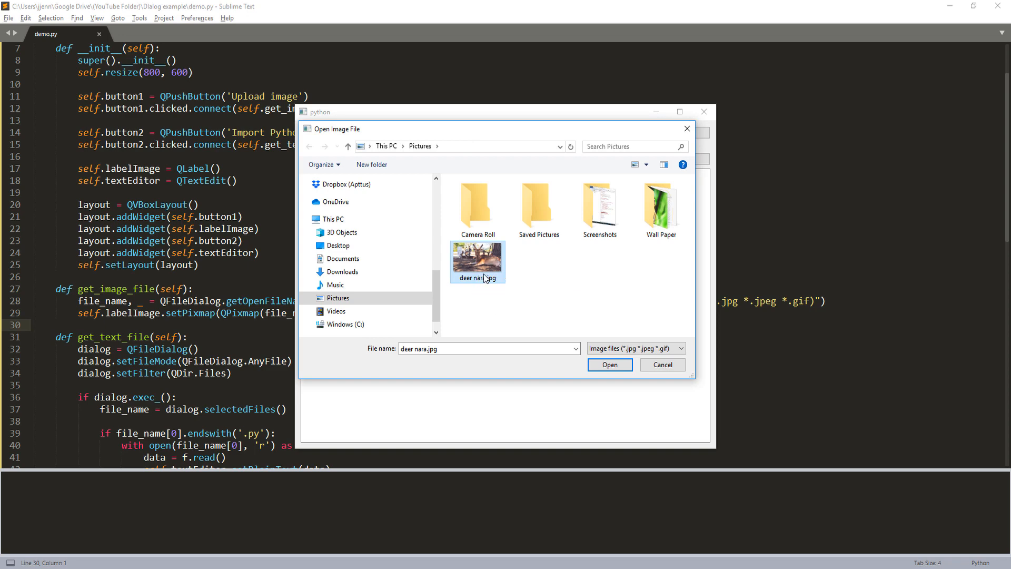
mouse_move(478, 263)
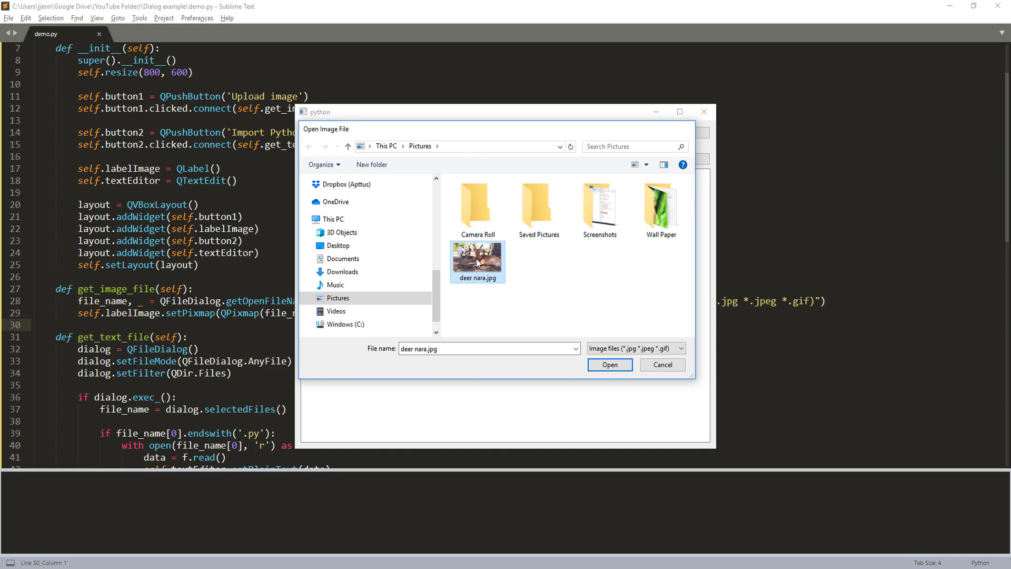
left_click(608, 364)
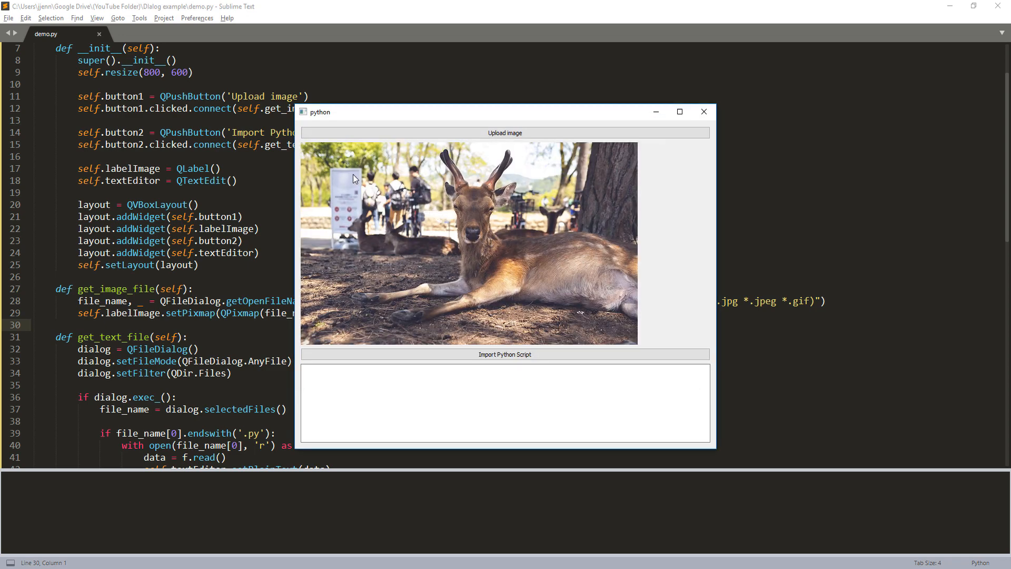
mouse_move(544, 234)
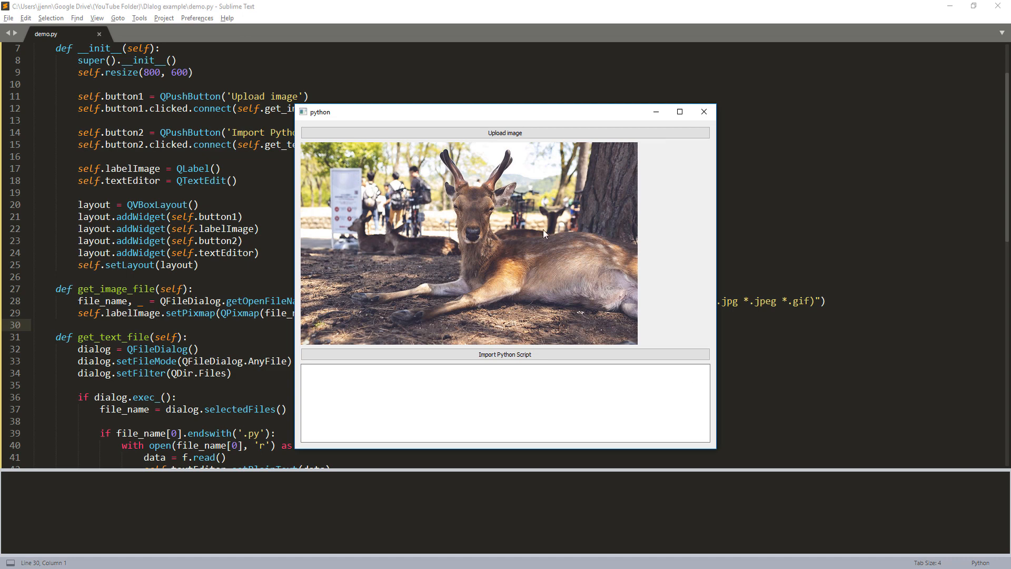
mouse_move(508, 337)
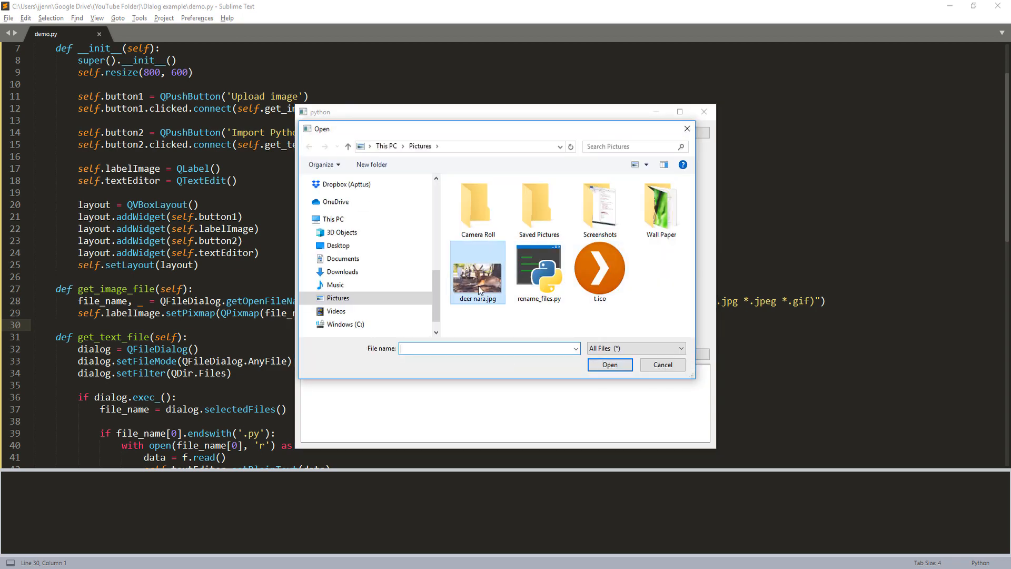
Import rename_files.py through Import Python Script and select all of its code in the text editor.
double_click(478, 268)
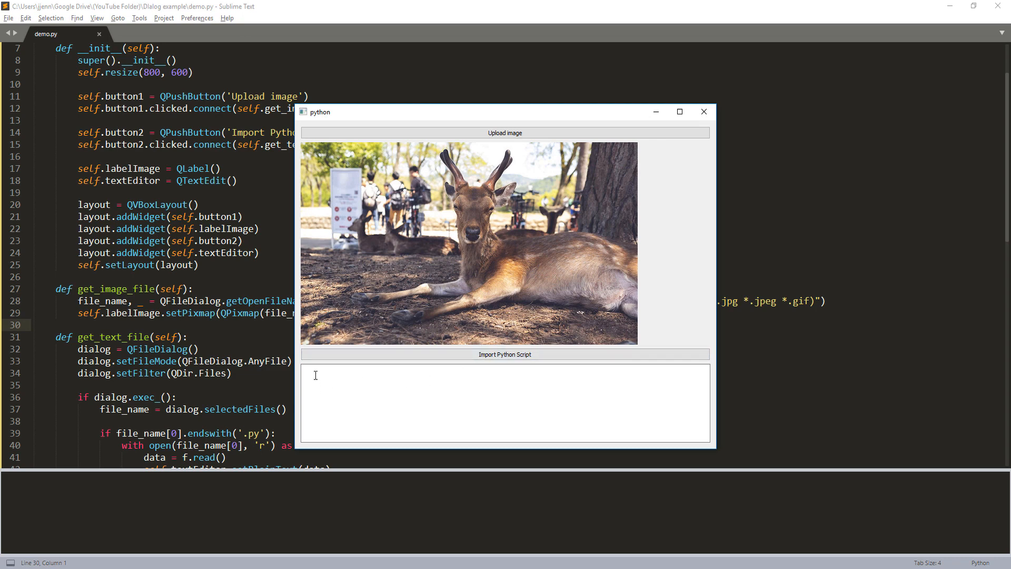
left_click(505, 354)
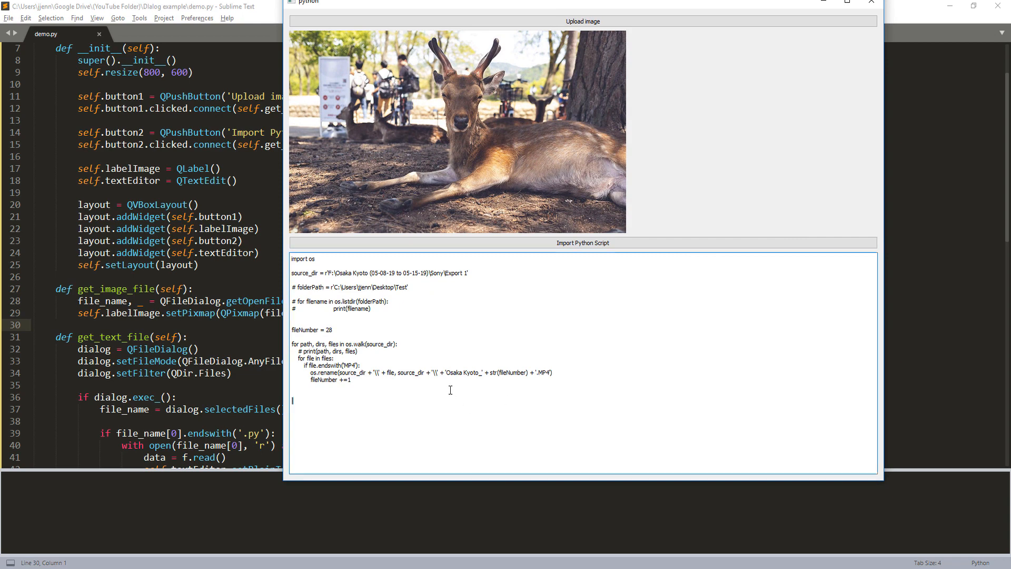
key("ctrl+a")
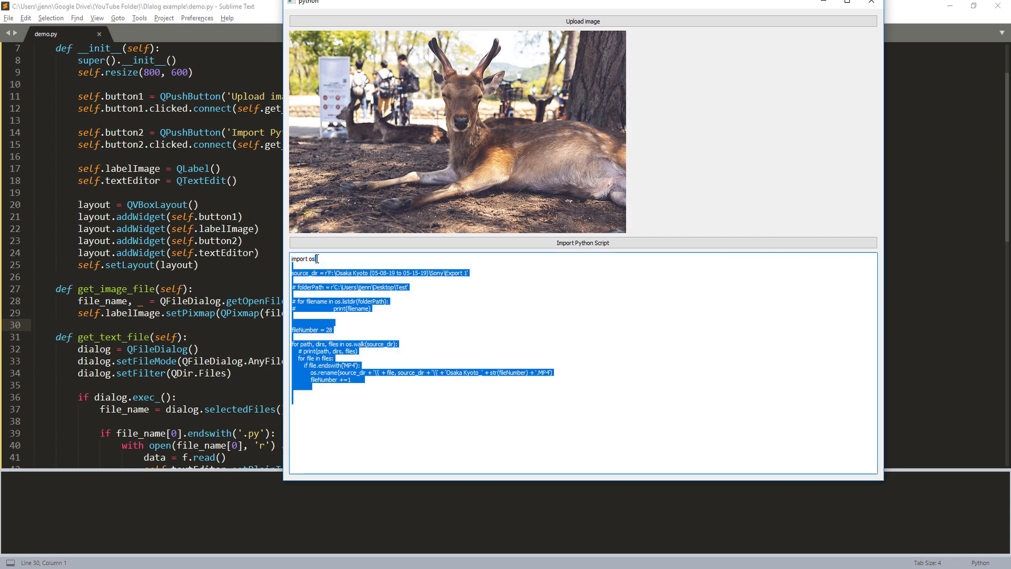